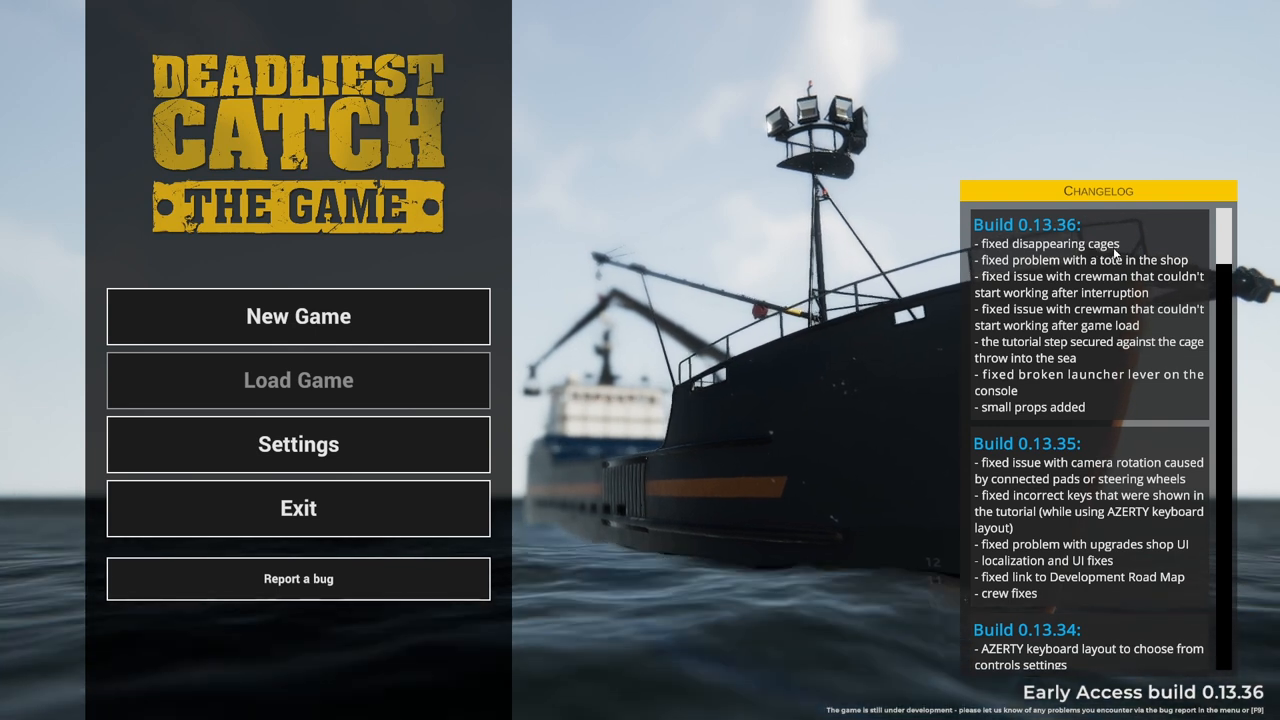
mouse_move(1035, 302)
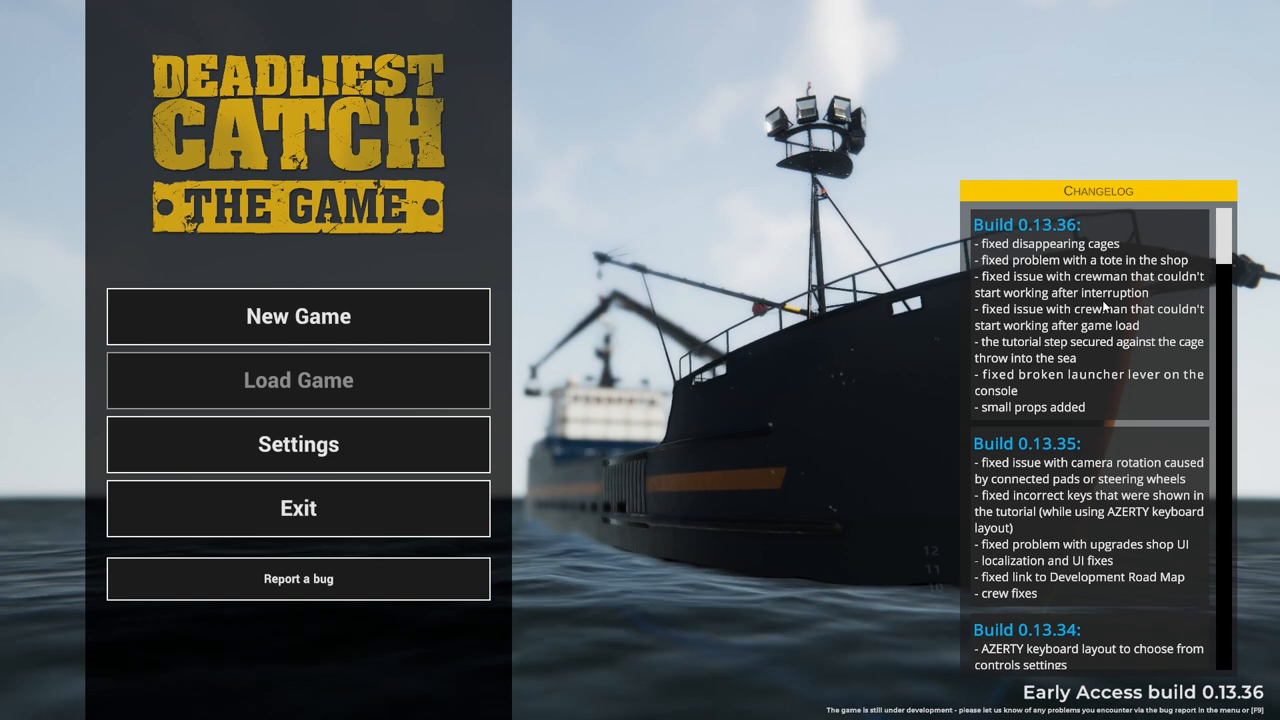
mouse_move(1070, 318)
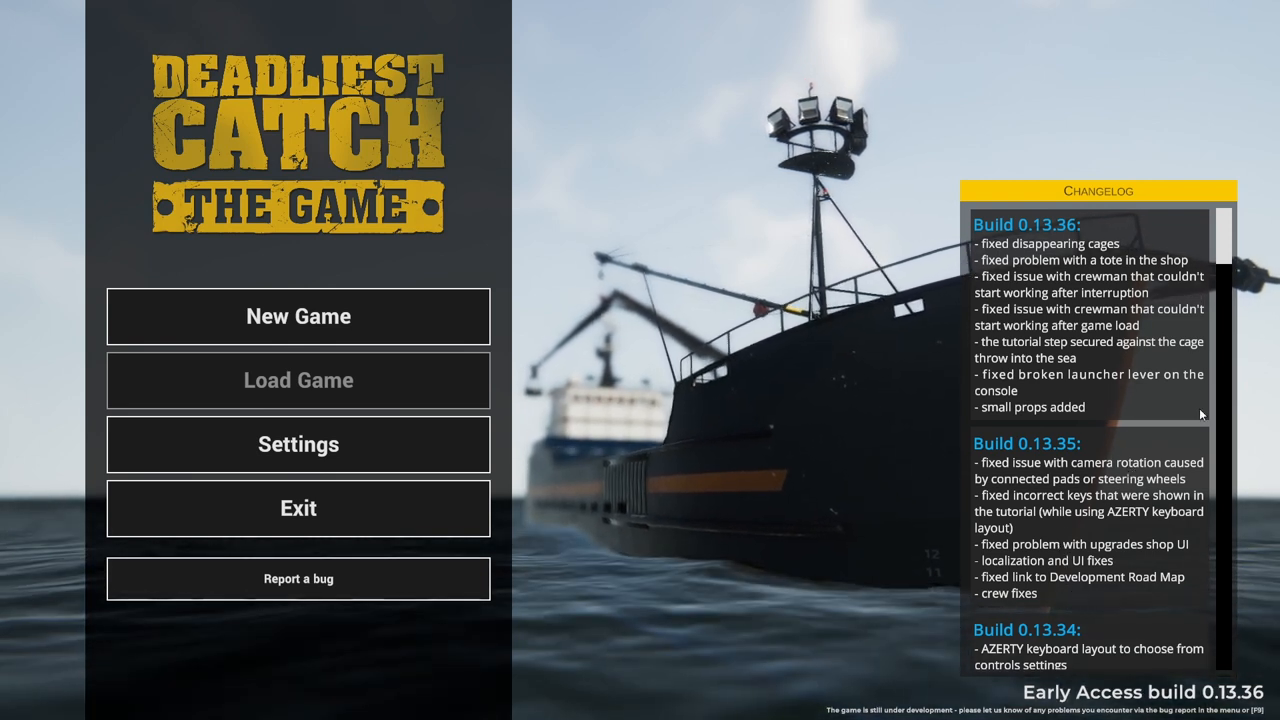
Start a Career game with a 15-day season and 30-minute time compression.
scroll("down", 3)
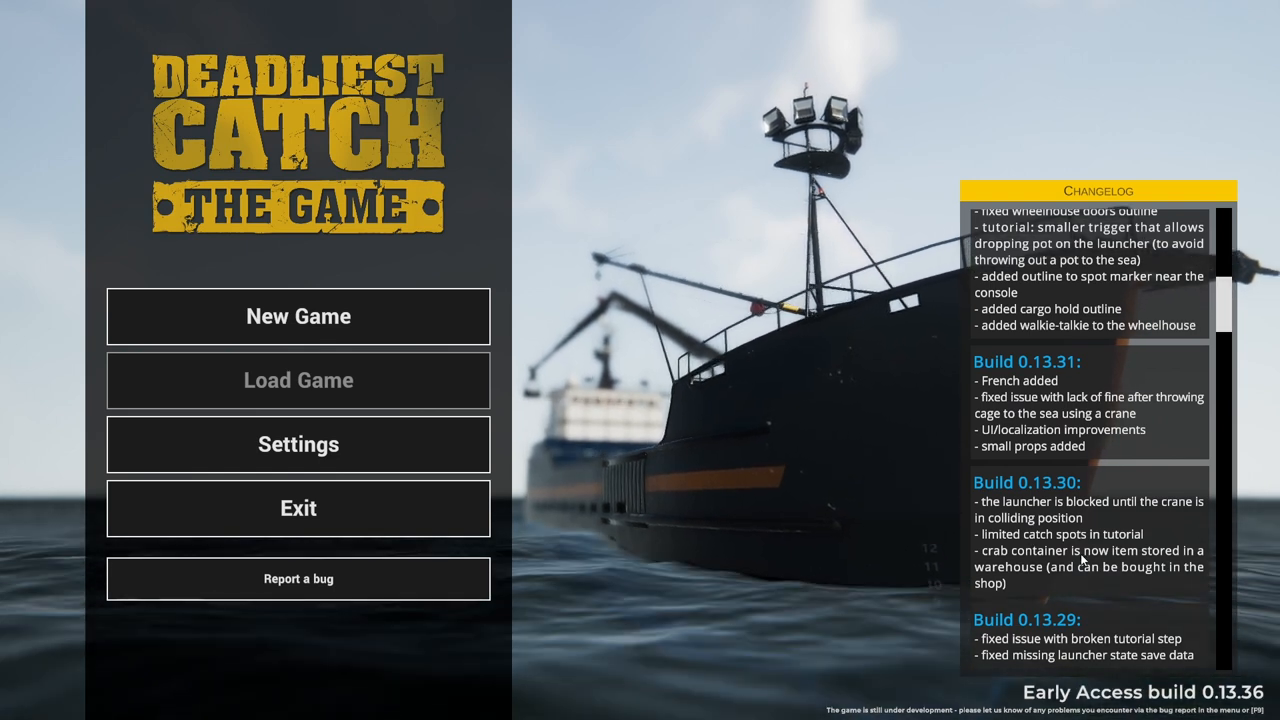
scroll("down", 3)
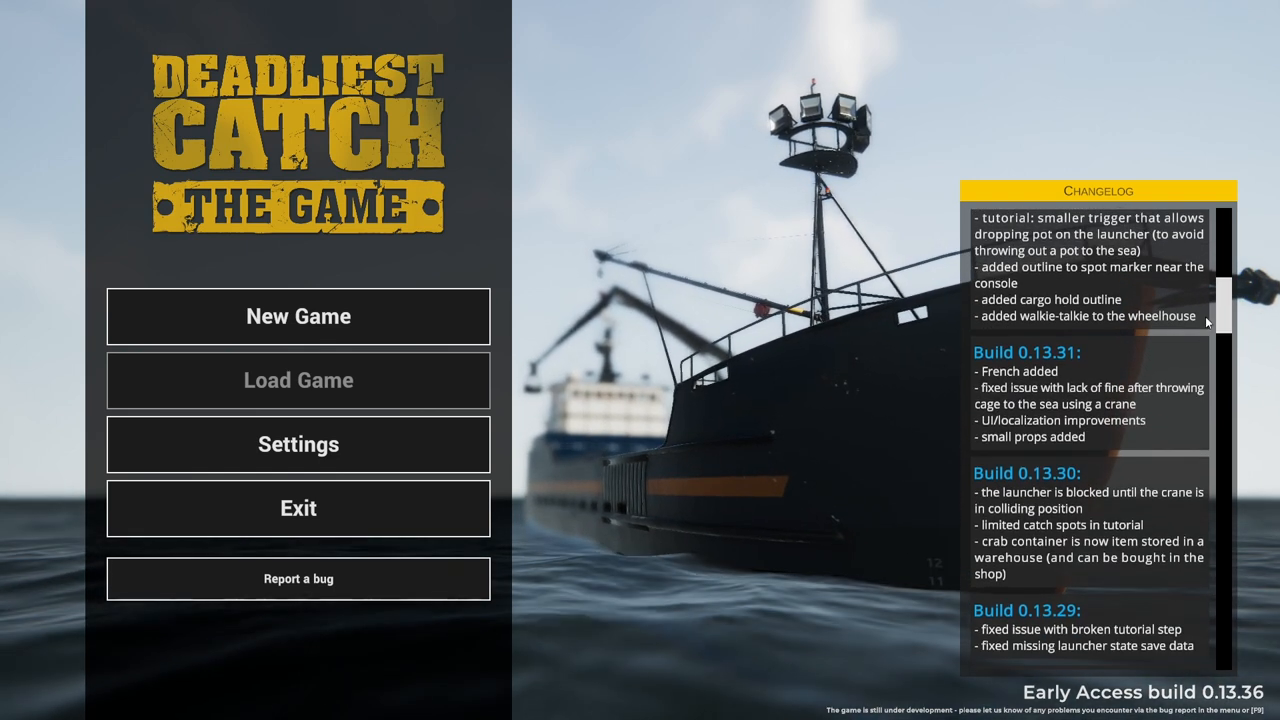
scroll("down", 3)
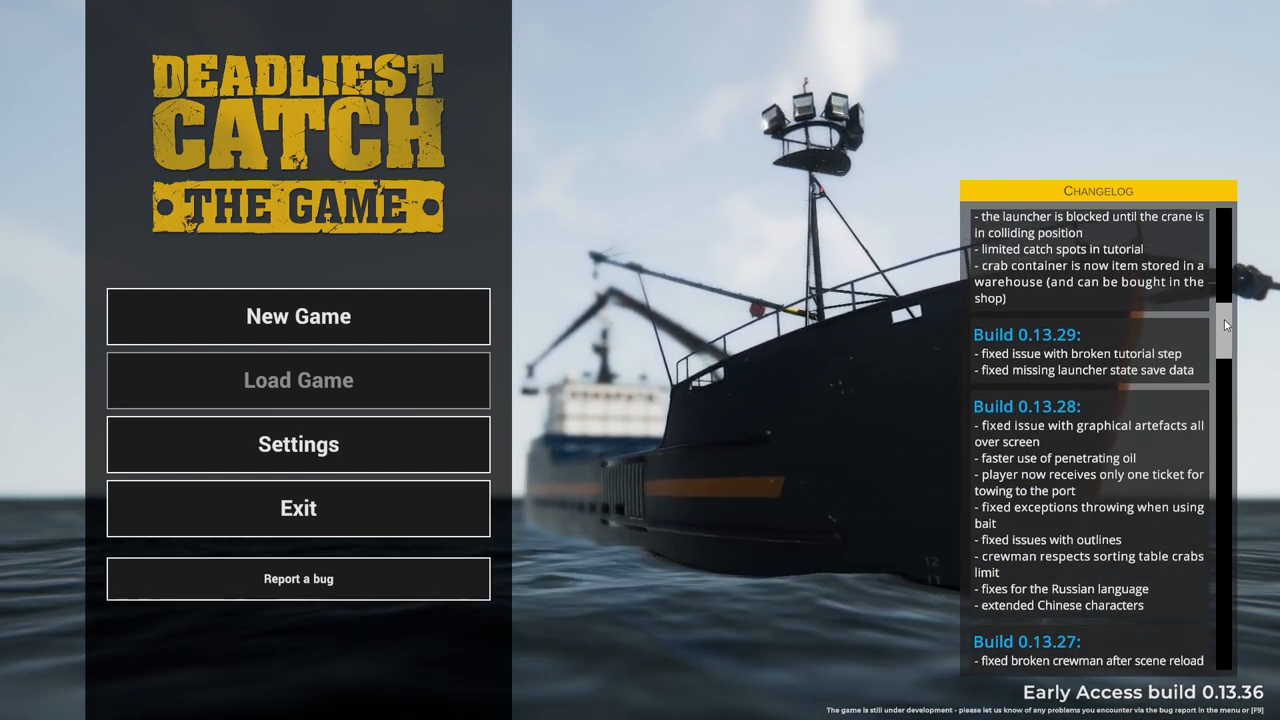
scroll("down", 3)
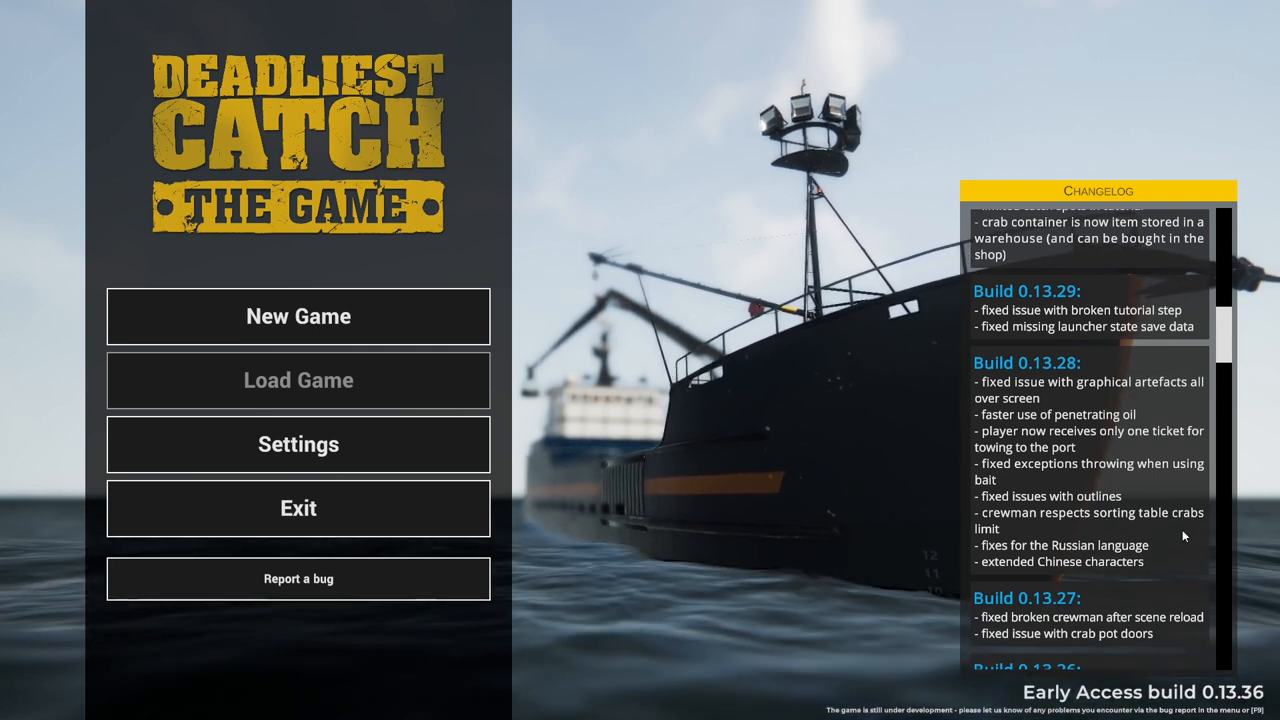
scroll("down", 3)
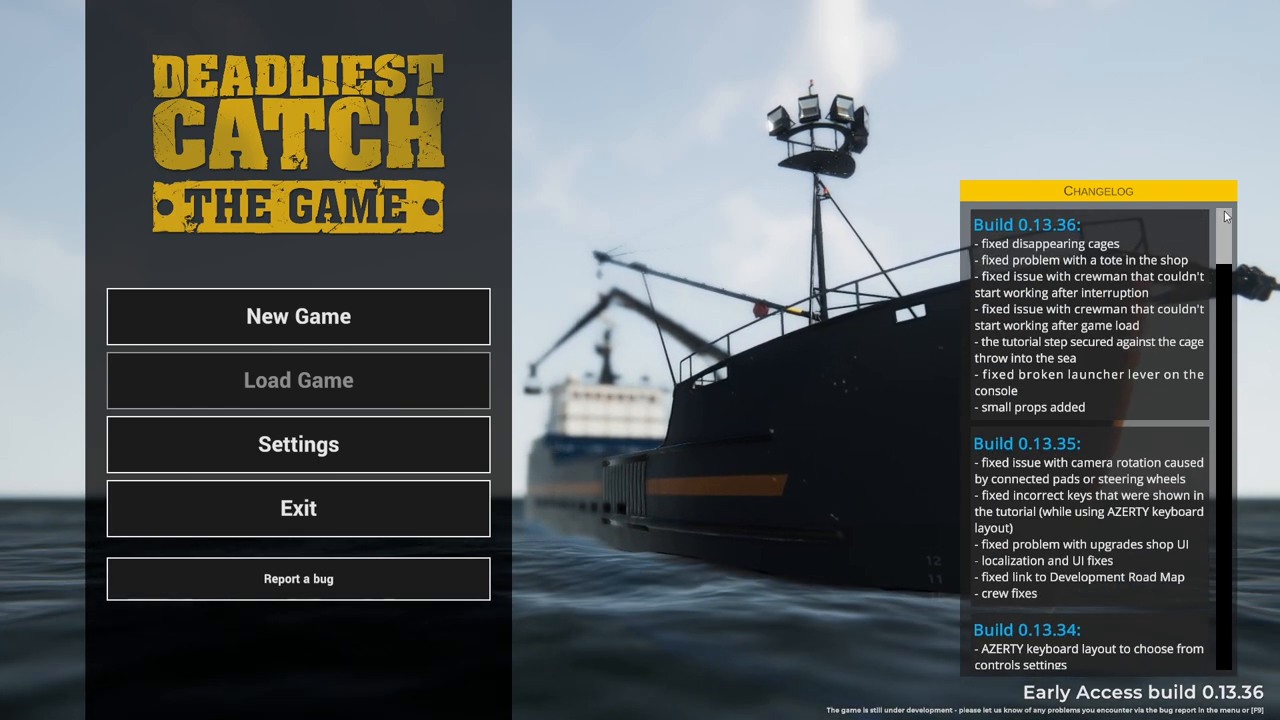
left_click(298, 316)
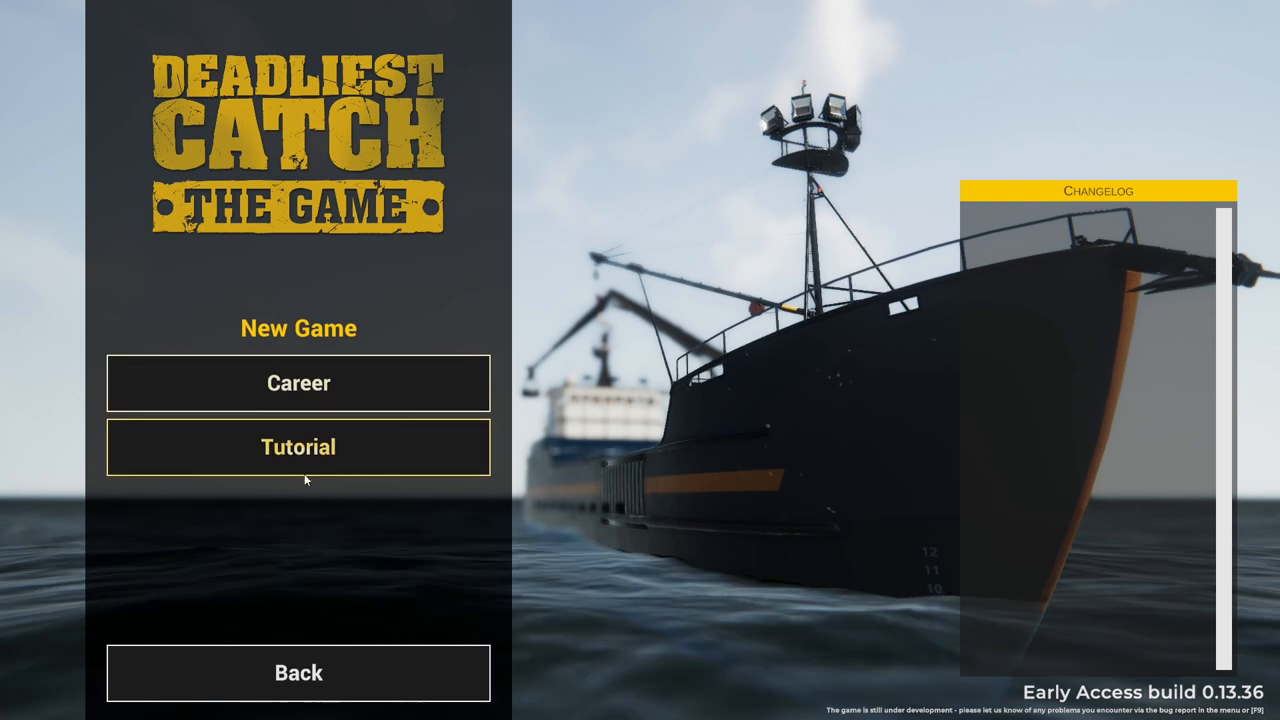
left_click(298, 383)
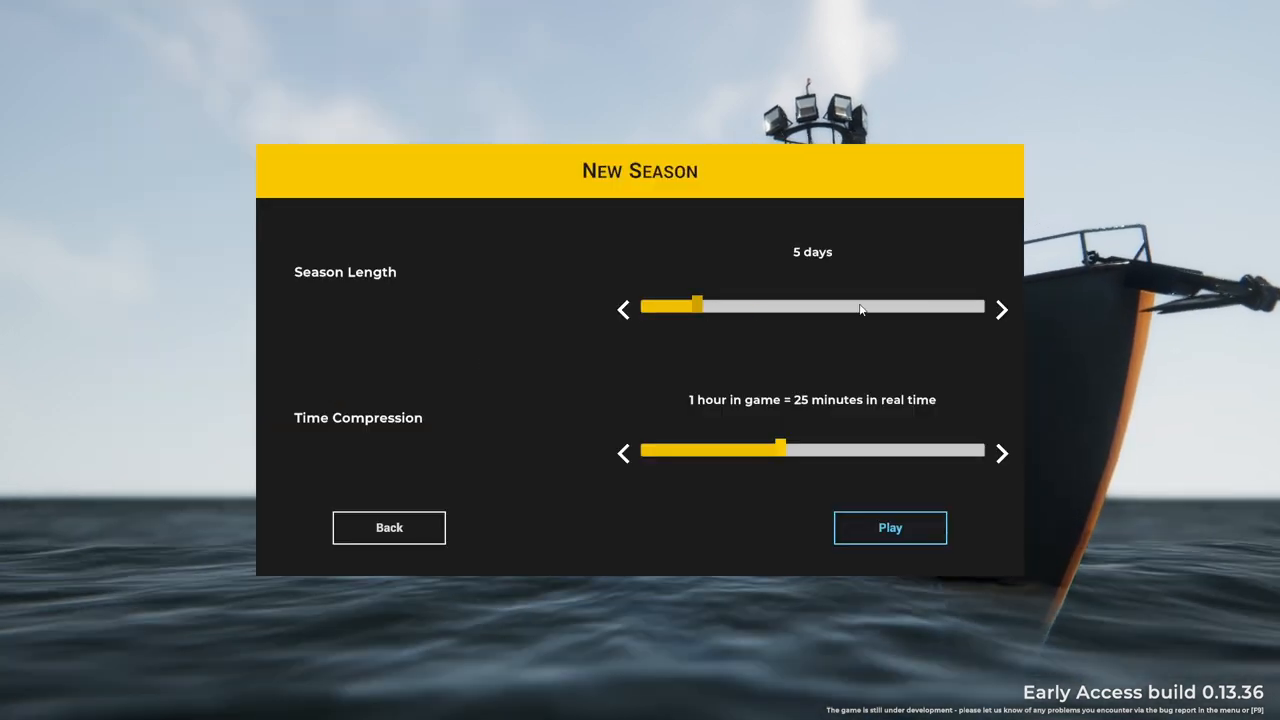
left_click_drag(697, 307, 985, 307)
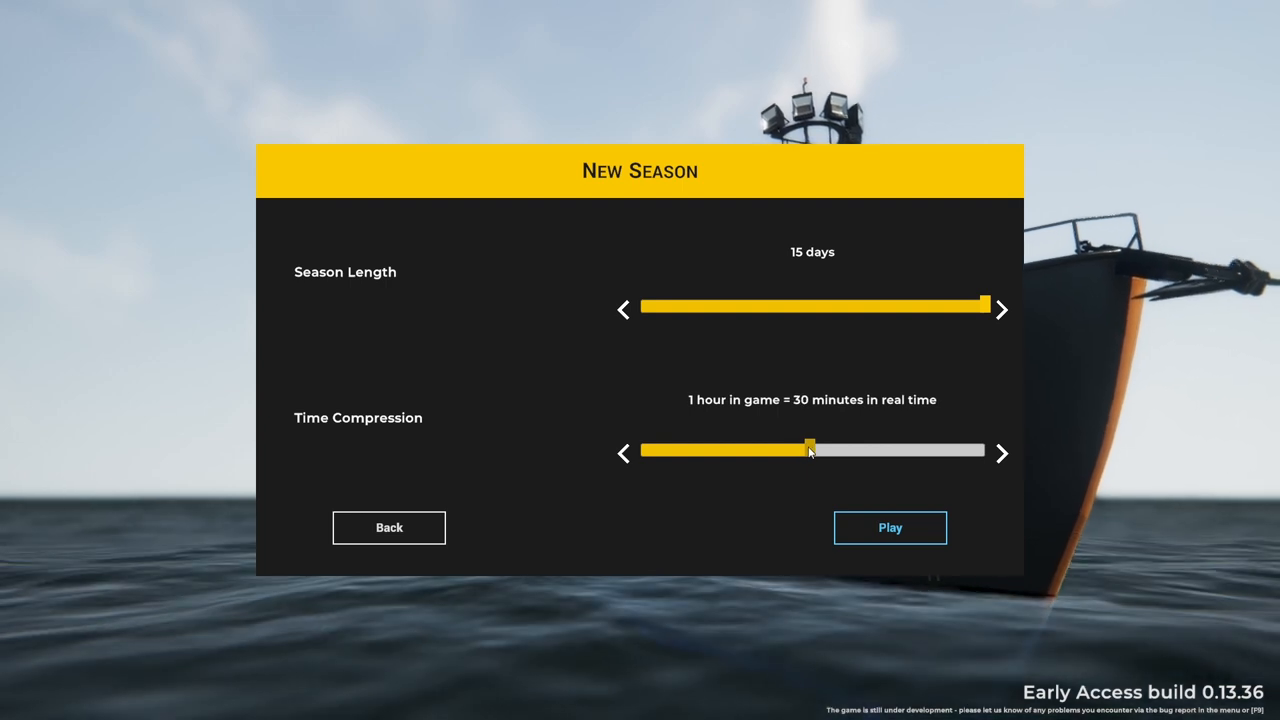
left_click(889, 527)
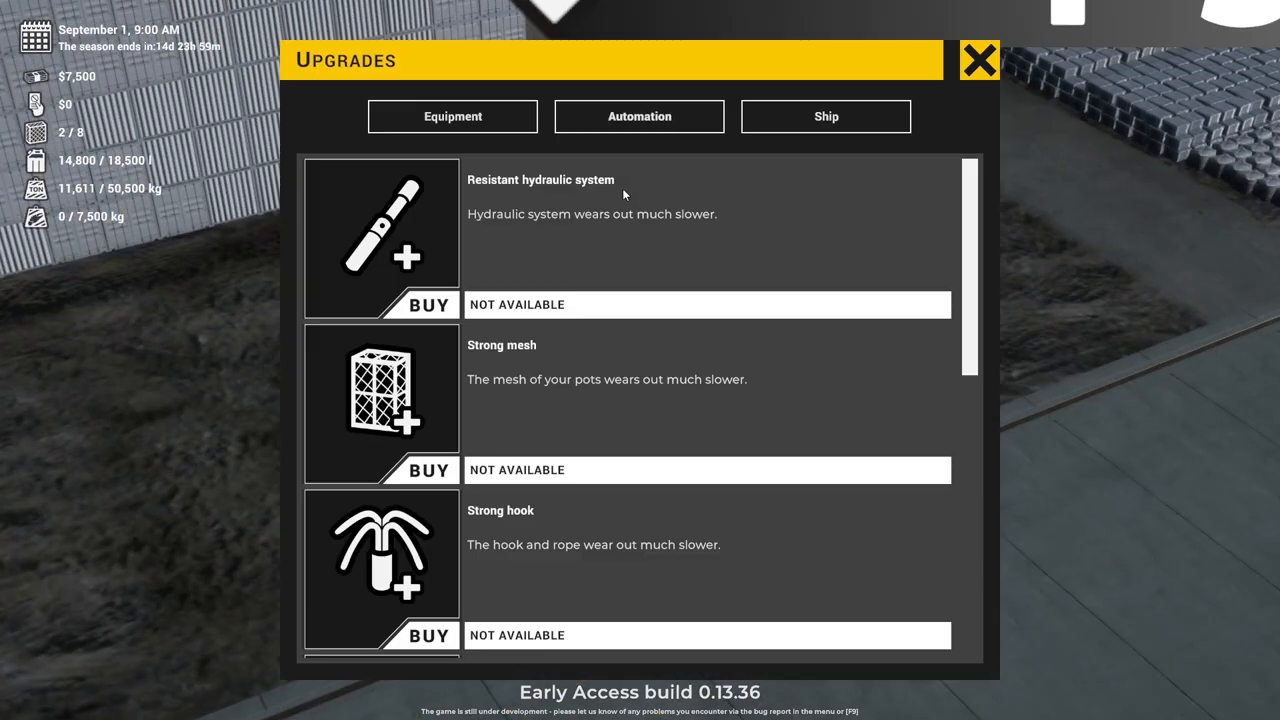
Browse the automation and ship upgrades, then hire the console operator crewman.
left_click(639, 116)
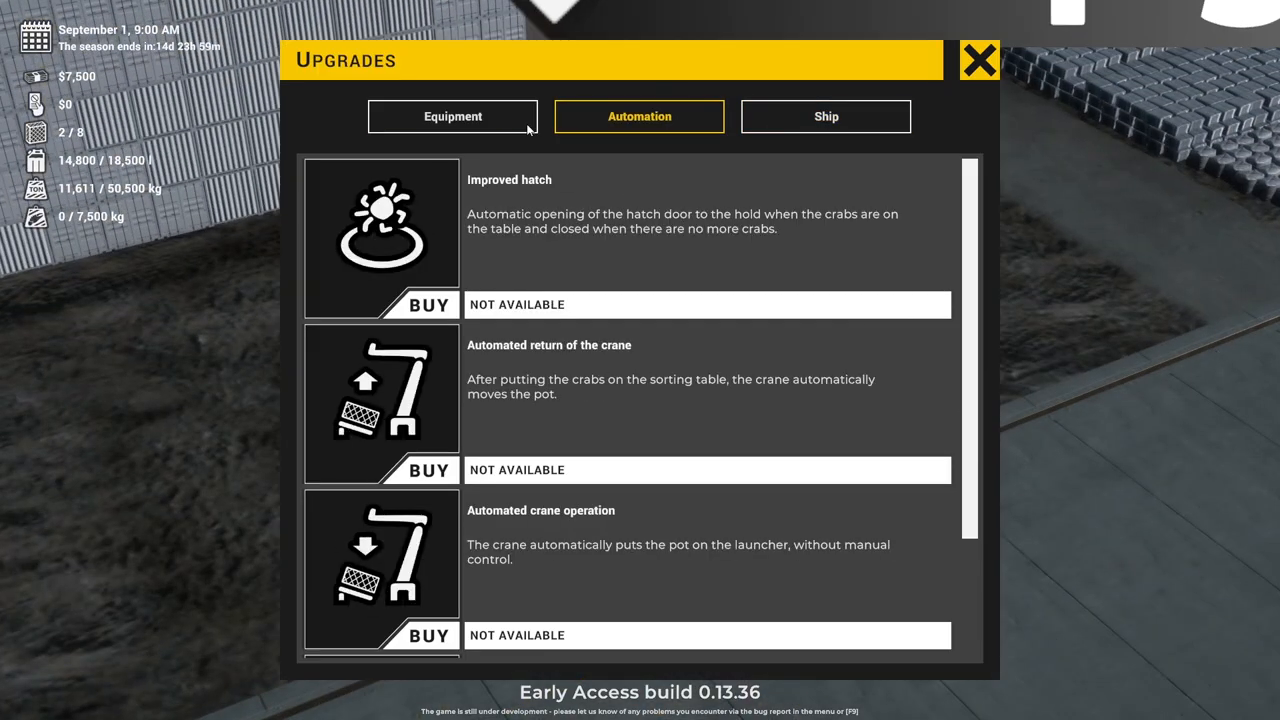
left_click(825, 116)
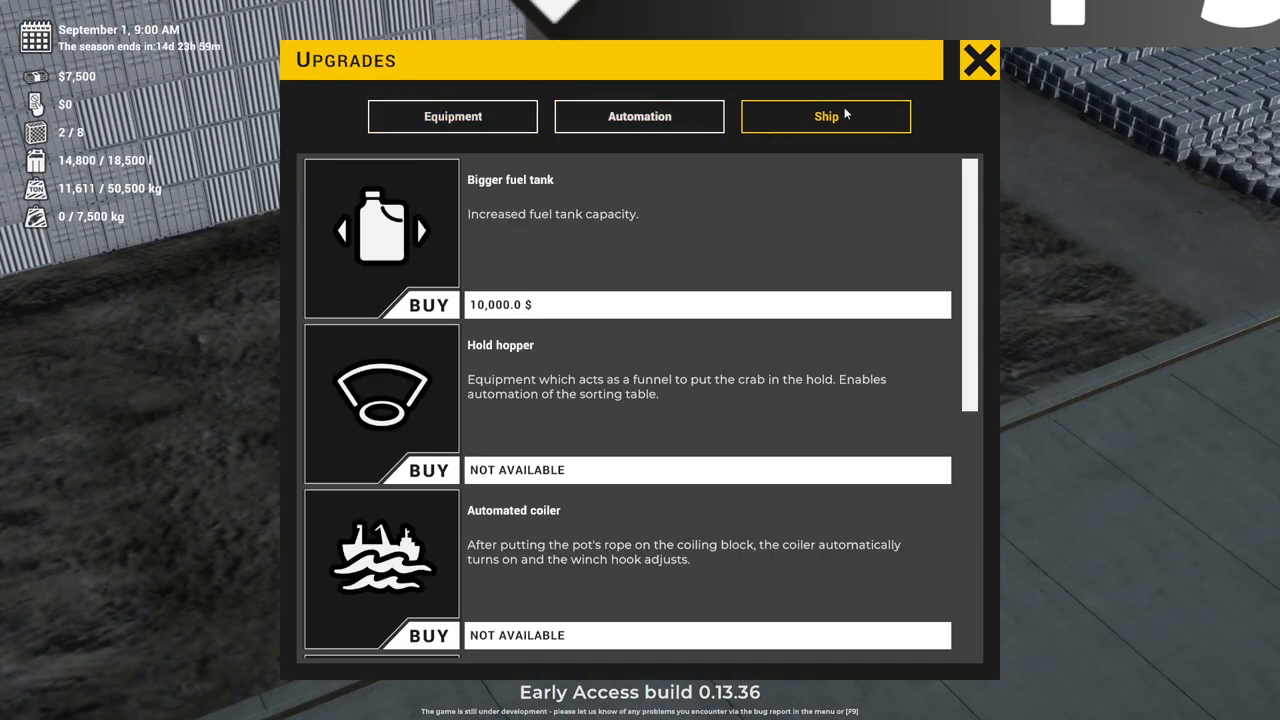
left_click(978, 60)
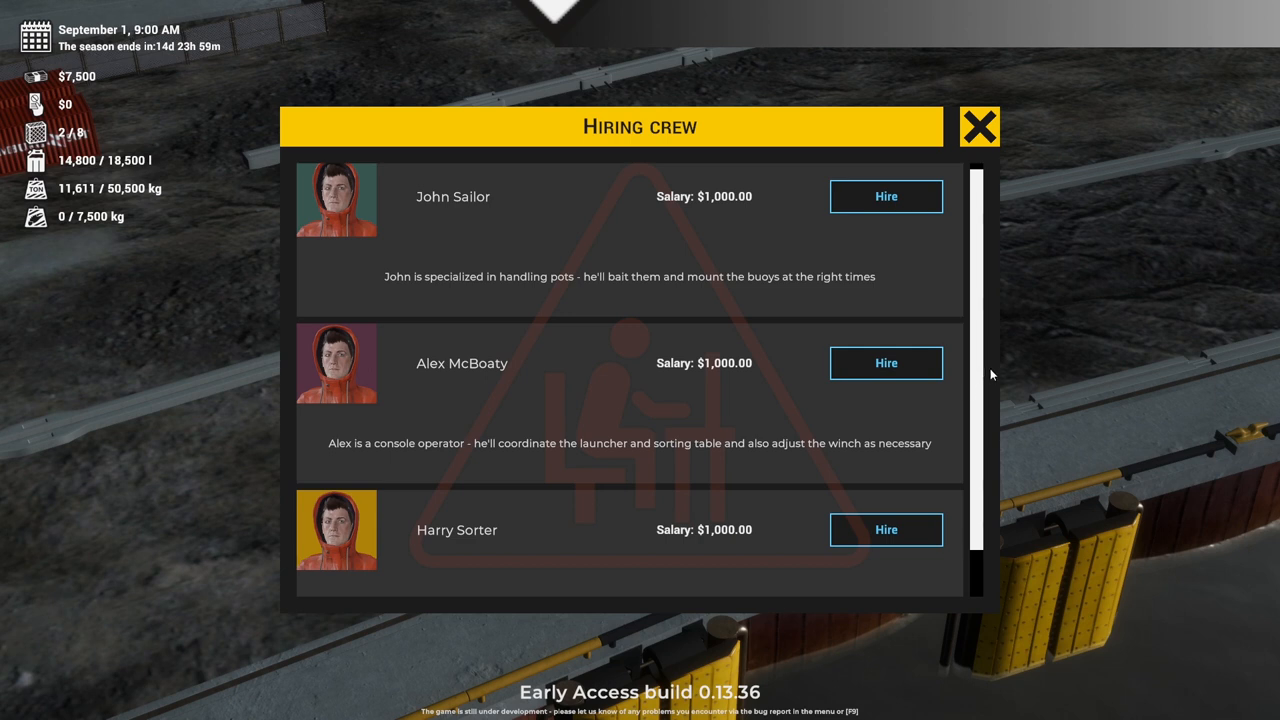
scroll("down", 3)
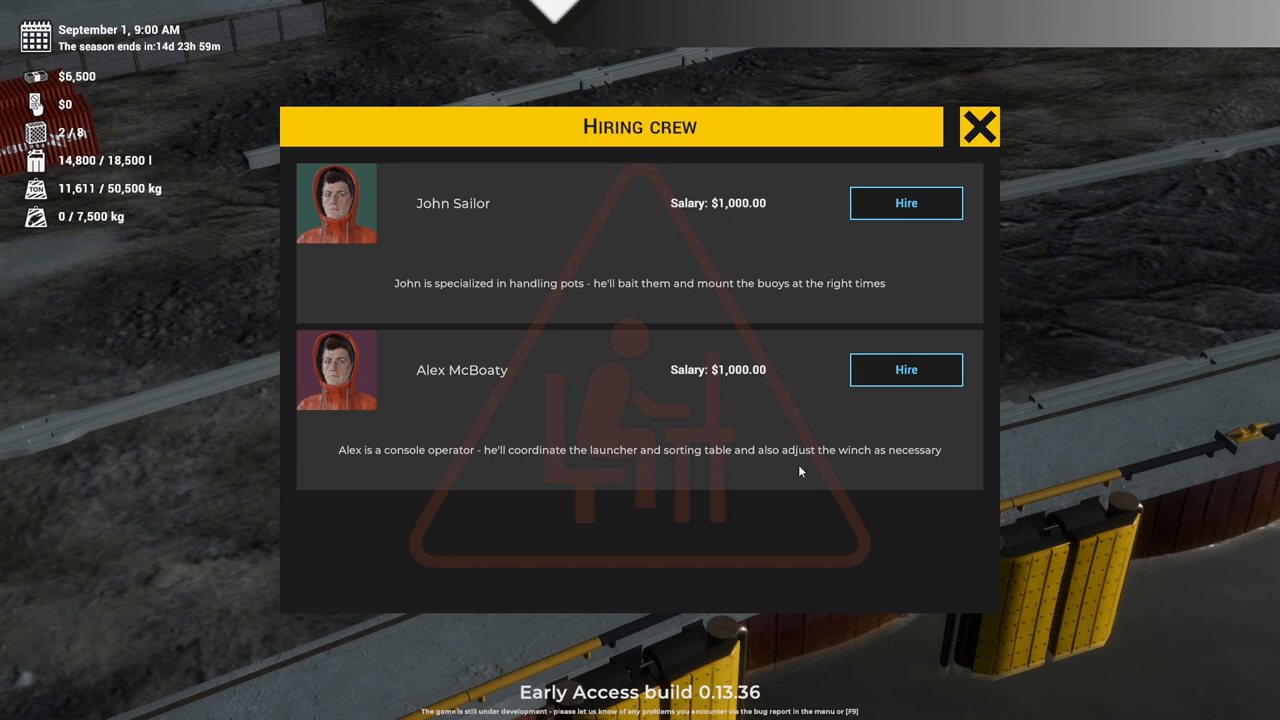
mouse_move(906, 370)
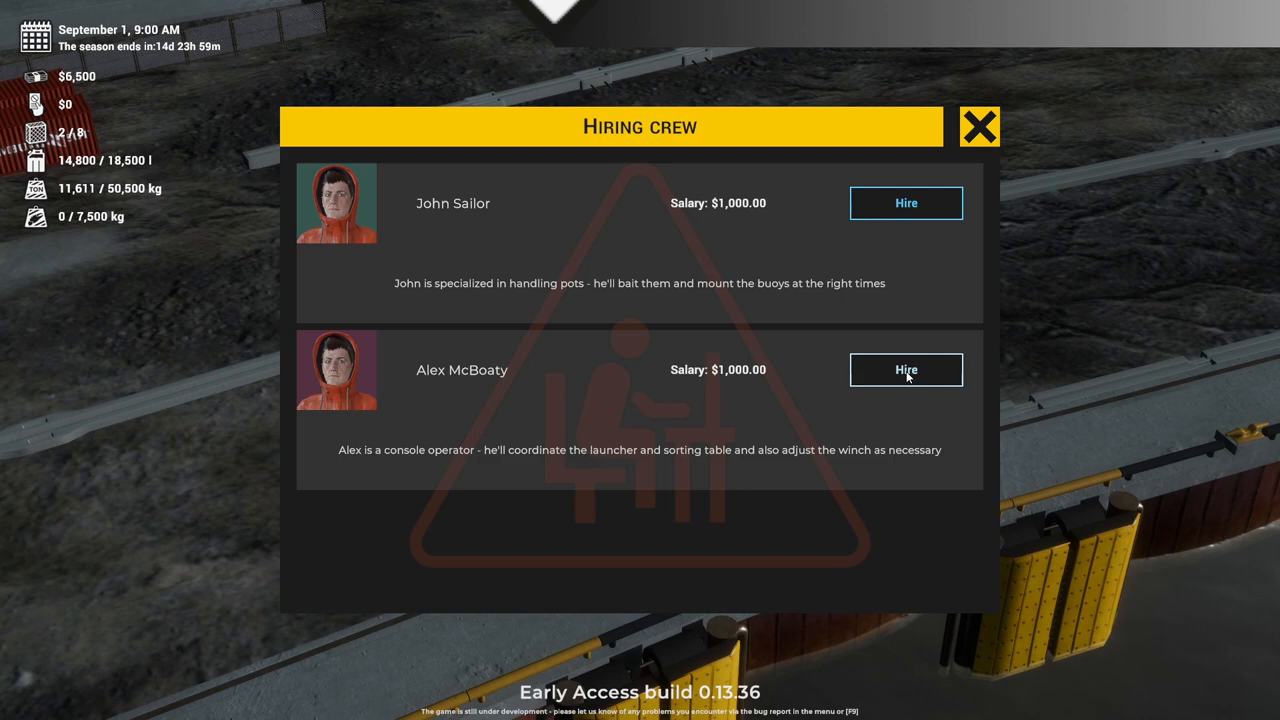
left_click(905, 369)
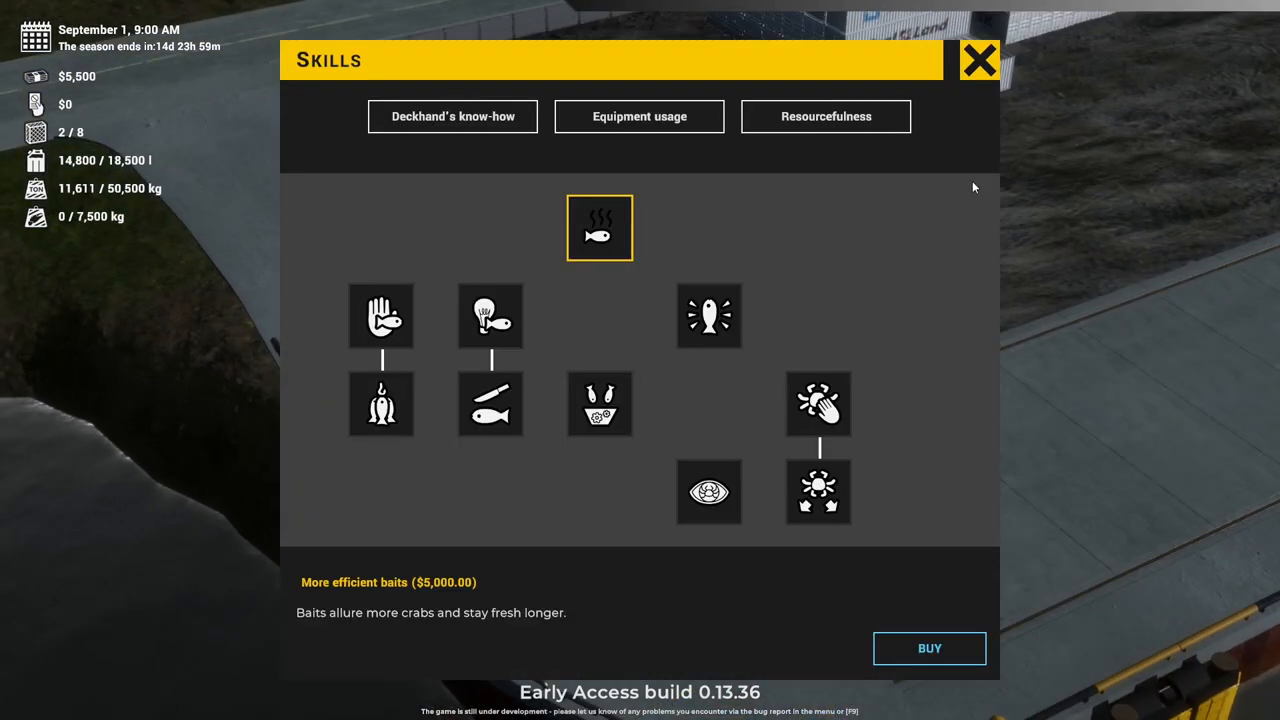
Leave the skills screen and order four crab pots in the shop.
left_click(978, 60)
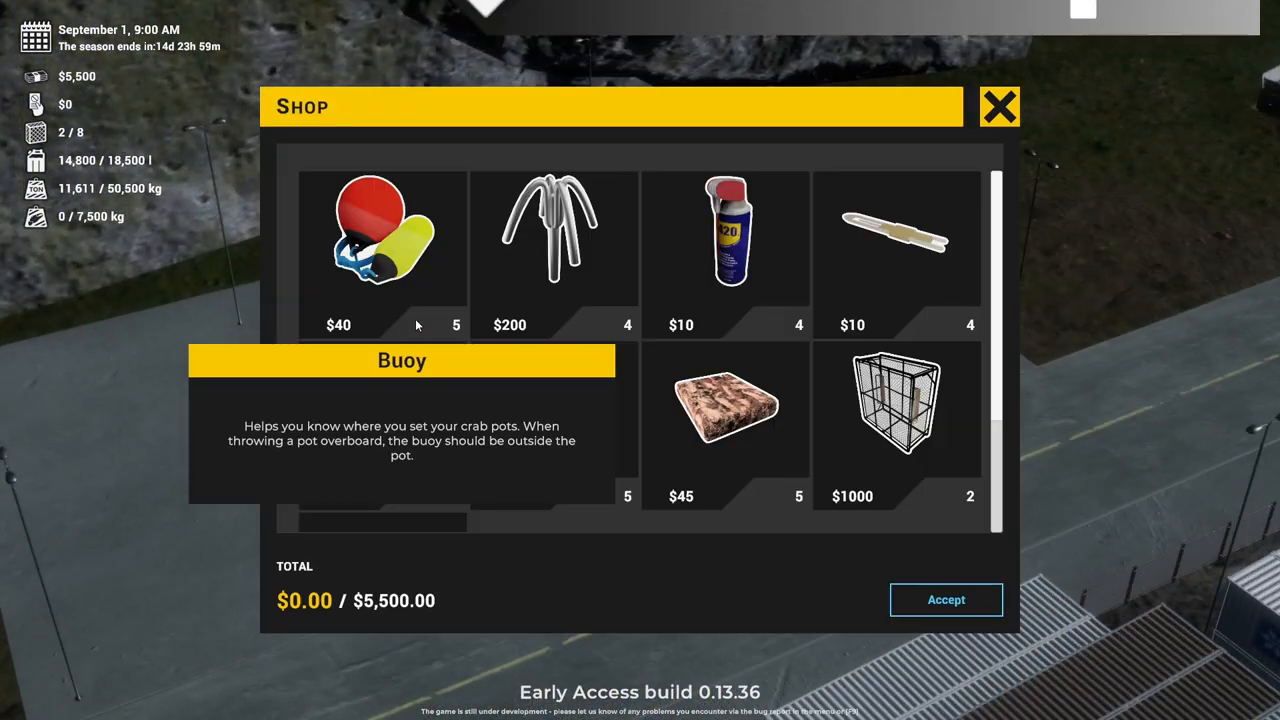
left_click(896, 405)
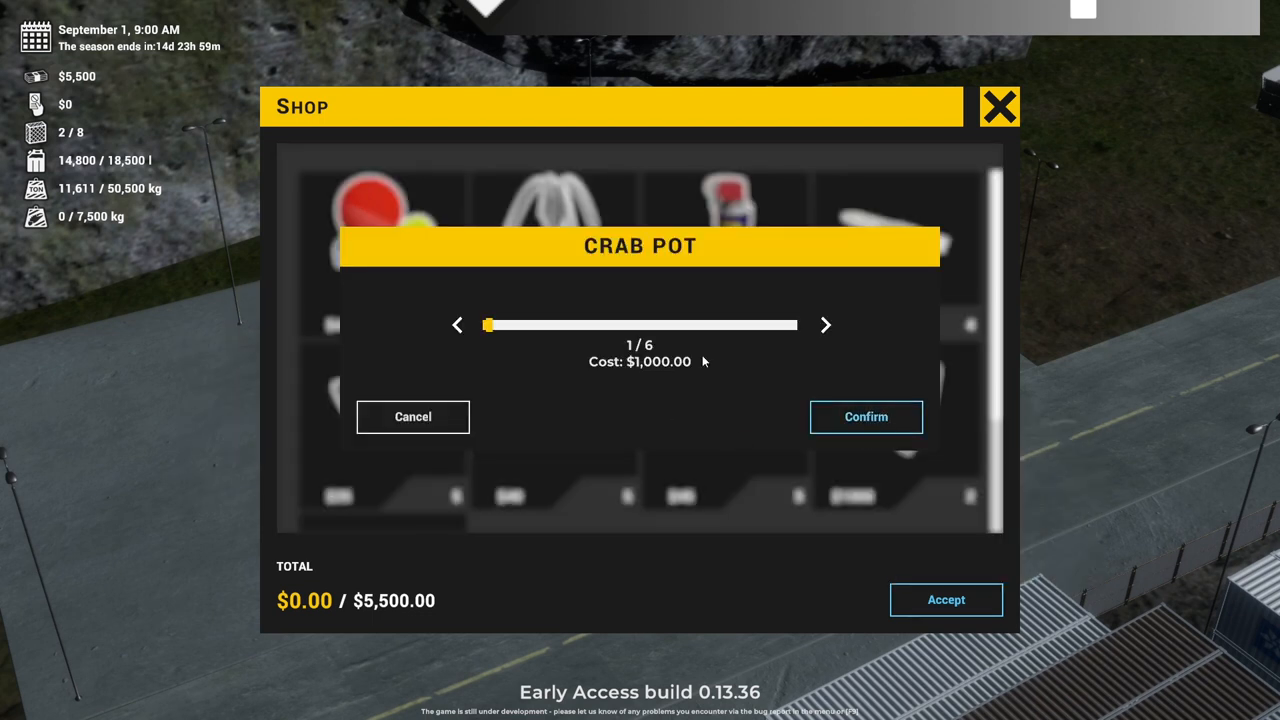
left_click(825, 324)
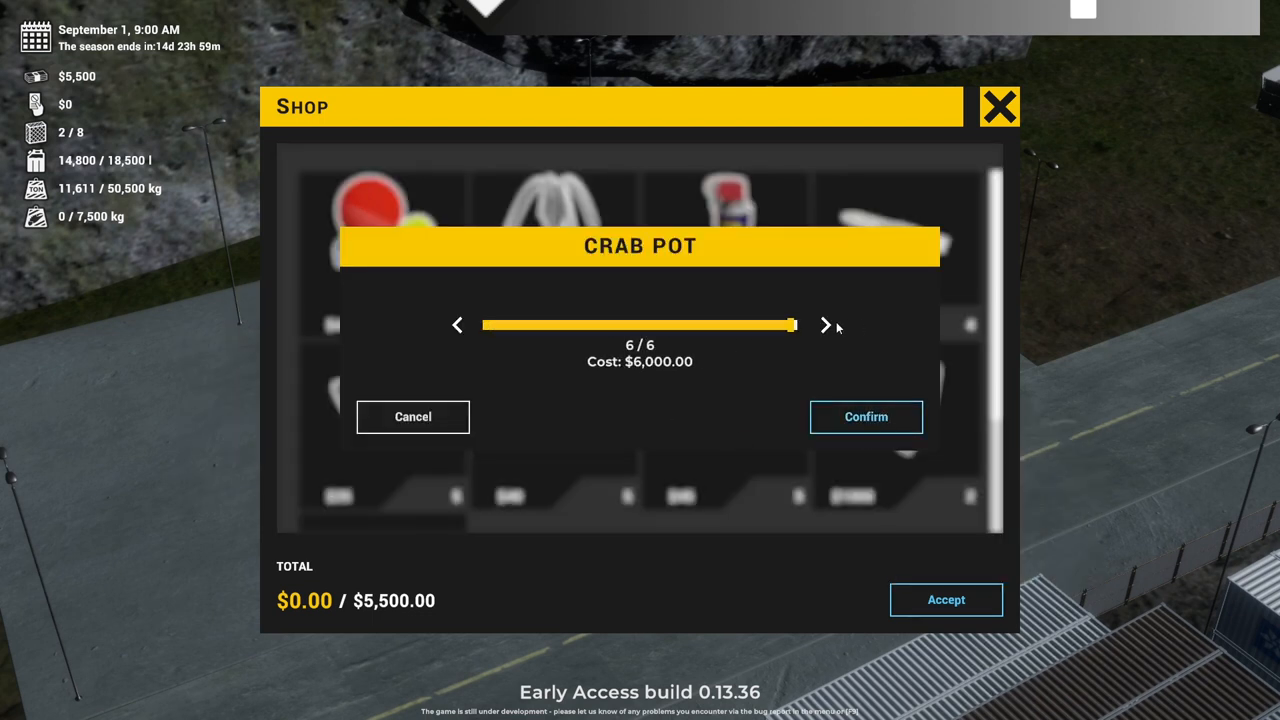
left_click_drag(793, 324, 670, 324)
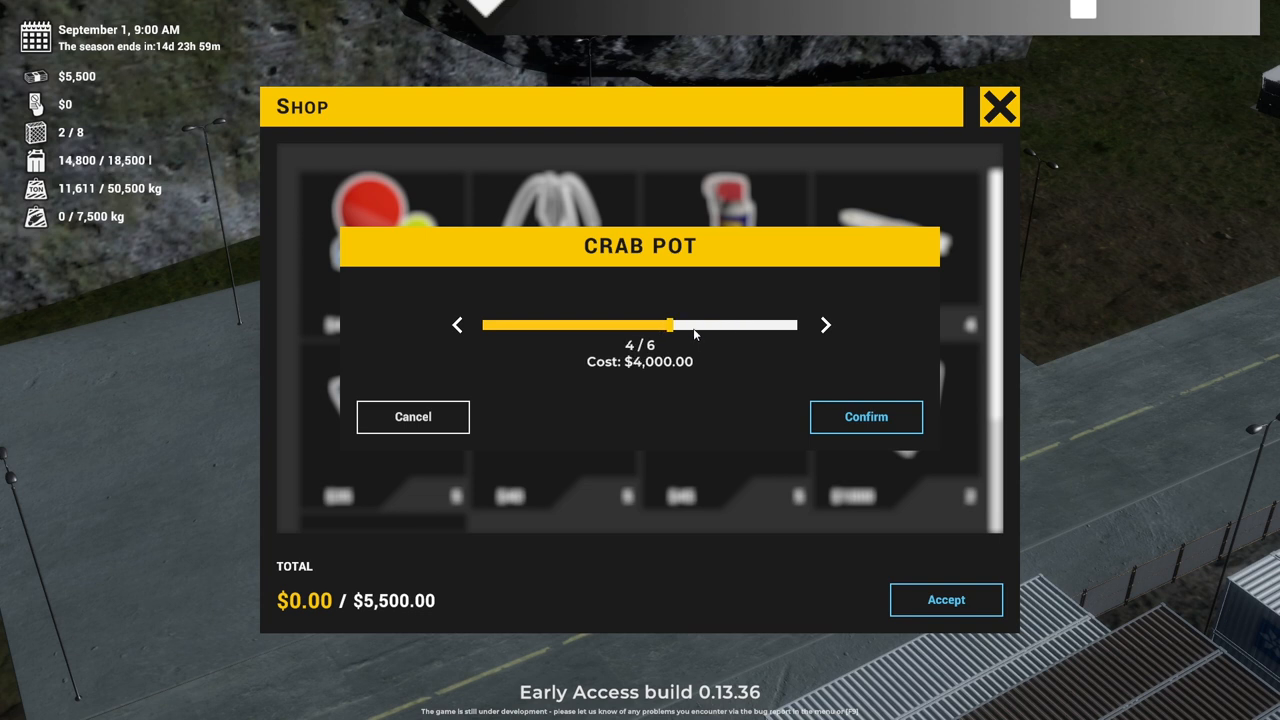
left_click(865, 417)
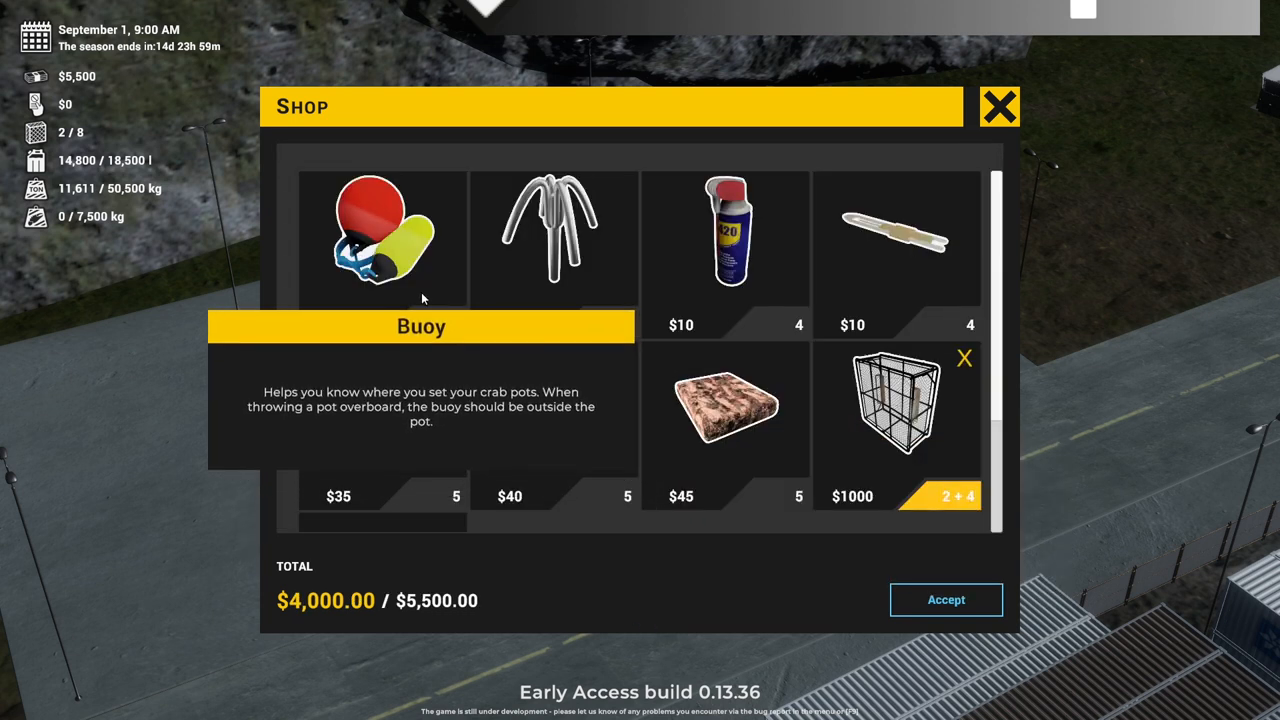
Choose a buoy quantity and confirm it, completing the order.
left_click(381, 240)
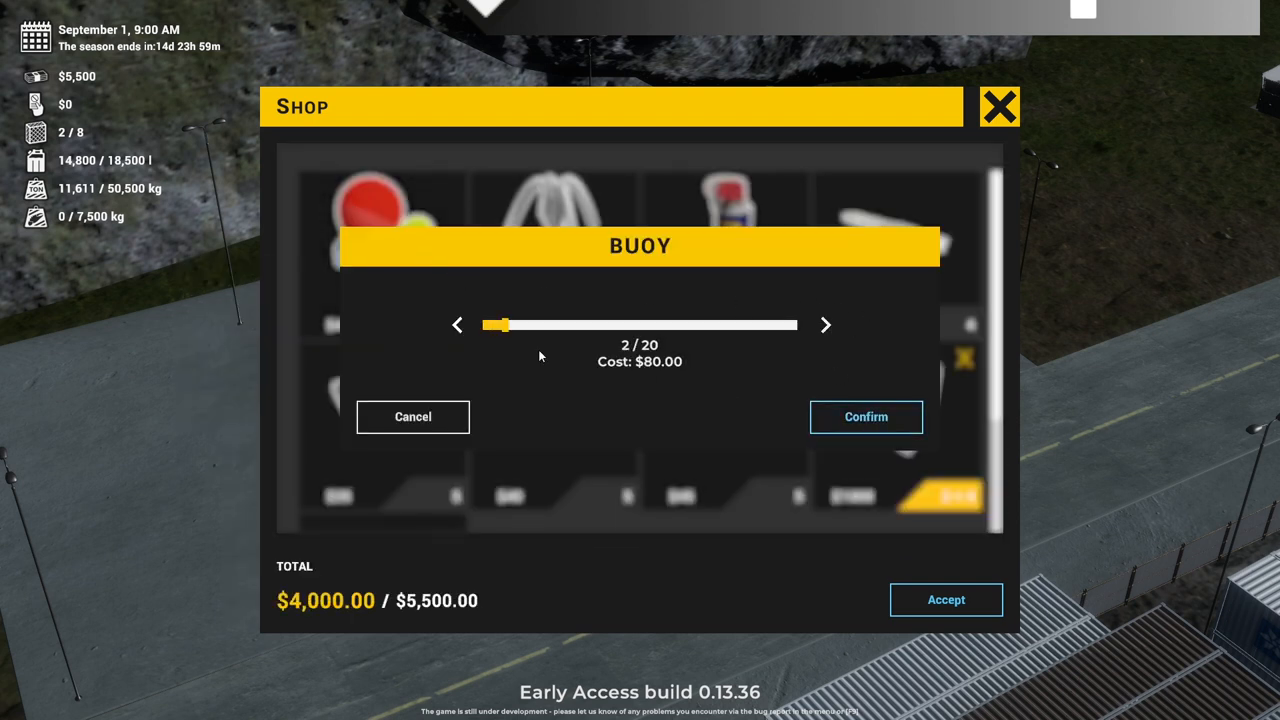
left_click(865, 417)
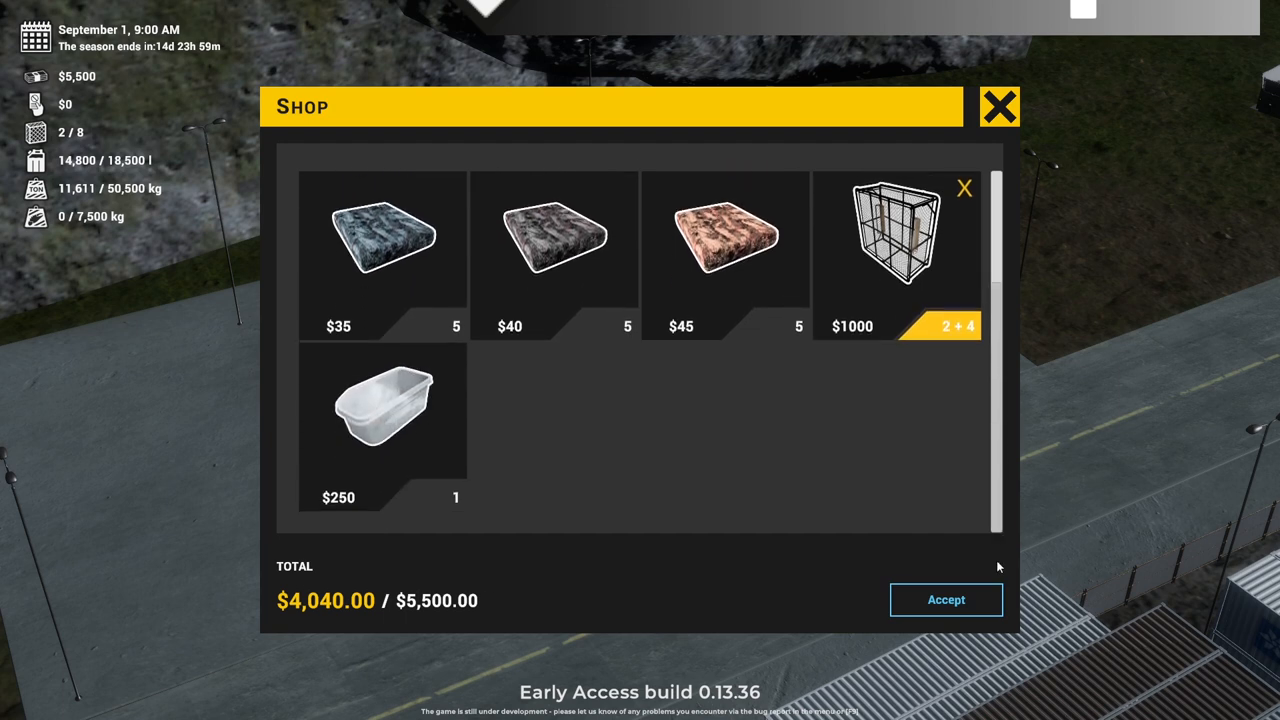
mouse_move(382, 400)
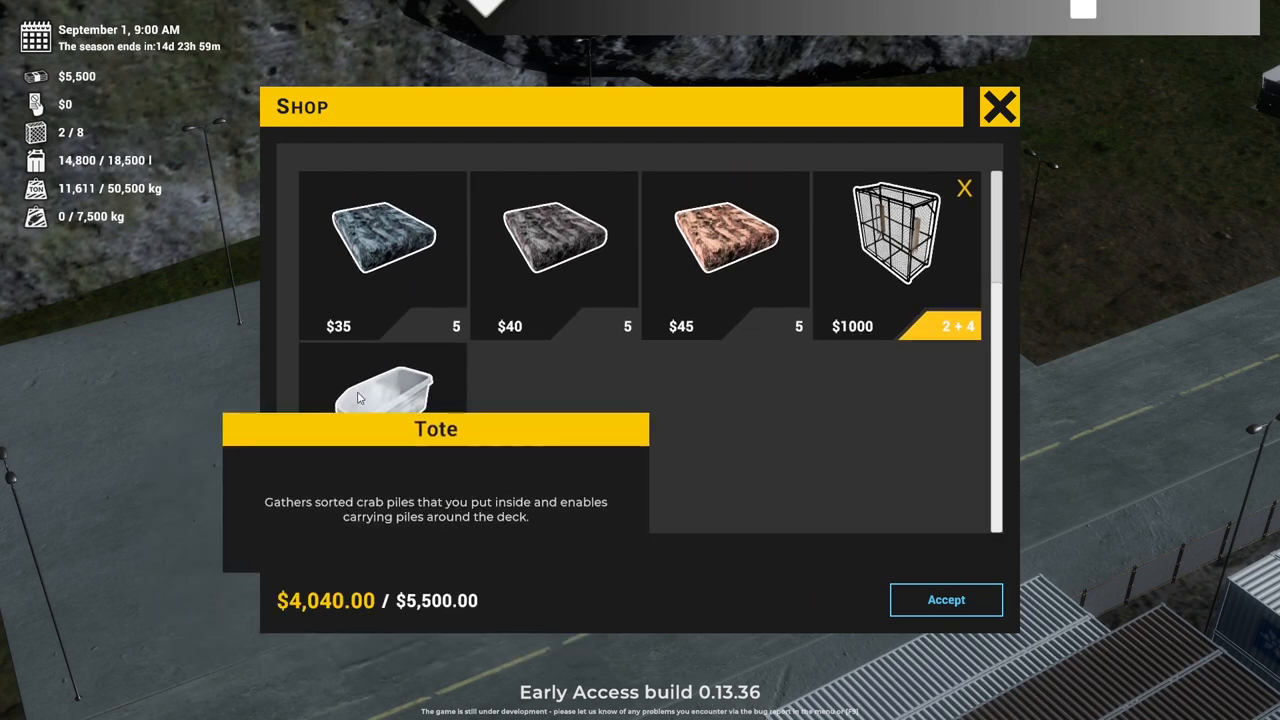
left_click(945, 599)
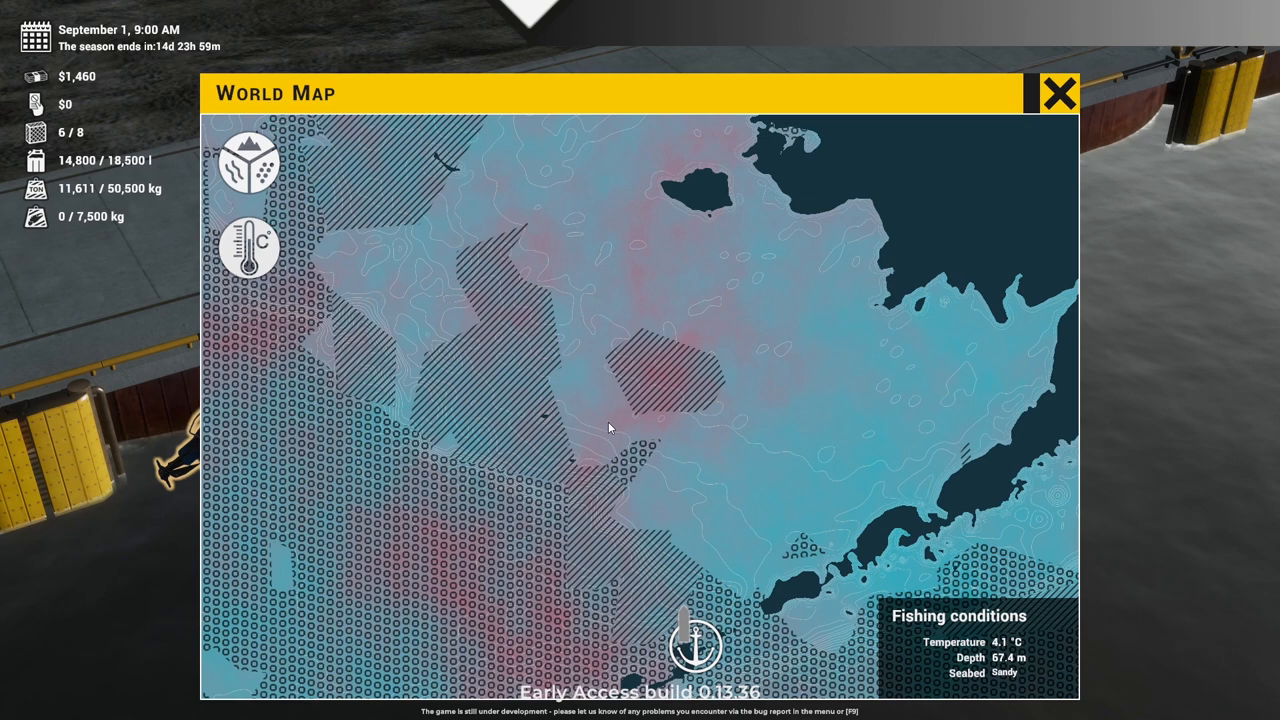
Pick a crab fishing spot on the world map and accept fast travel there.
left_click(610, 428)
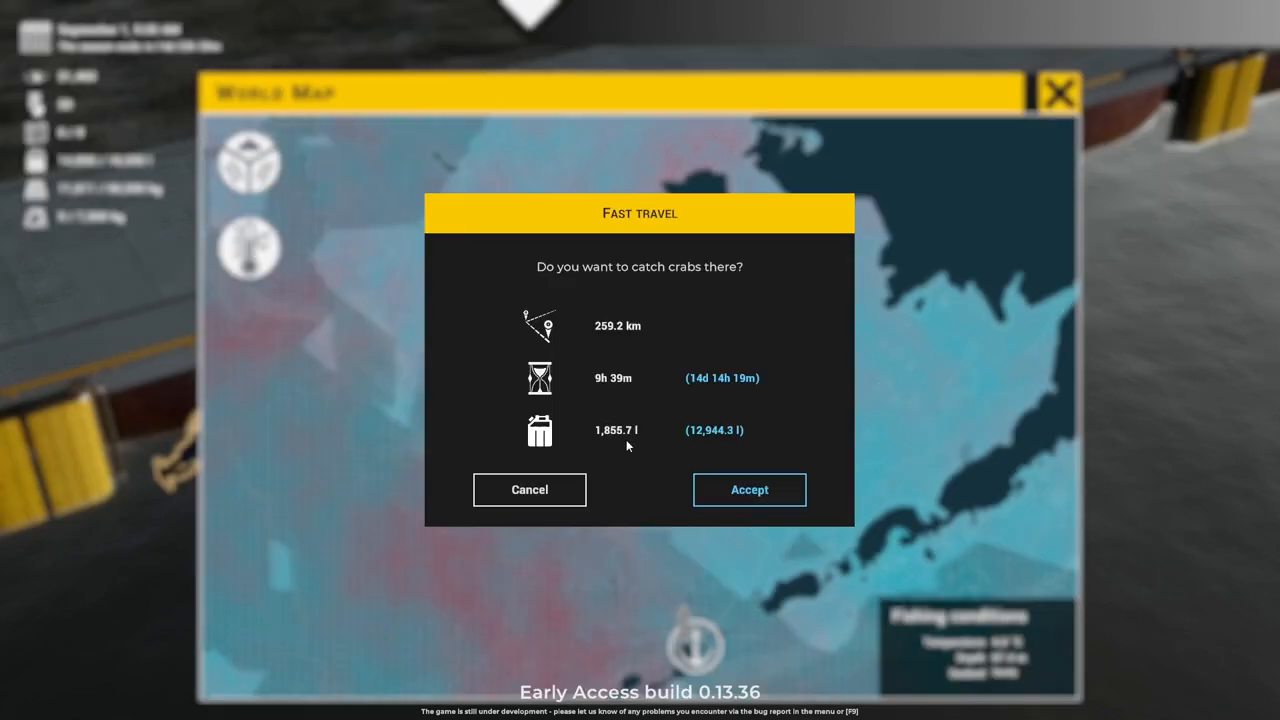
left_click(749, 489)
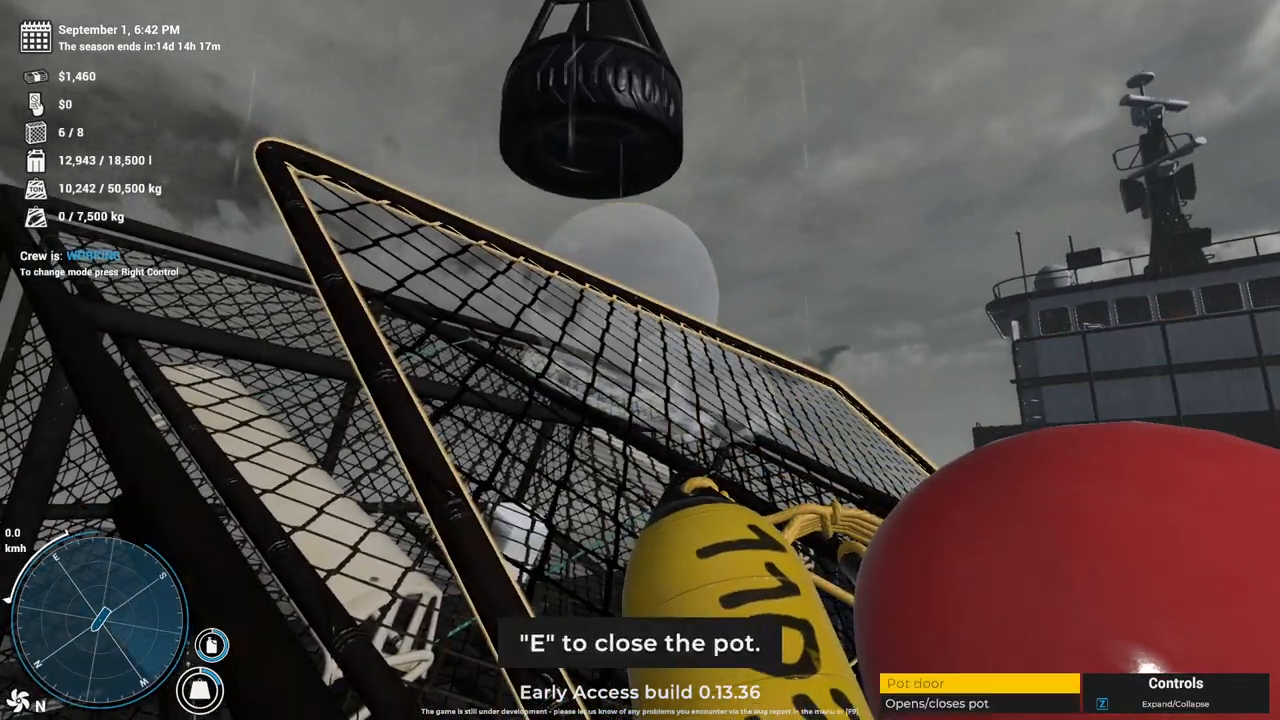
Open the deck crab pot, place the buoys inside, and close its door.
key("e")
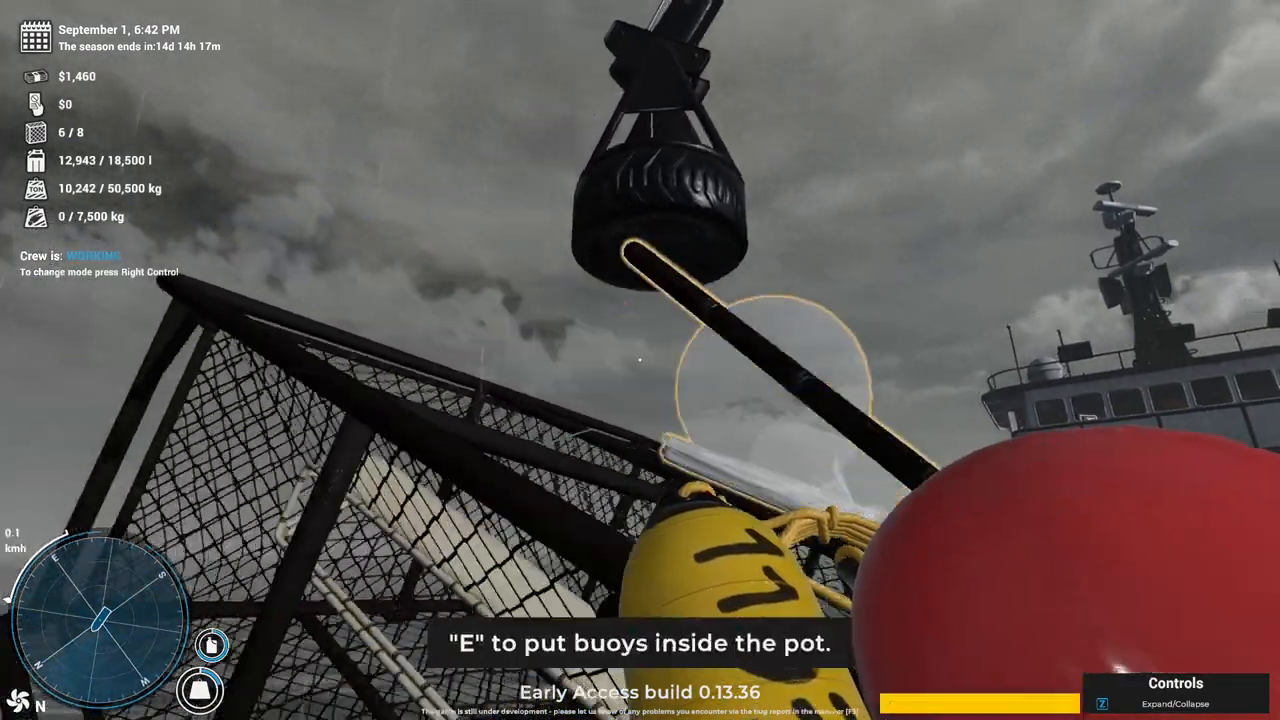
key("e")
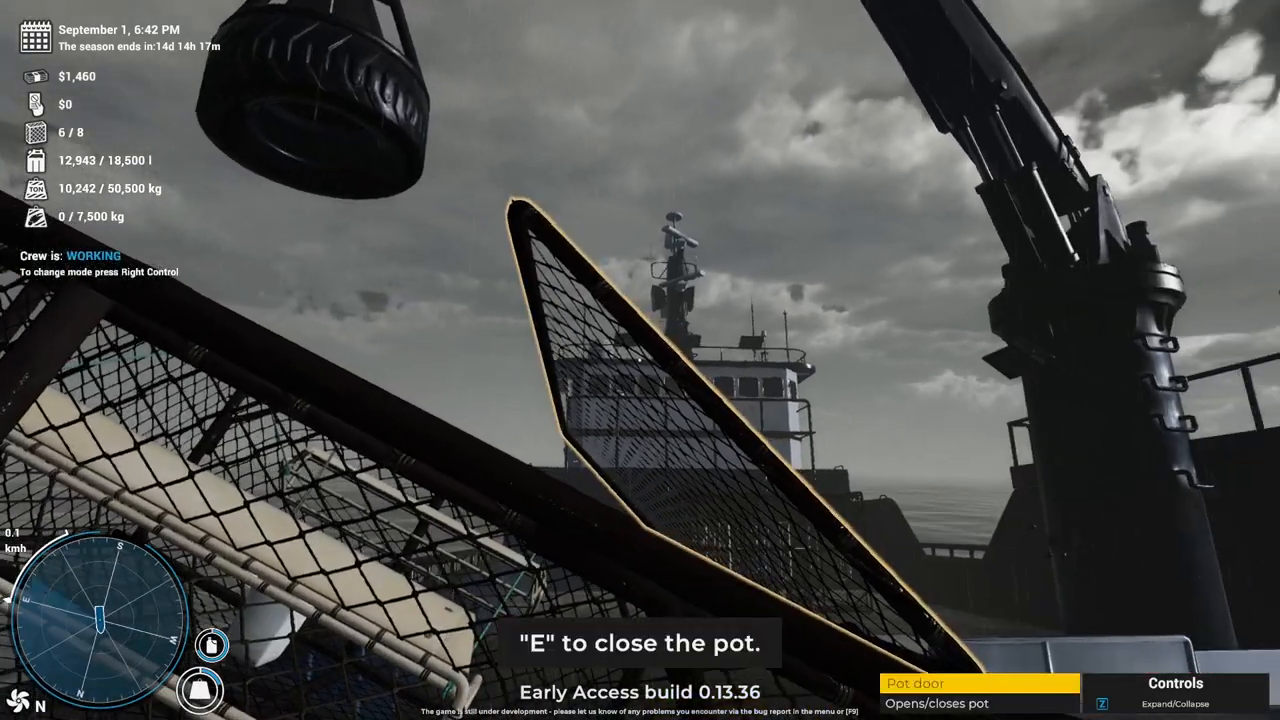
key("e")
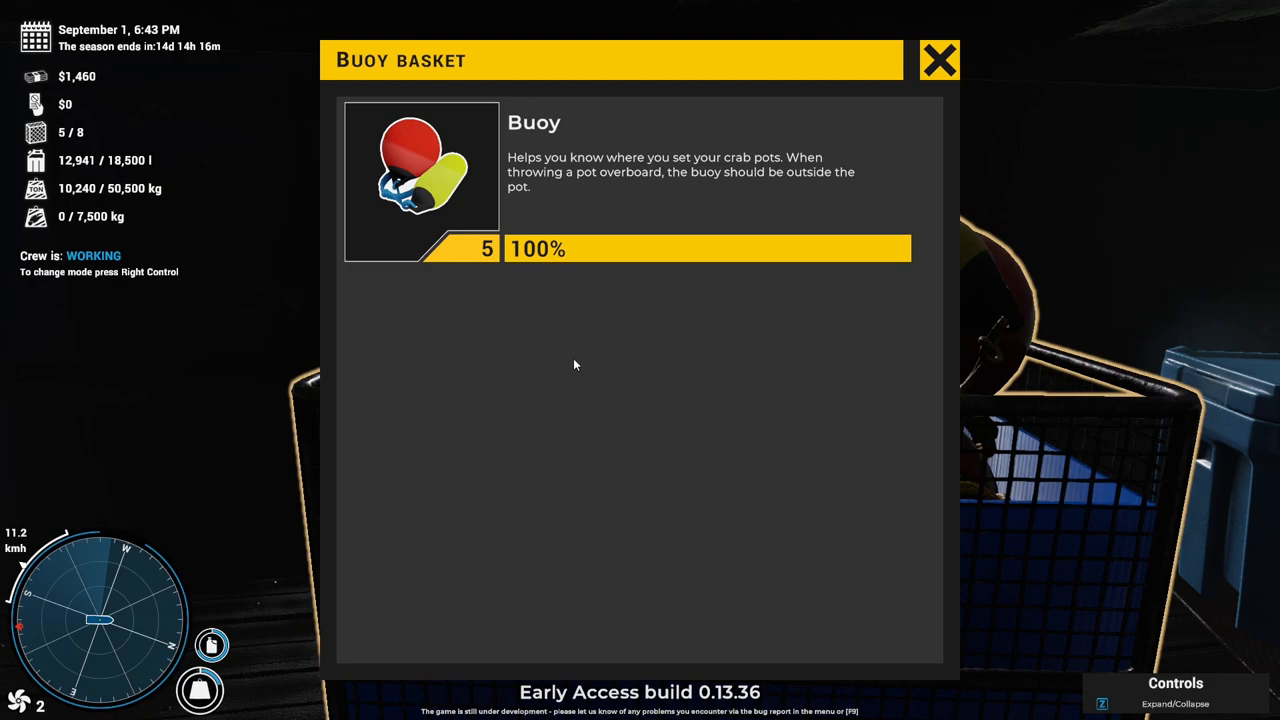
Pick the bait blocks in the fridge, take a frozen block, and feed it into the grinder.
left_click(938, 60)
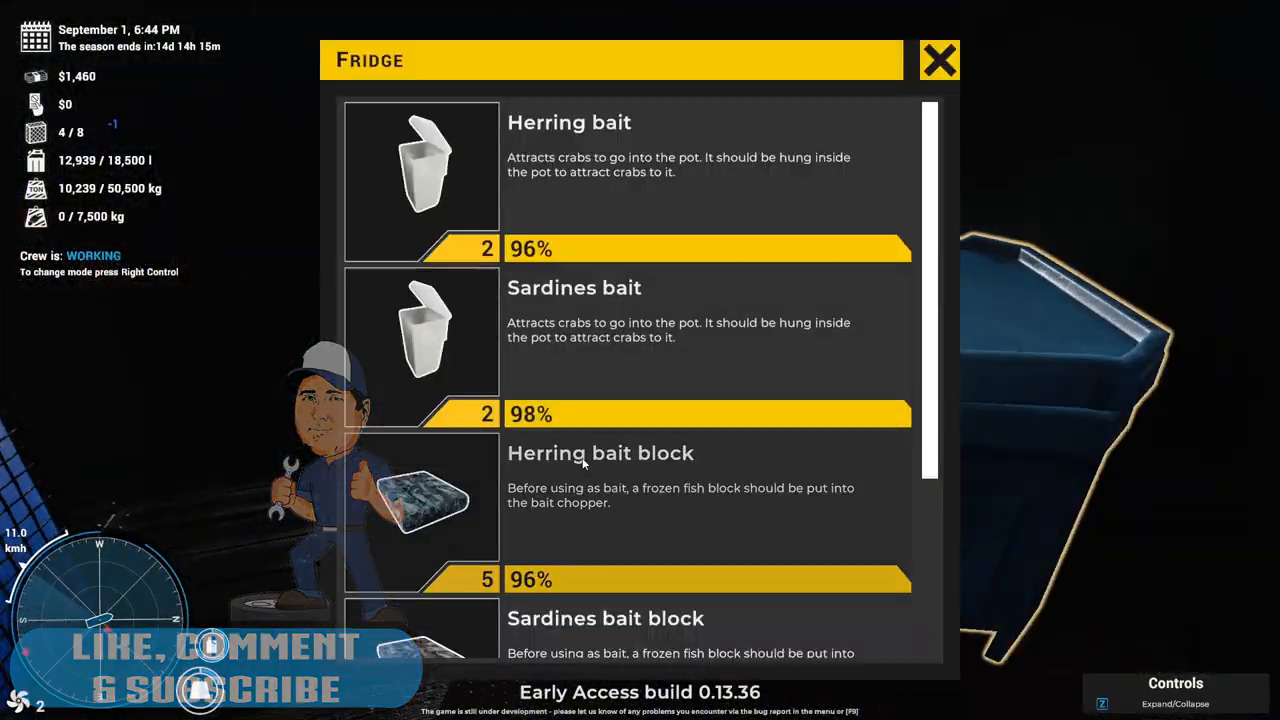
left_click(938, 60)
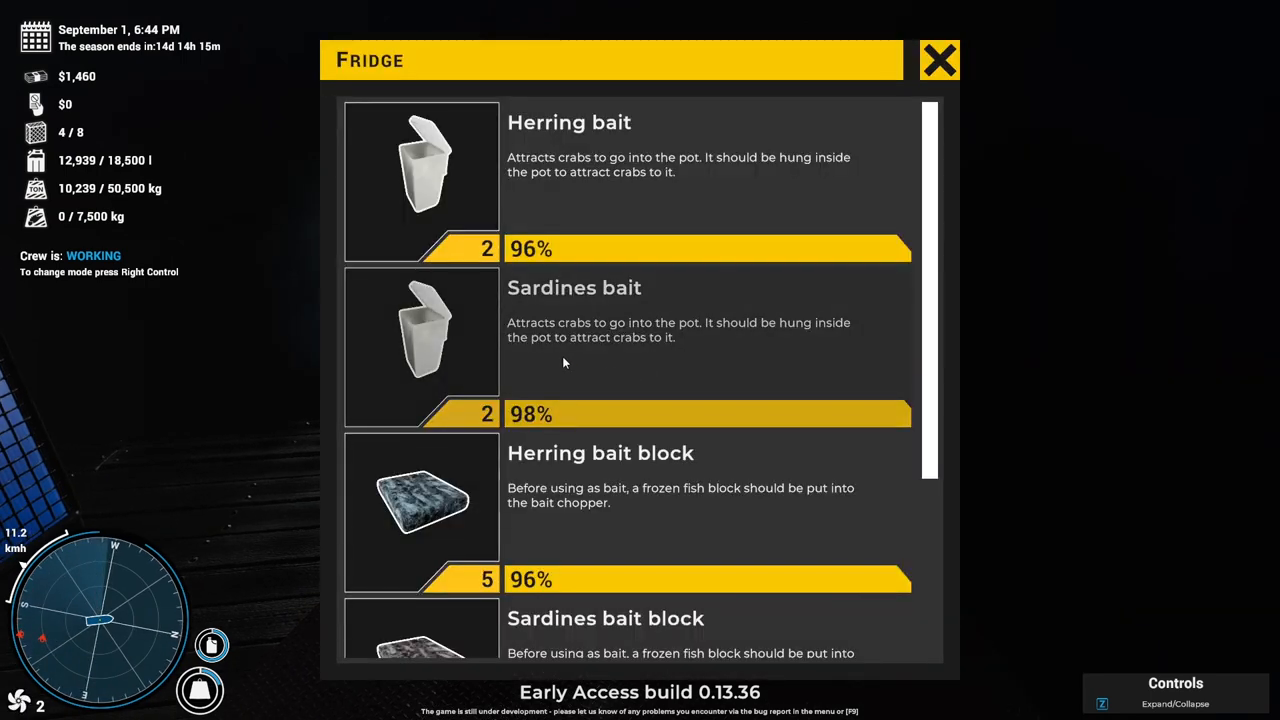
scroll("down", 3)
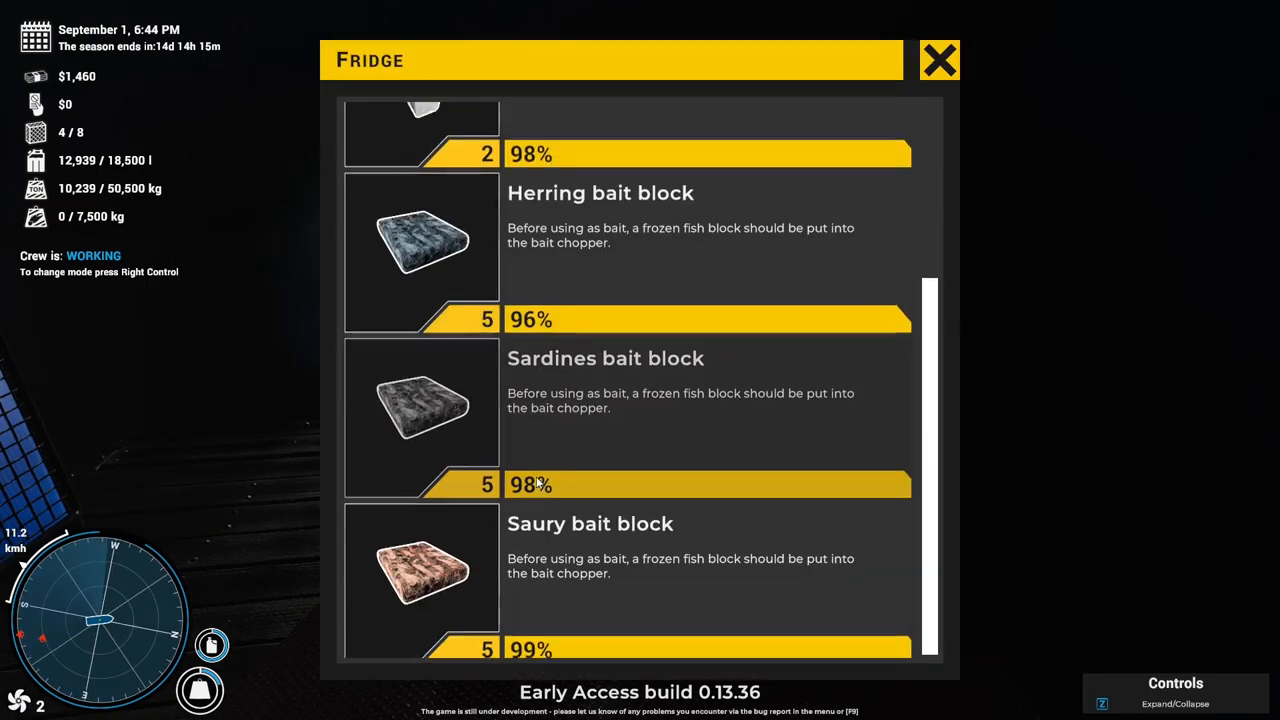
left_click(938, 60)
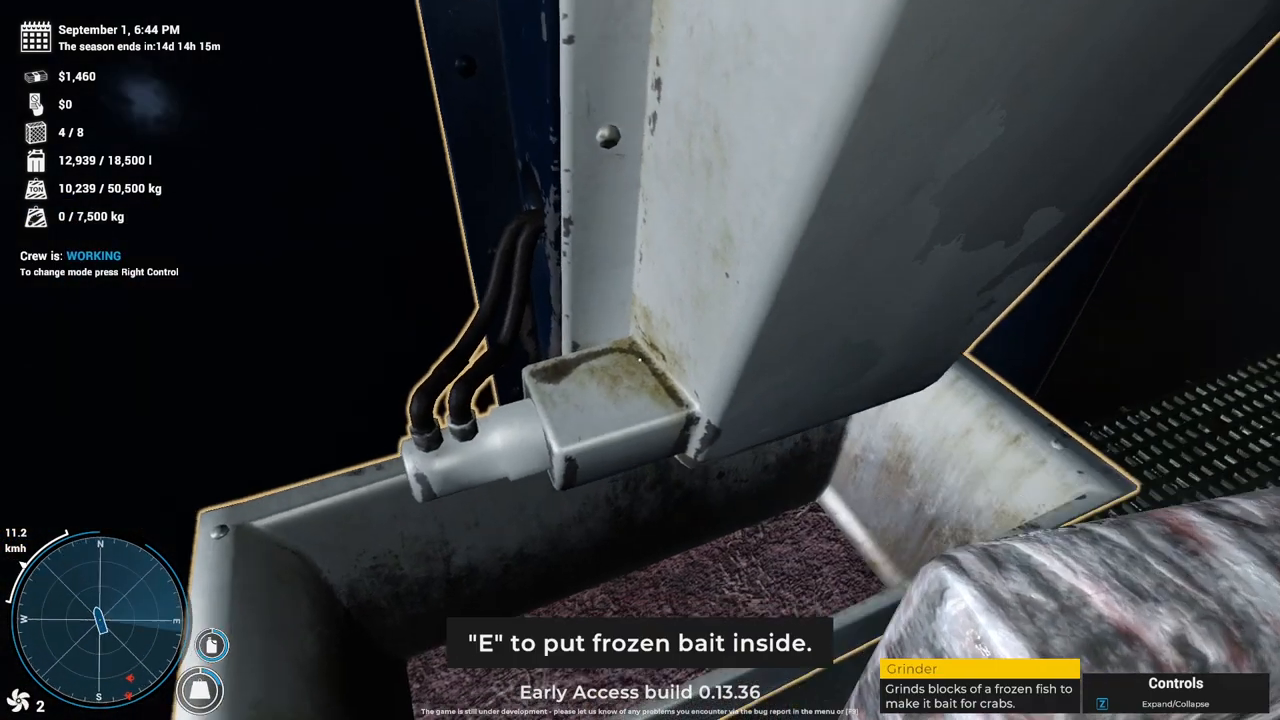
key("e")
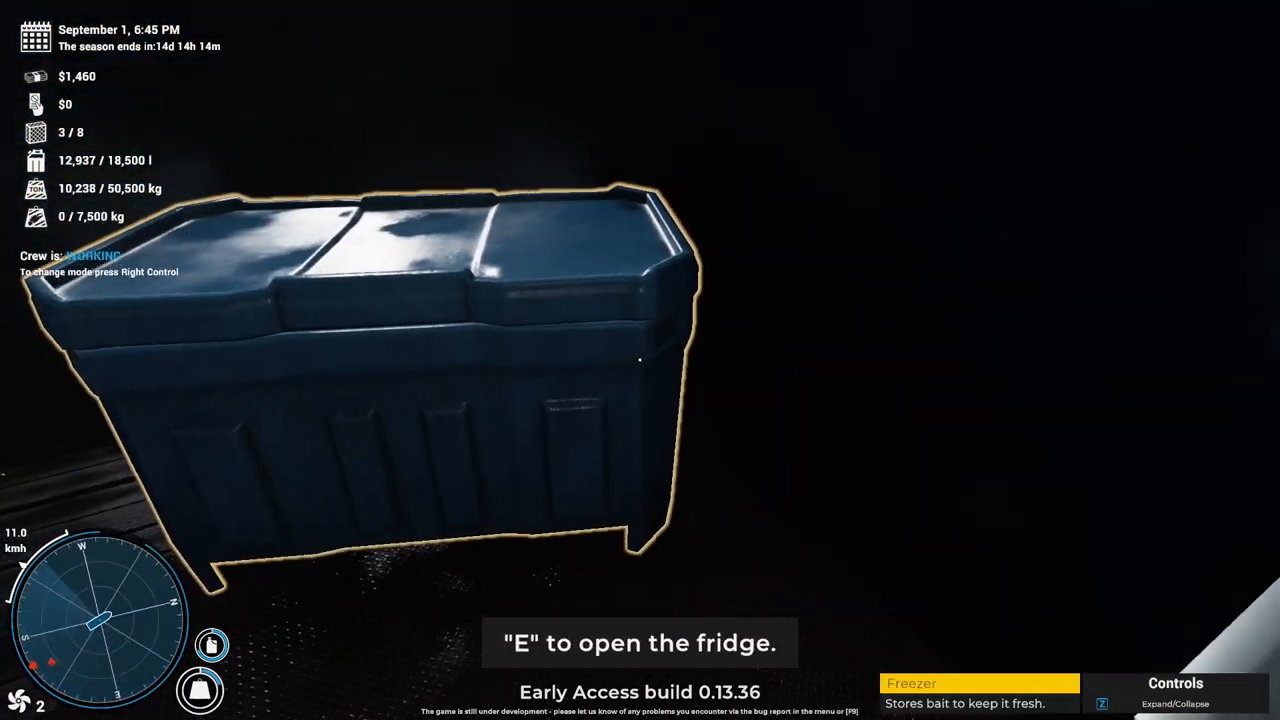
Collect crab bait from the fridge, two buoys from the basket, and a storage tote.
key("e")
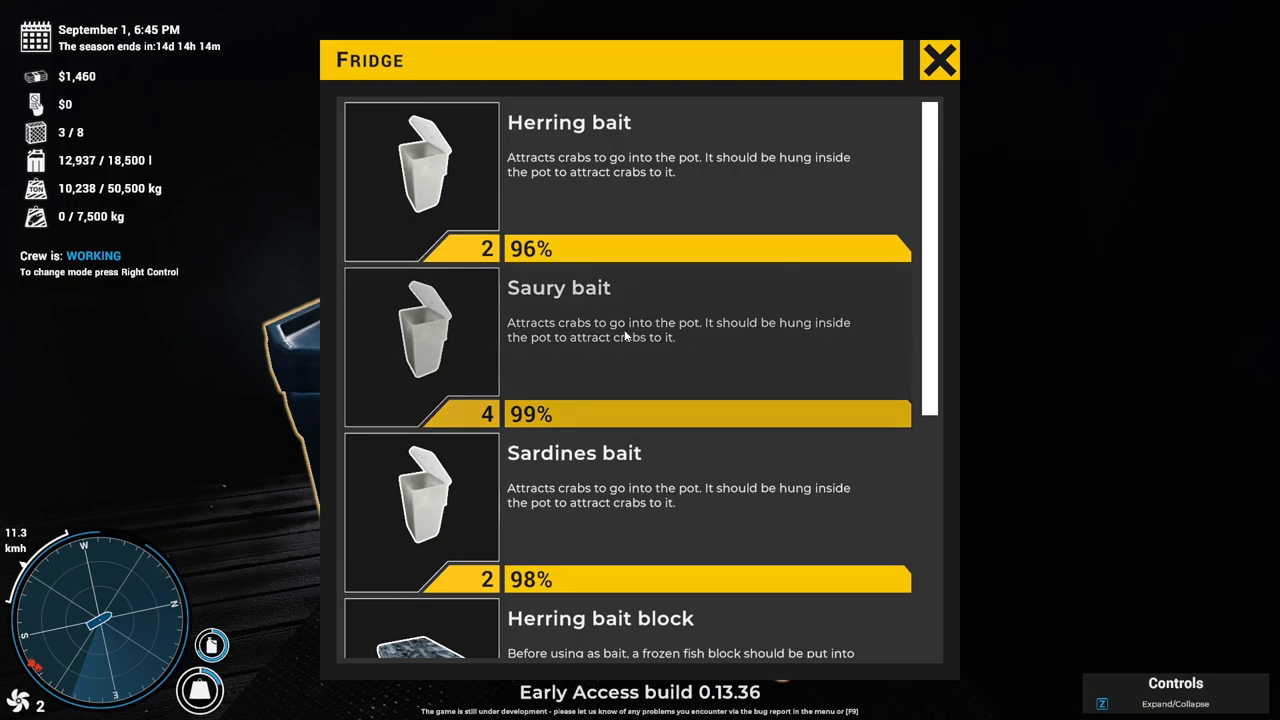
left_click(938, 60)
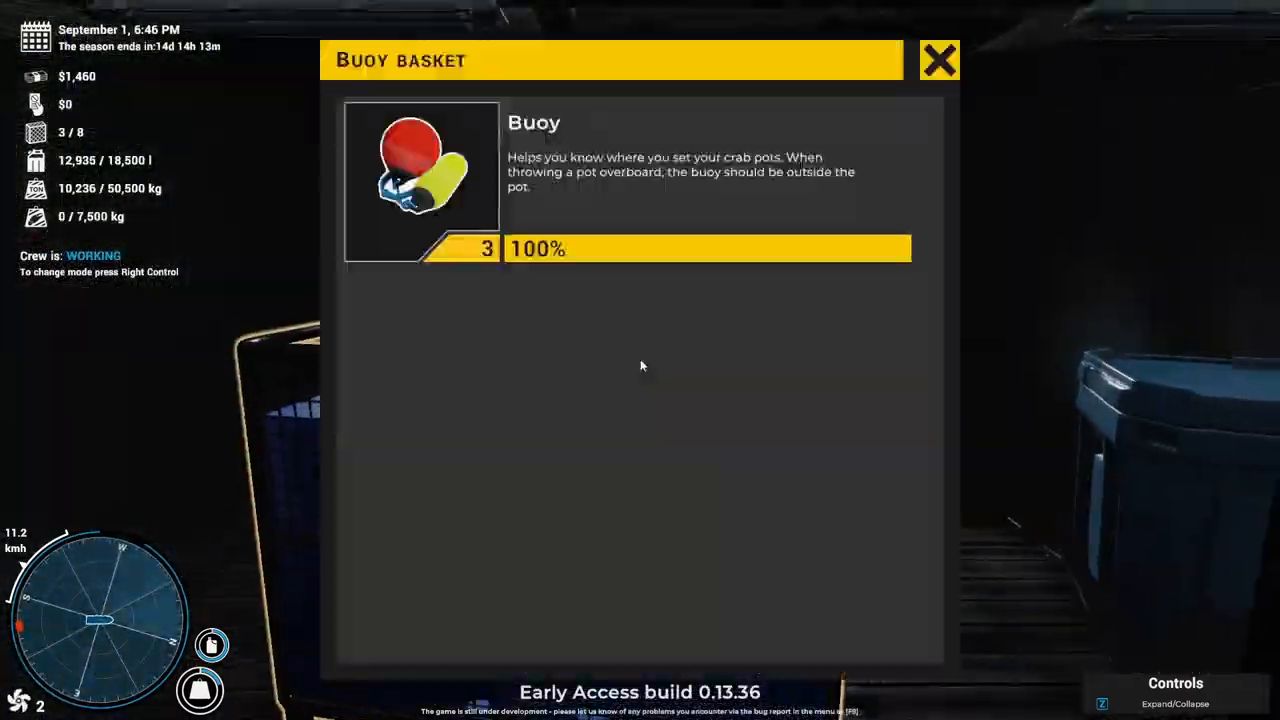
left_click(938, 60)
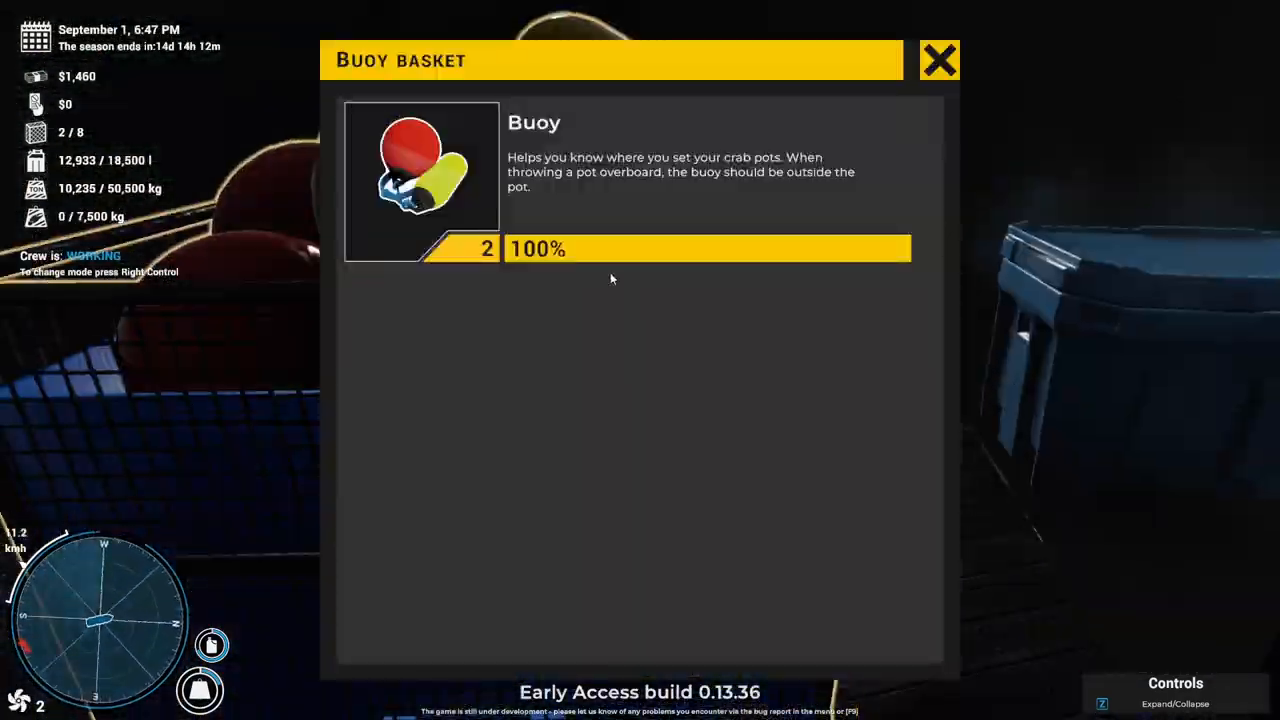
left_click(938, 60)
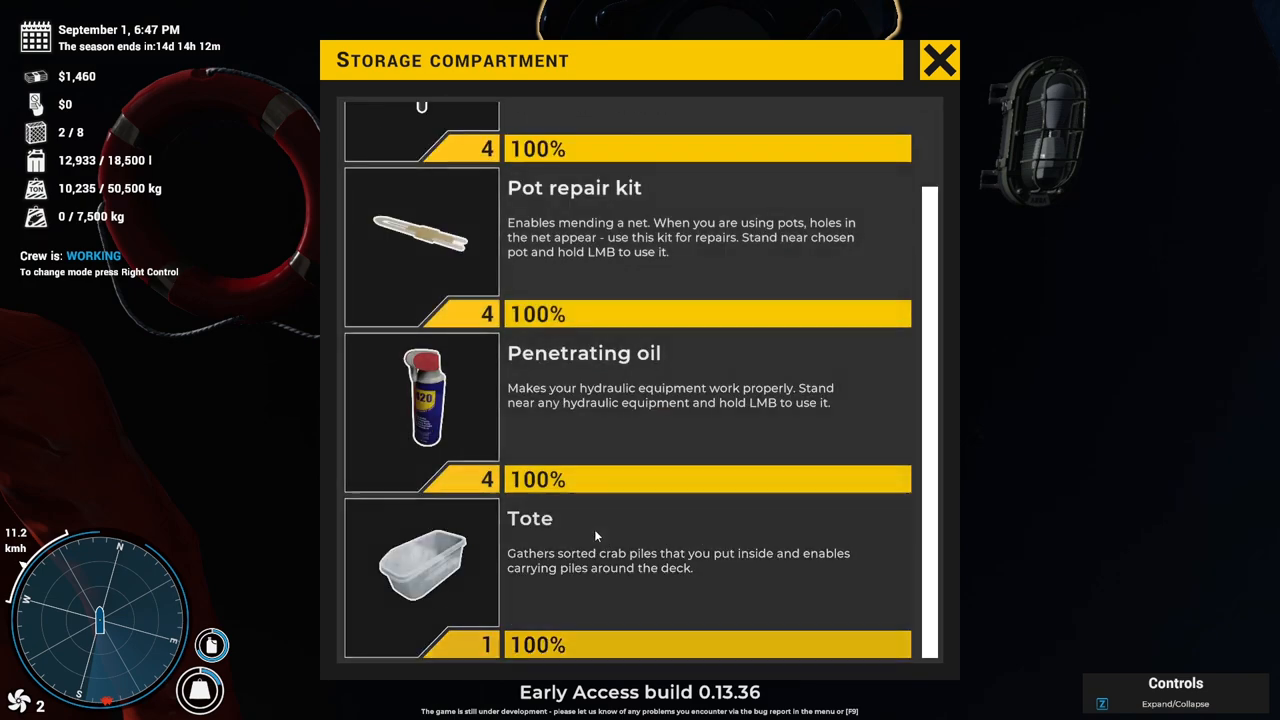
left_click(938, 60)
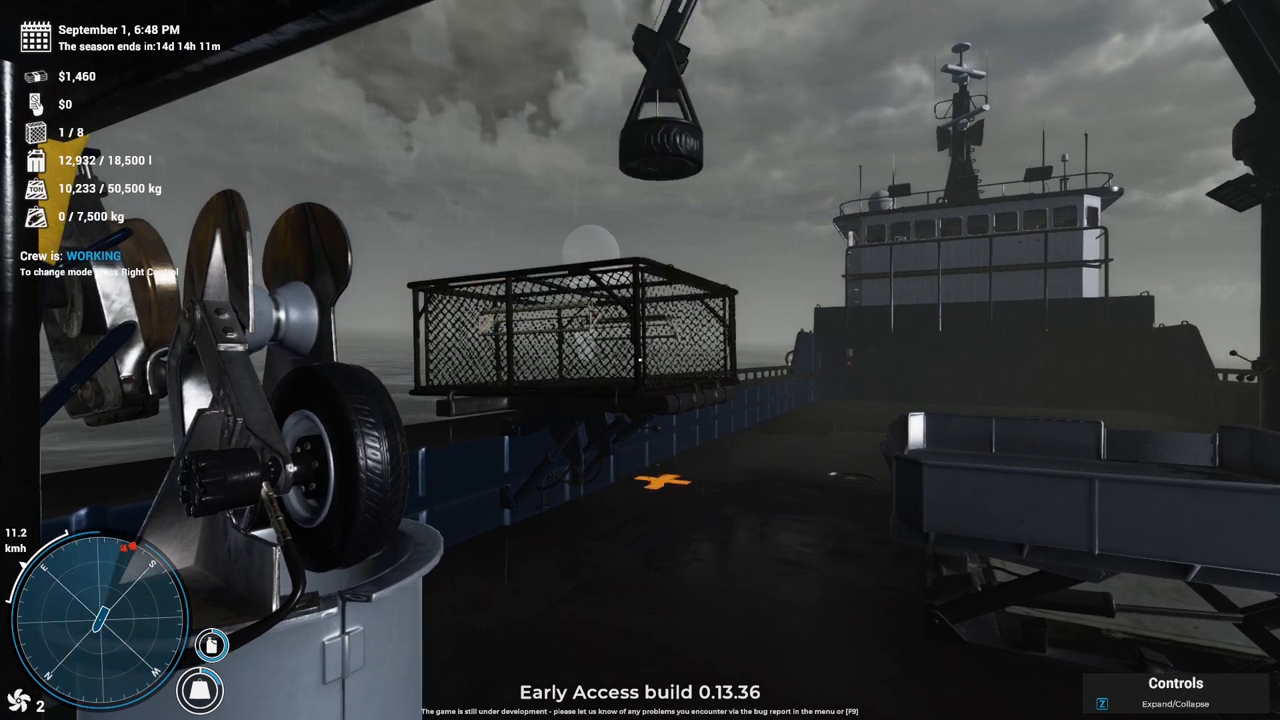
mouse_move(640, 360)
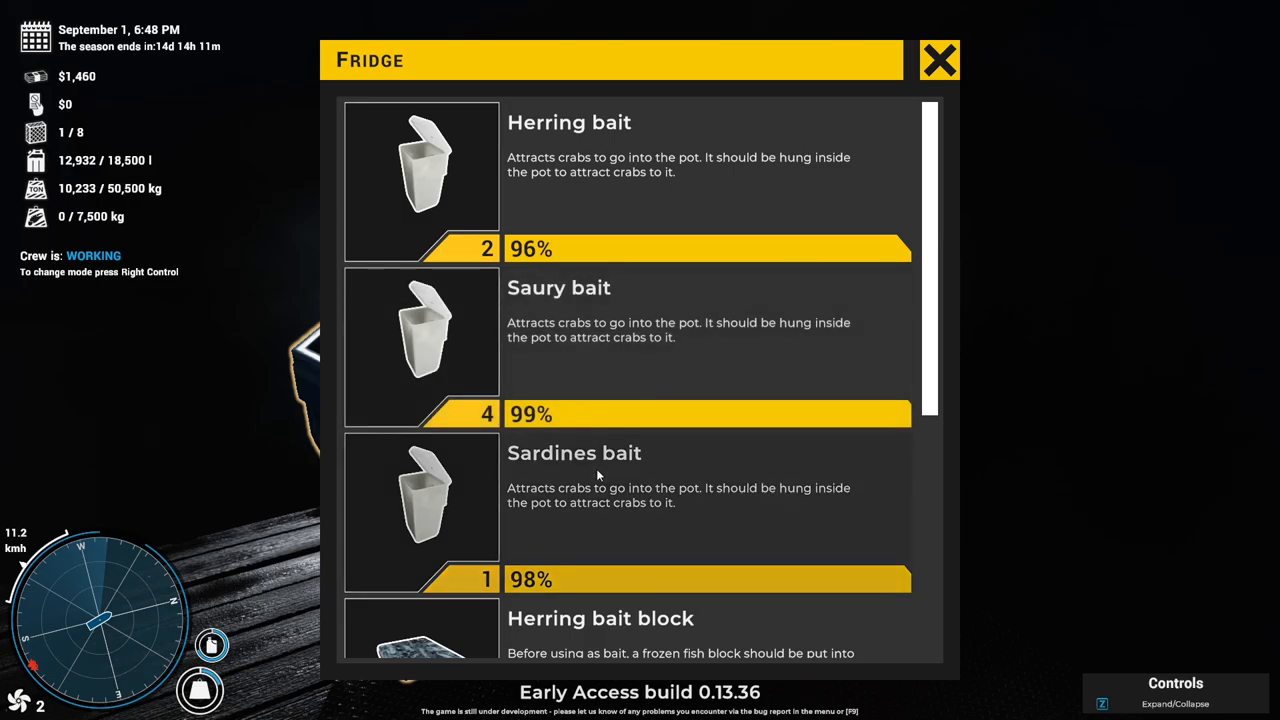
Grab a container of Sardines bait and a buoy for the last pot.
left_click(938, 60)
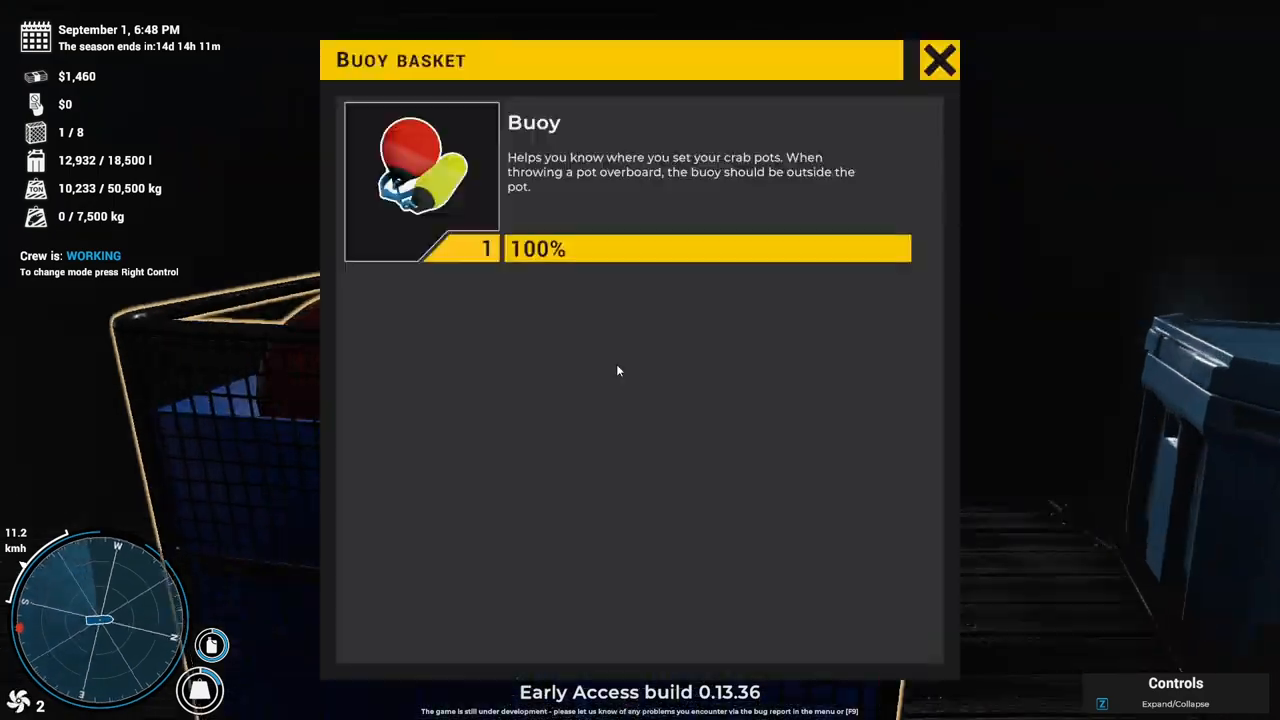
left_click(938, 60)
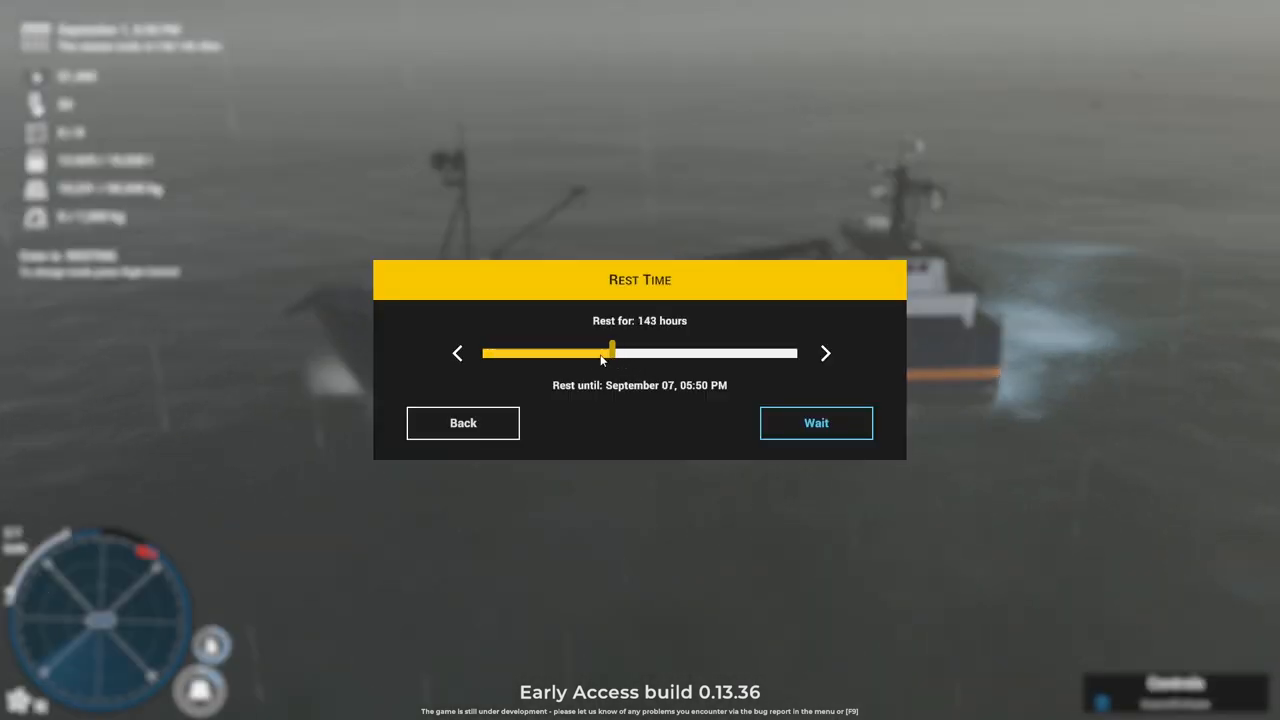
Set the rest slider to 12 hours and wait until 6:50 AM, September 2.
left_click_drag(612, 353, 498, 353)
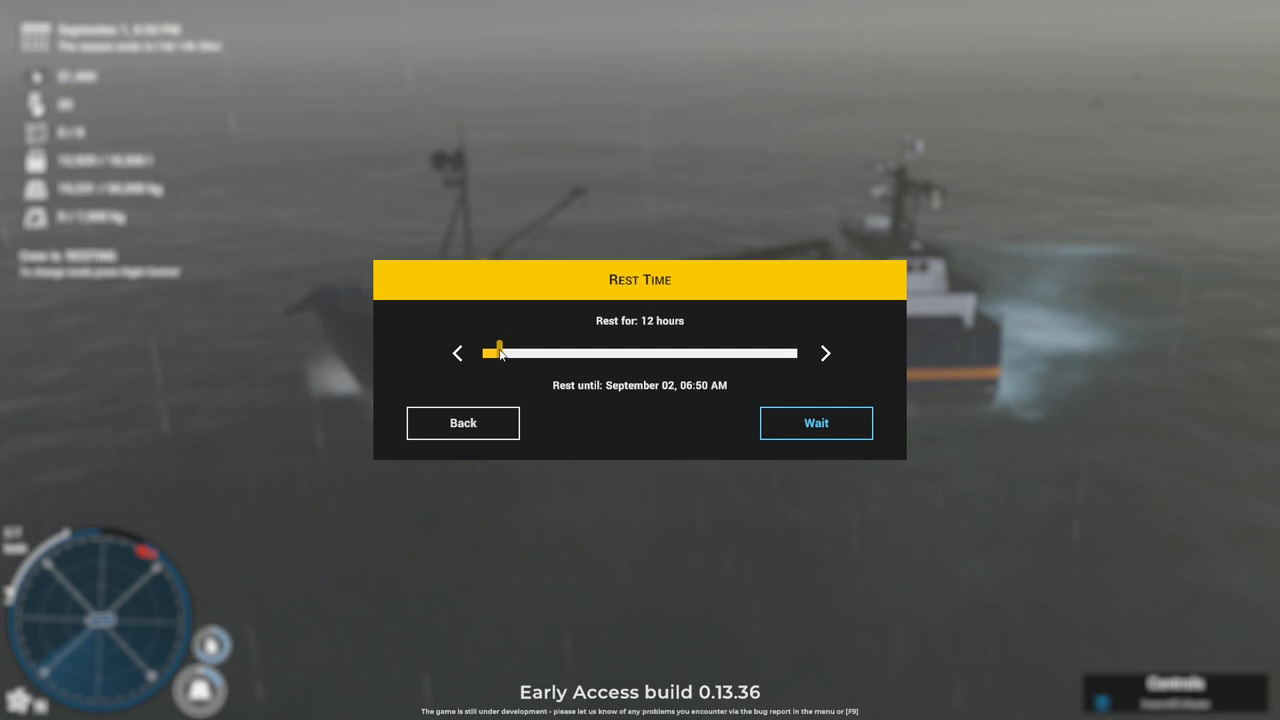
left_click(816, 422)
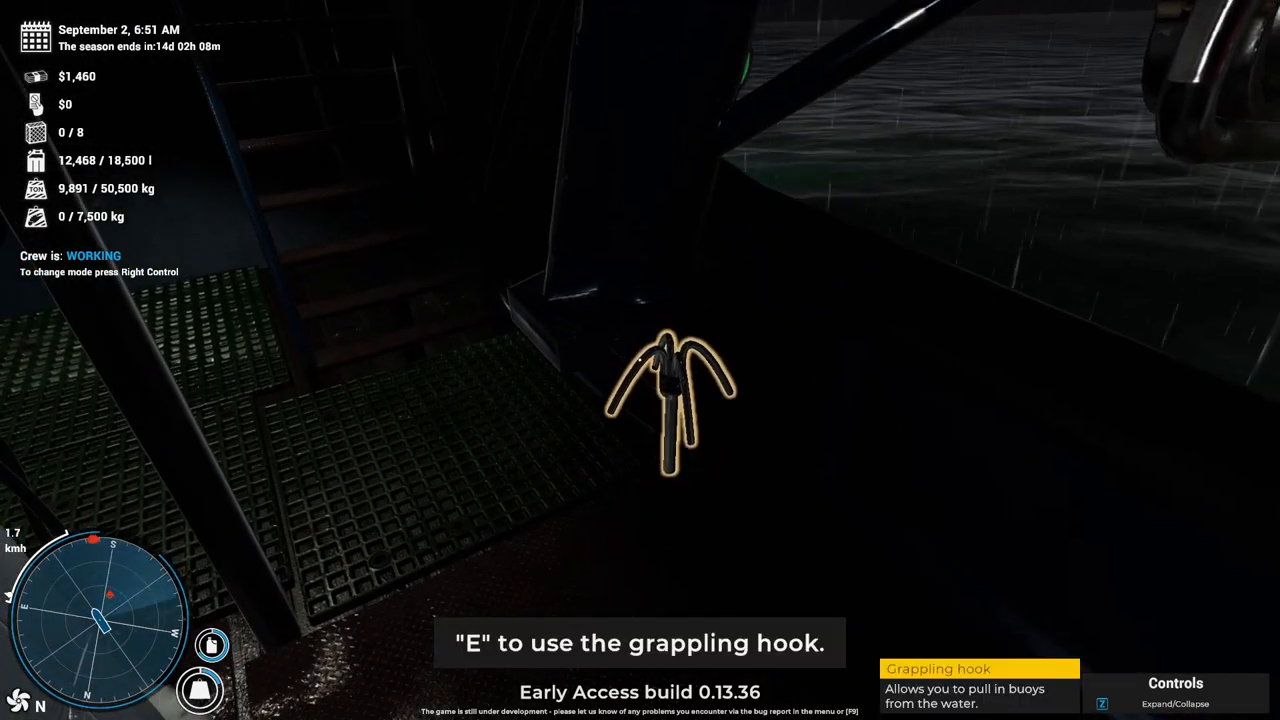
Grab the grappling hook and haul the buoy rope in to bring a pot aboard.
key("e")
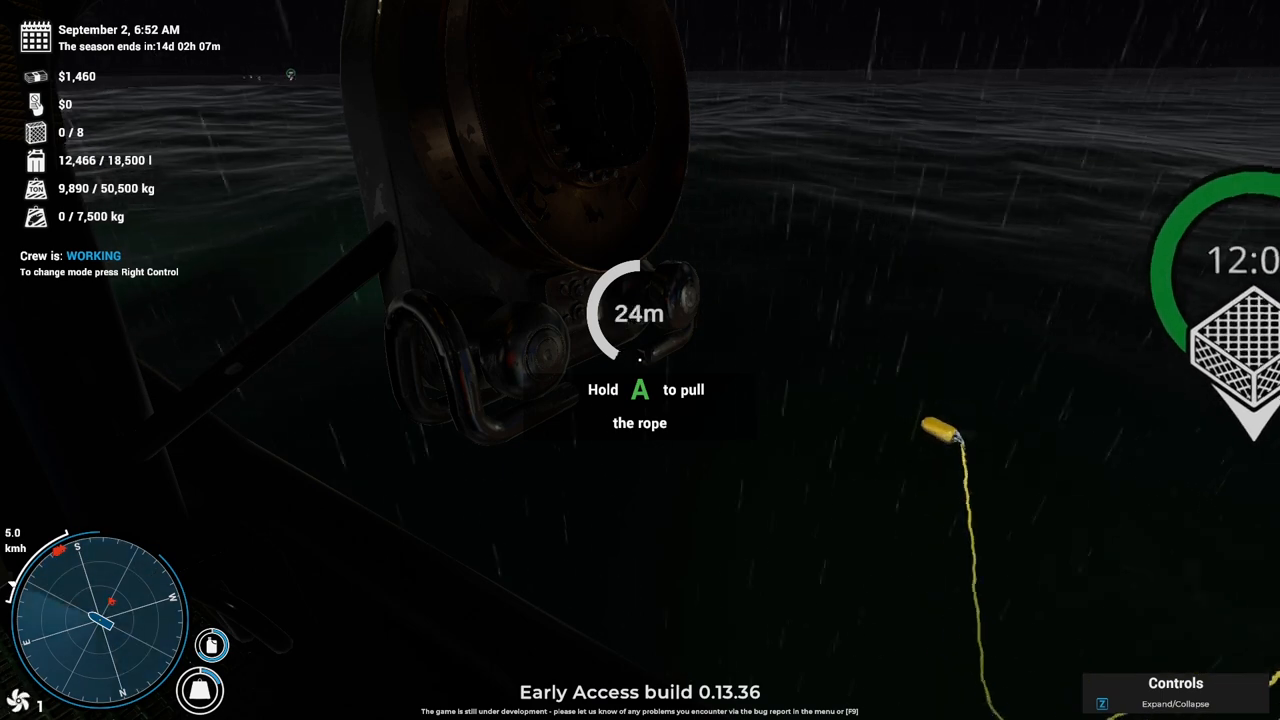
key("a")
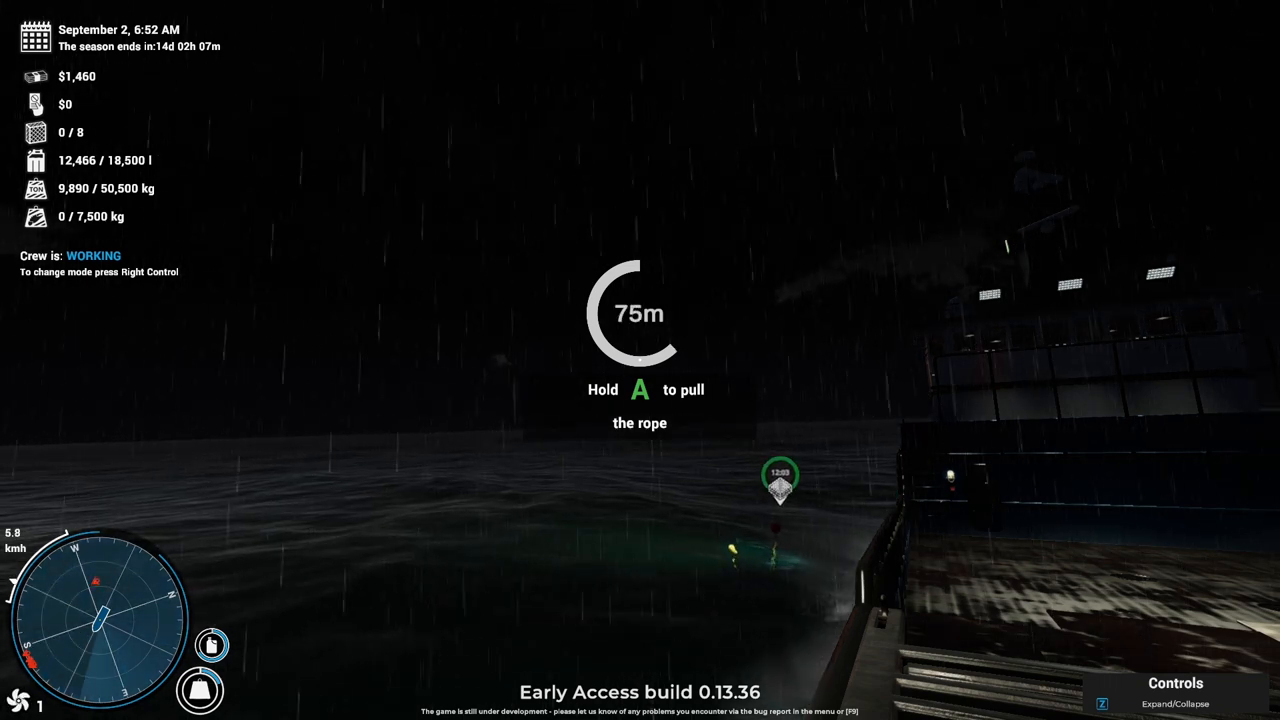
key("a")
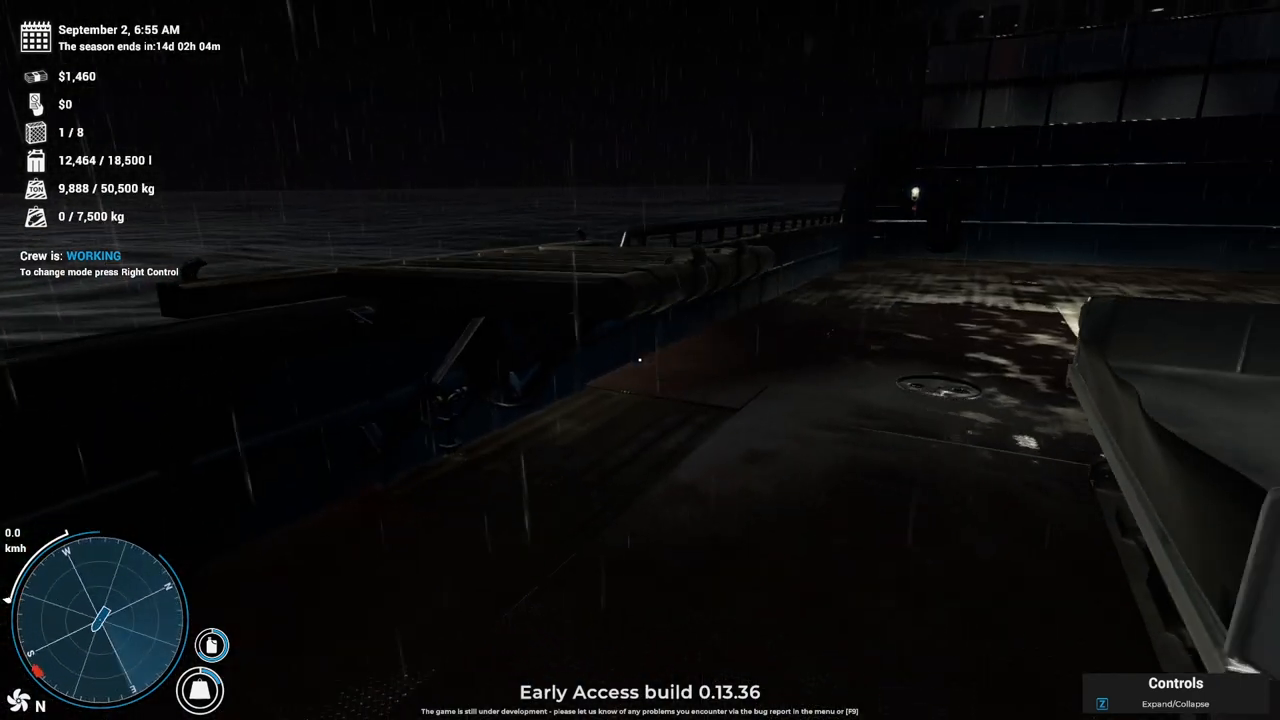
mouse_move(640, 360)
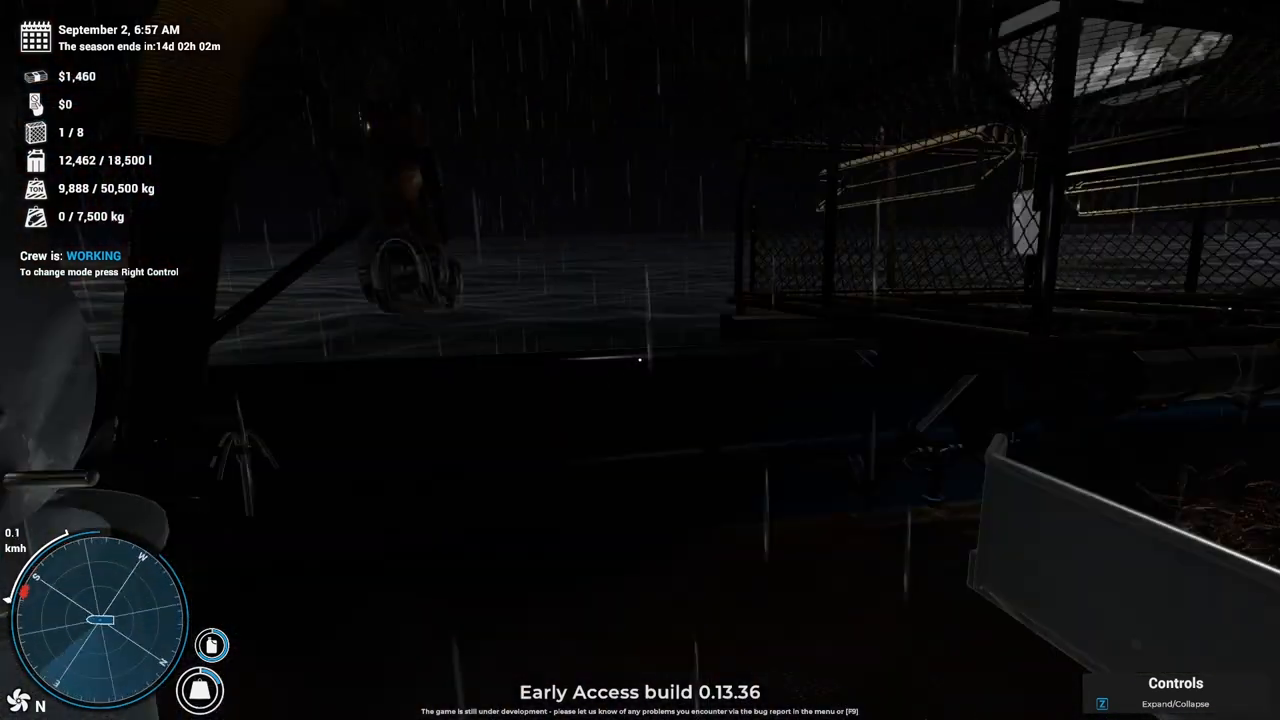
mouse_move(640, 360)
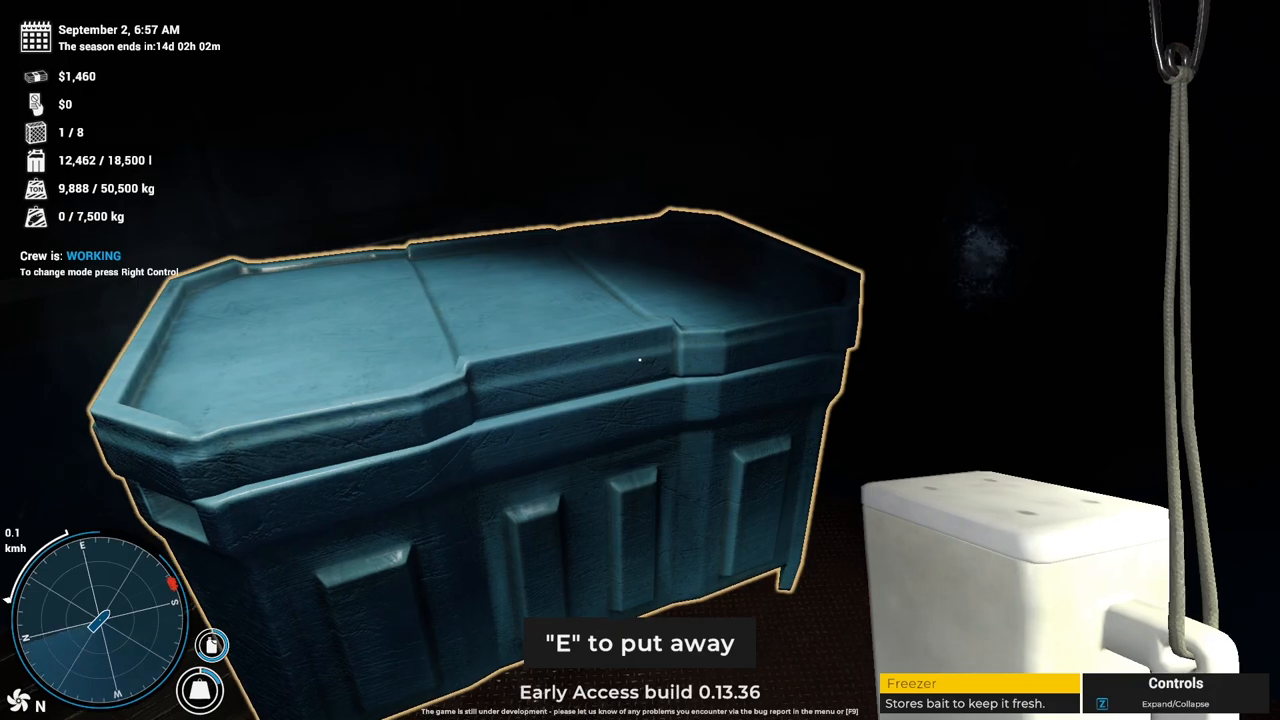
key("e")
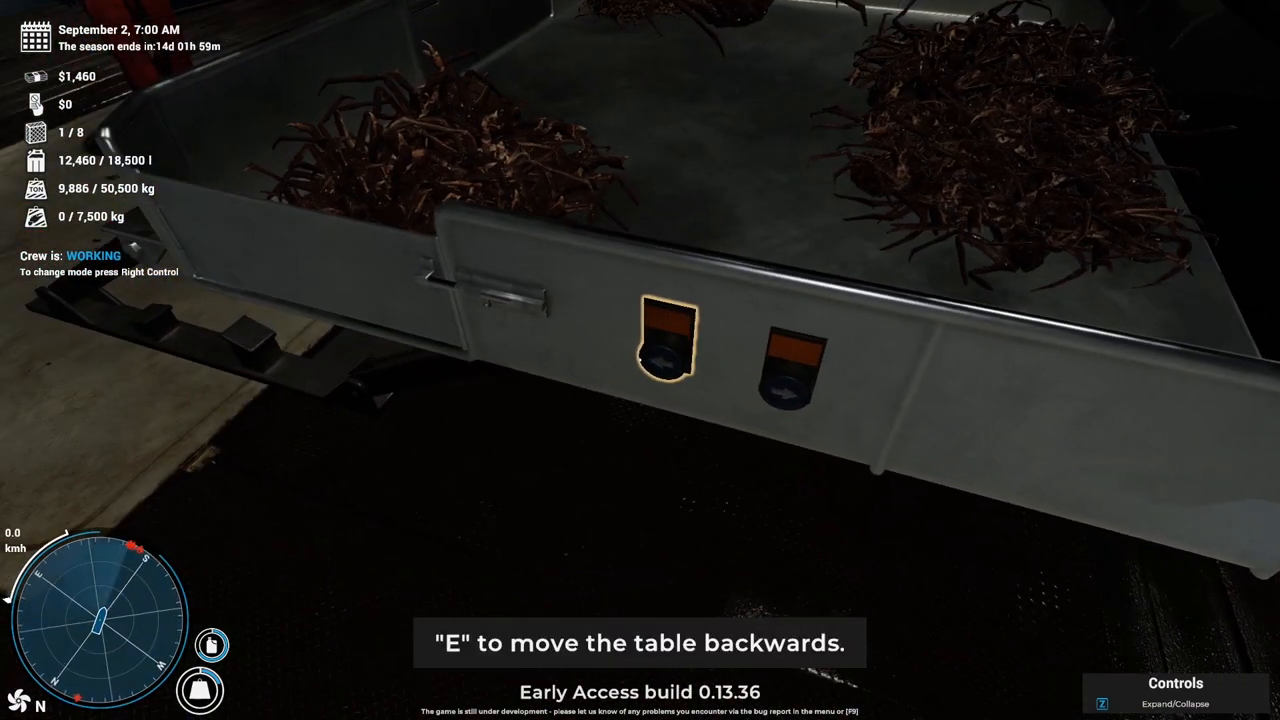
Shift the crab-laden sorting table backwards, then forwards again.
key("e")
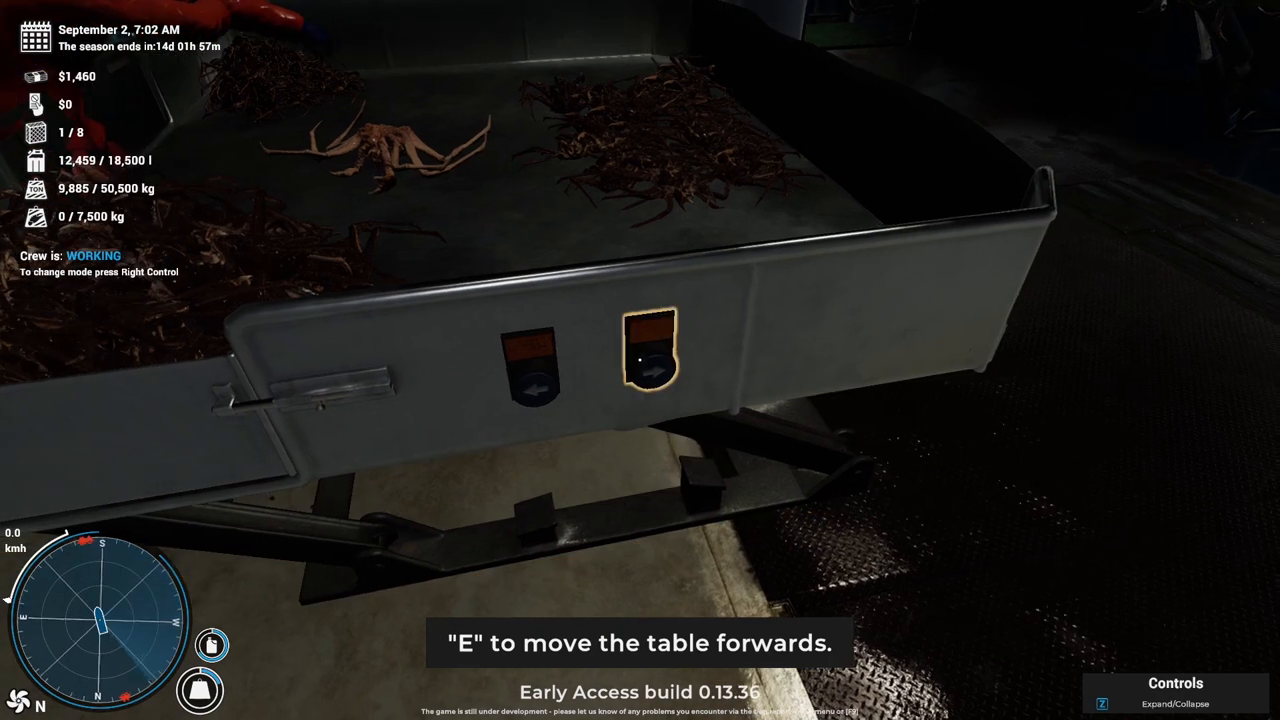
key("e")
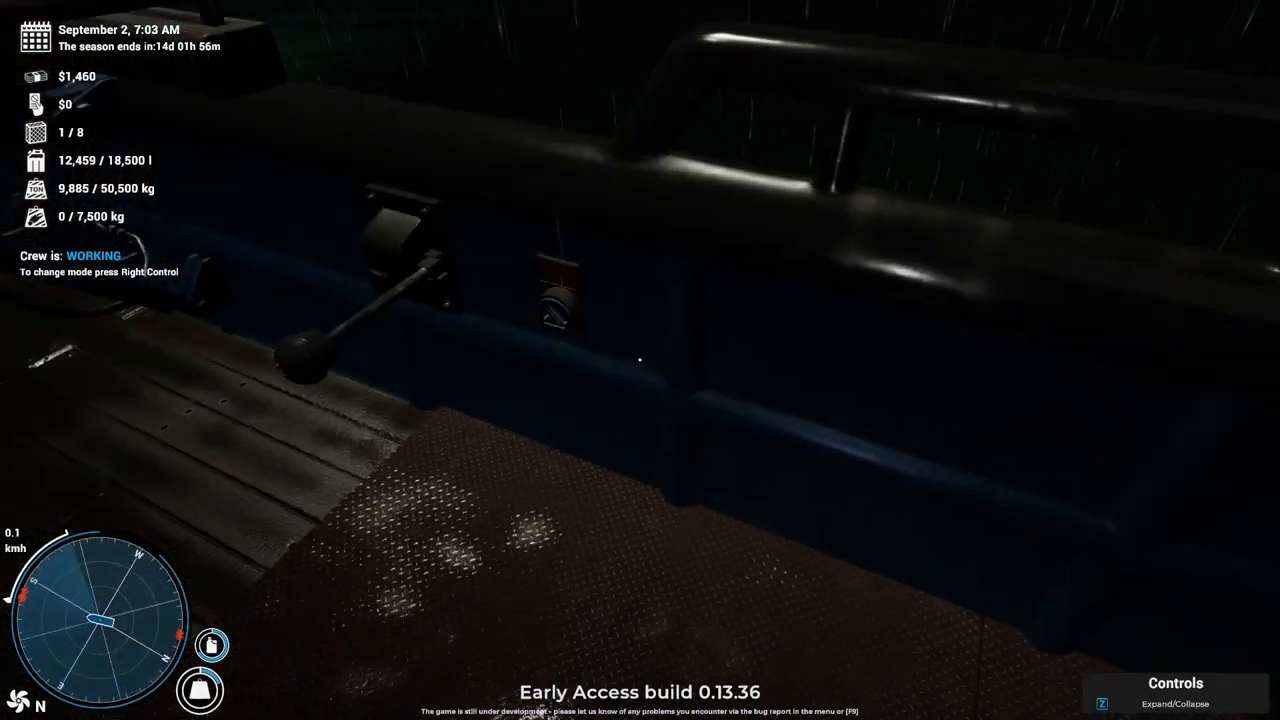
mouse_move(640, 360)
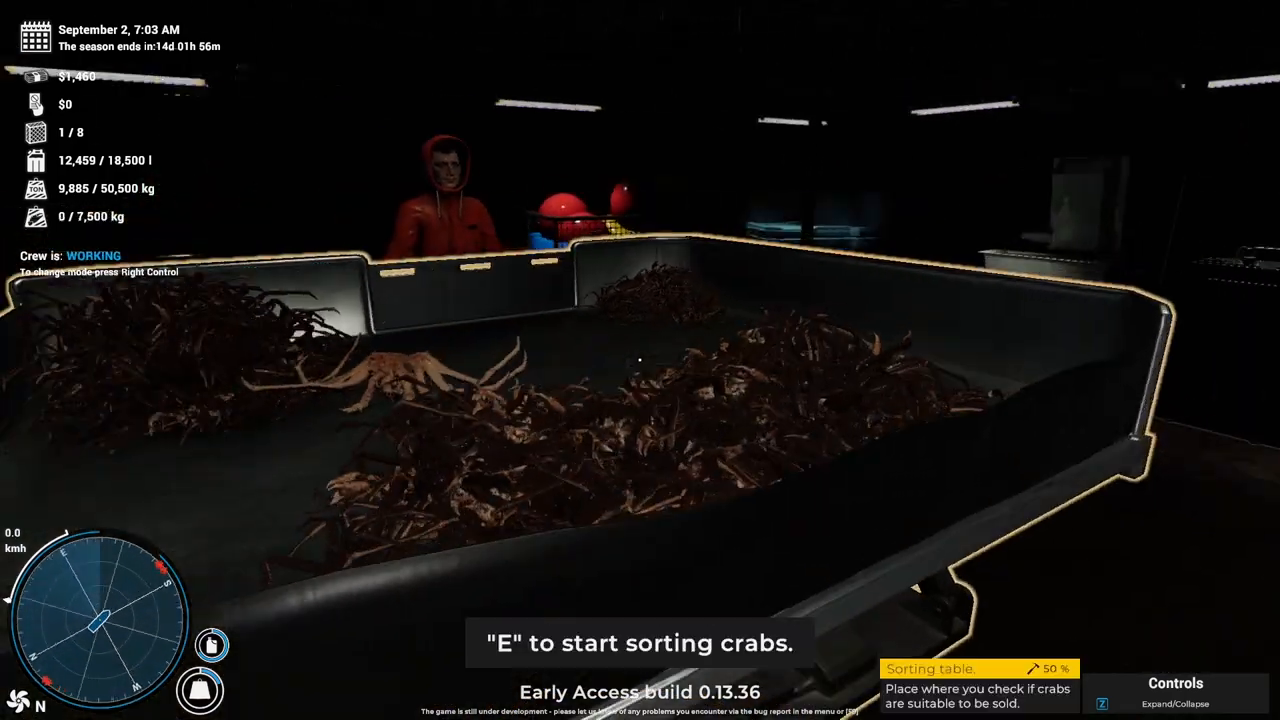
Load one frozen herring bait block from the fridge into the grinder.
key("e")
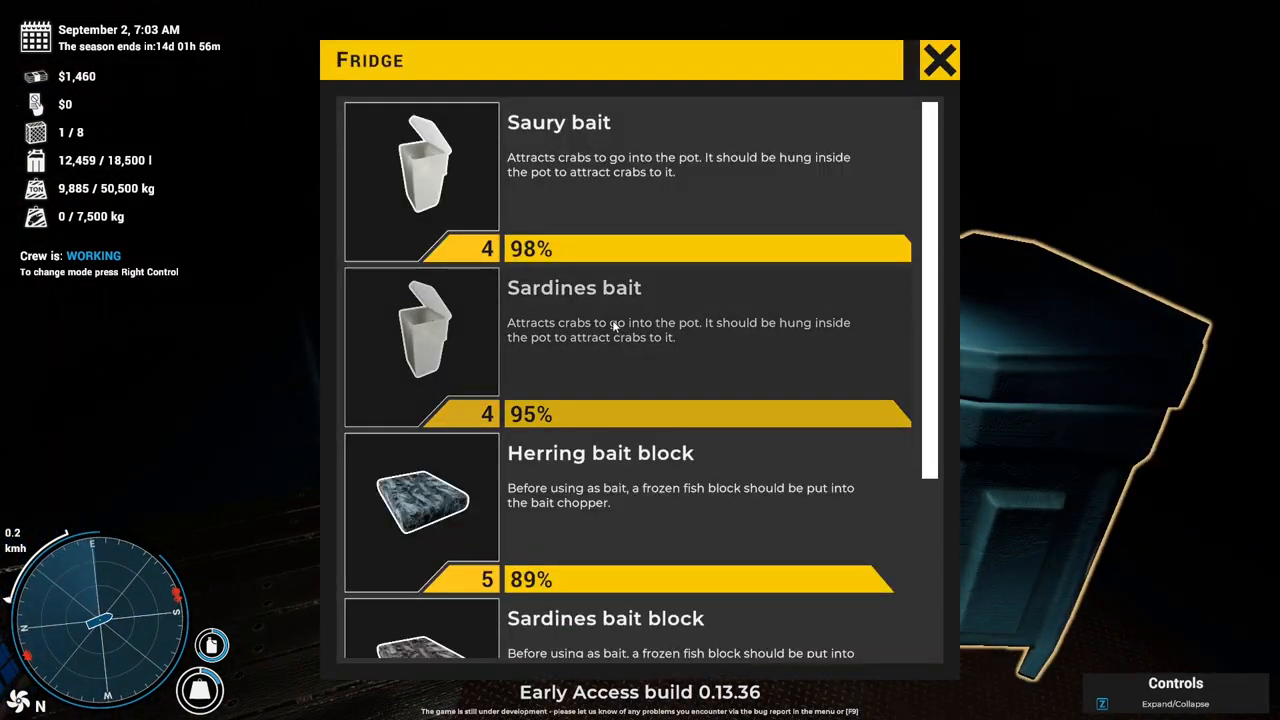
left_click(938, 60)
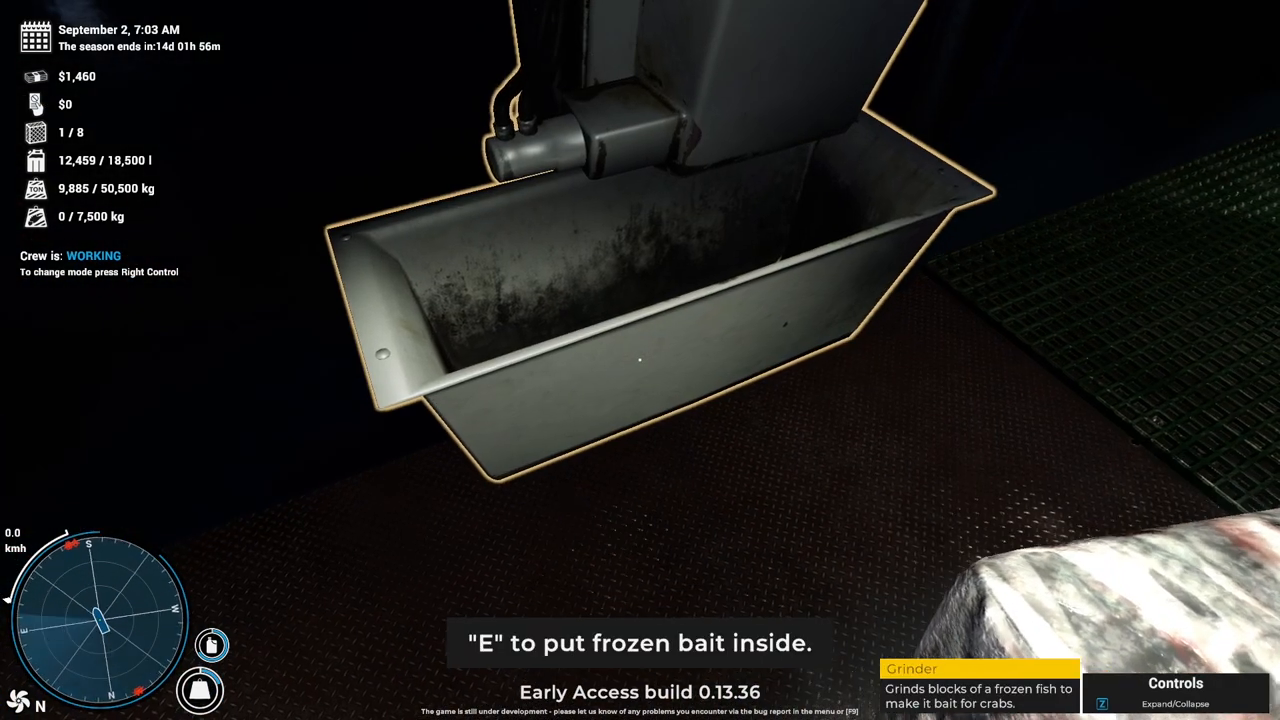
key("e")
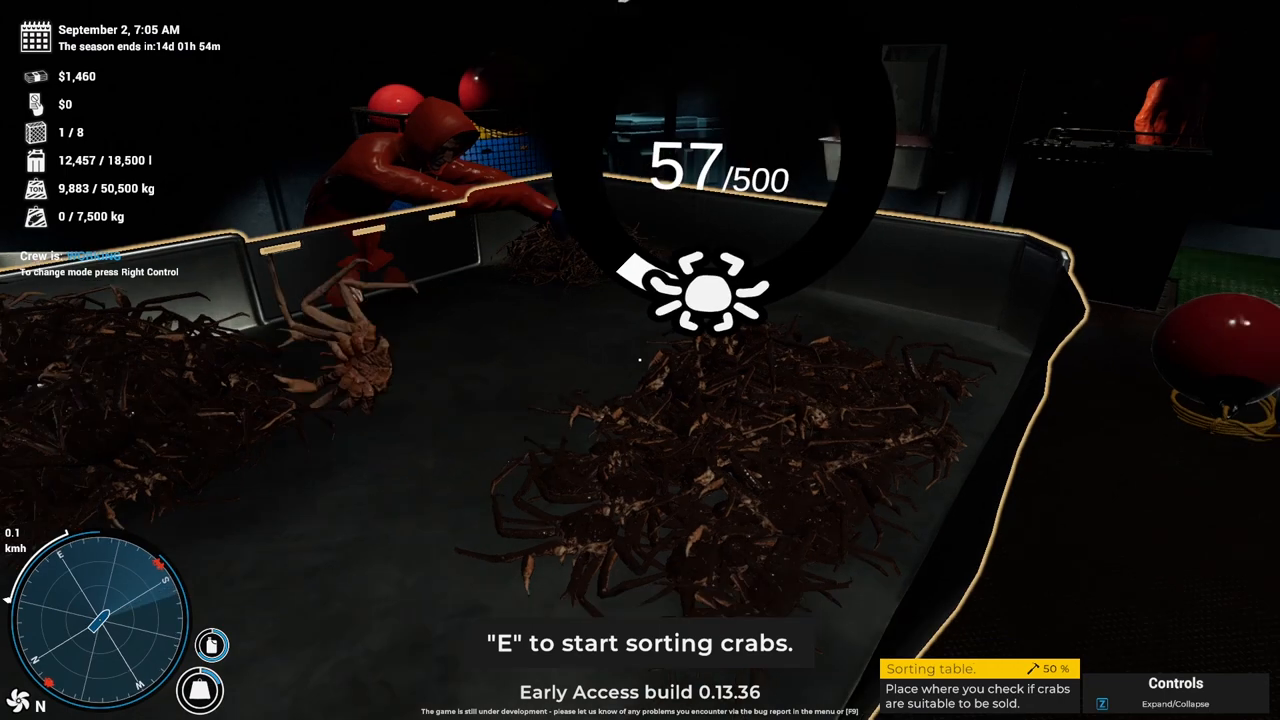
Start sorting crabs, grab another fridge bait item, and hook a crab pot onto the winch.
key("e")
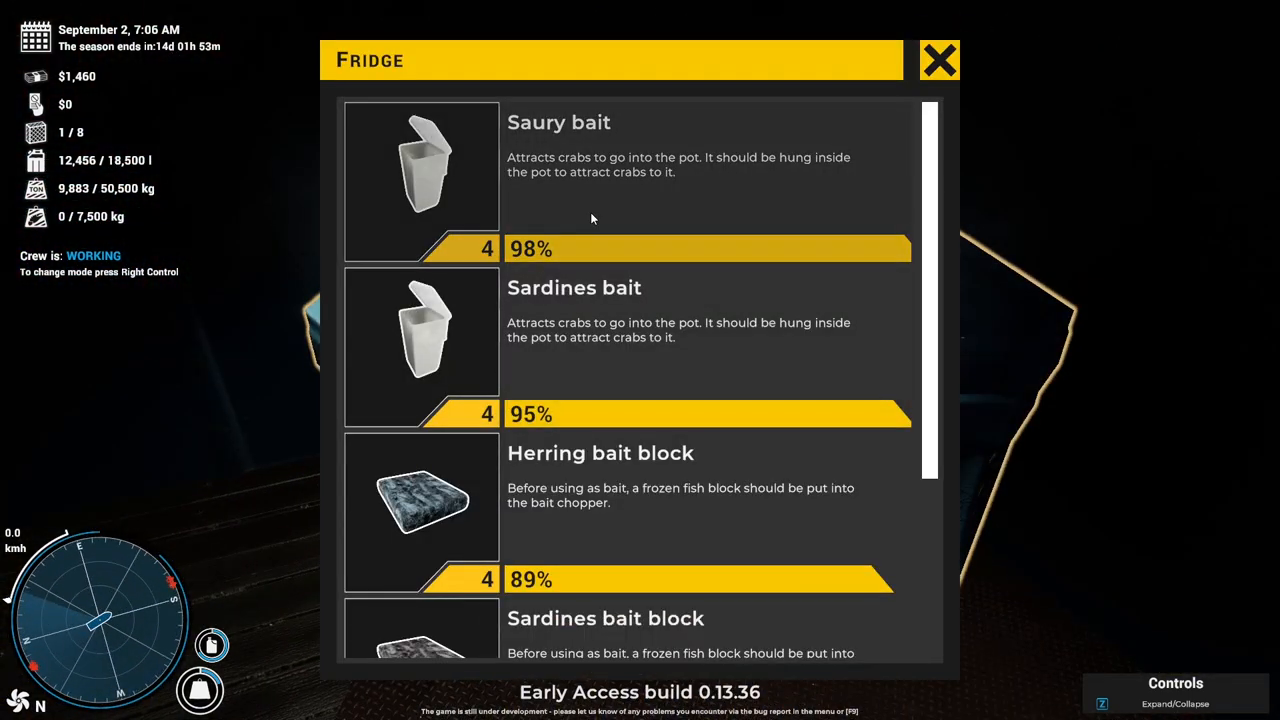
left_click(938, 60)
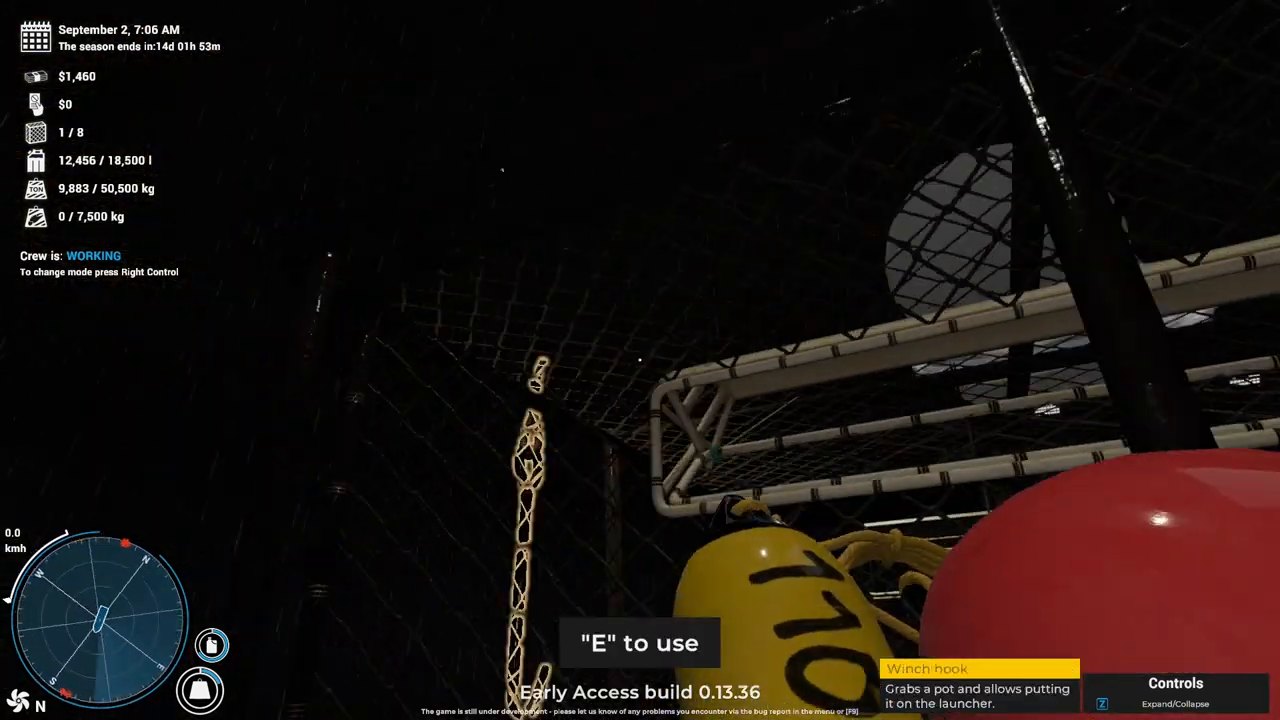
key("e")
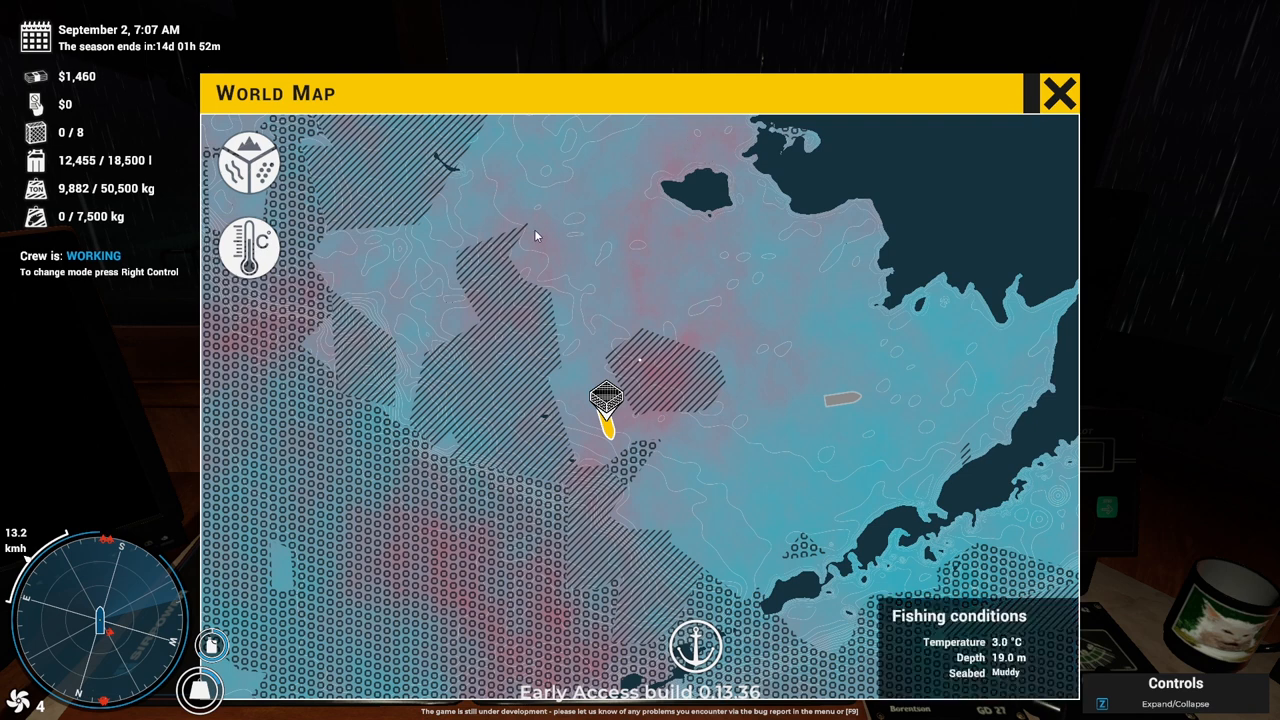
Pick a destination for the boat on the world map.
left_click(1058, 92)
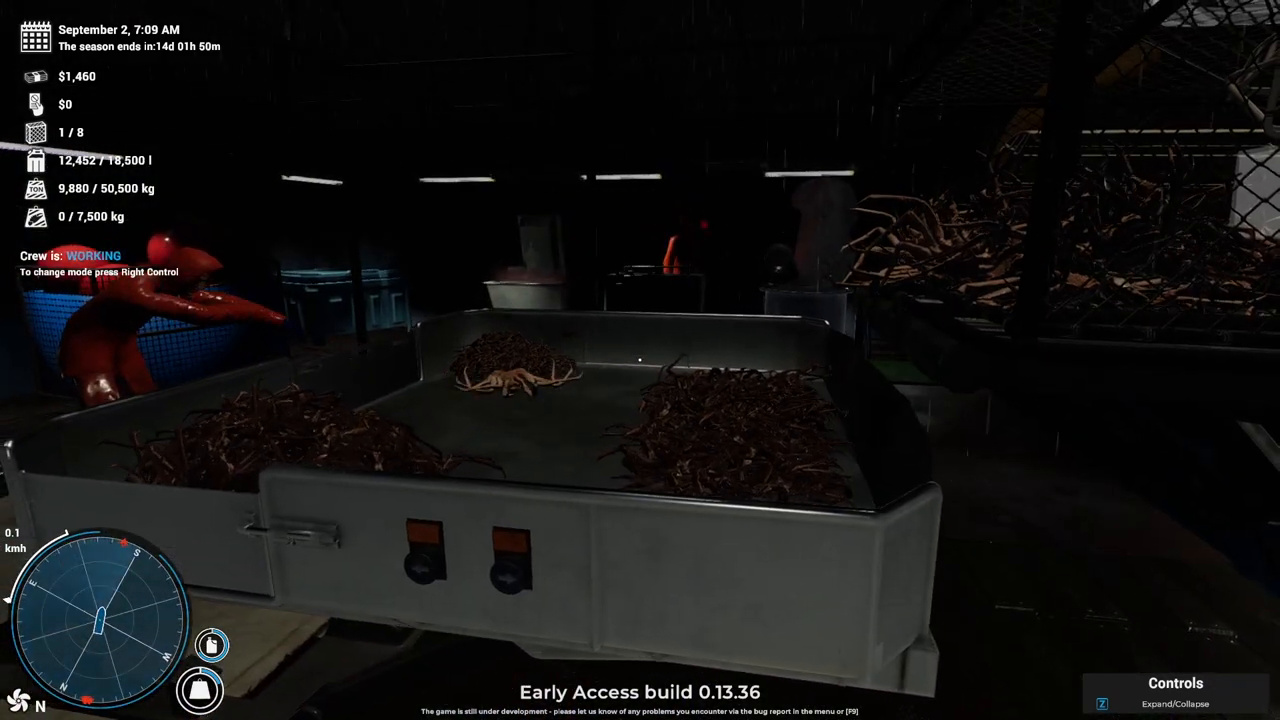
mouse_move(640, 360)
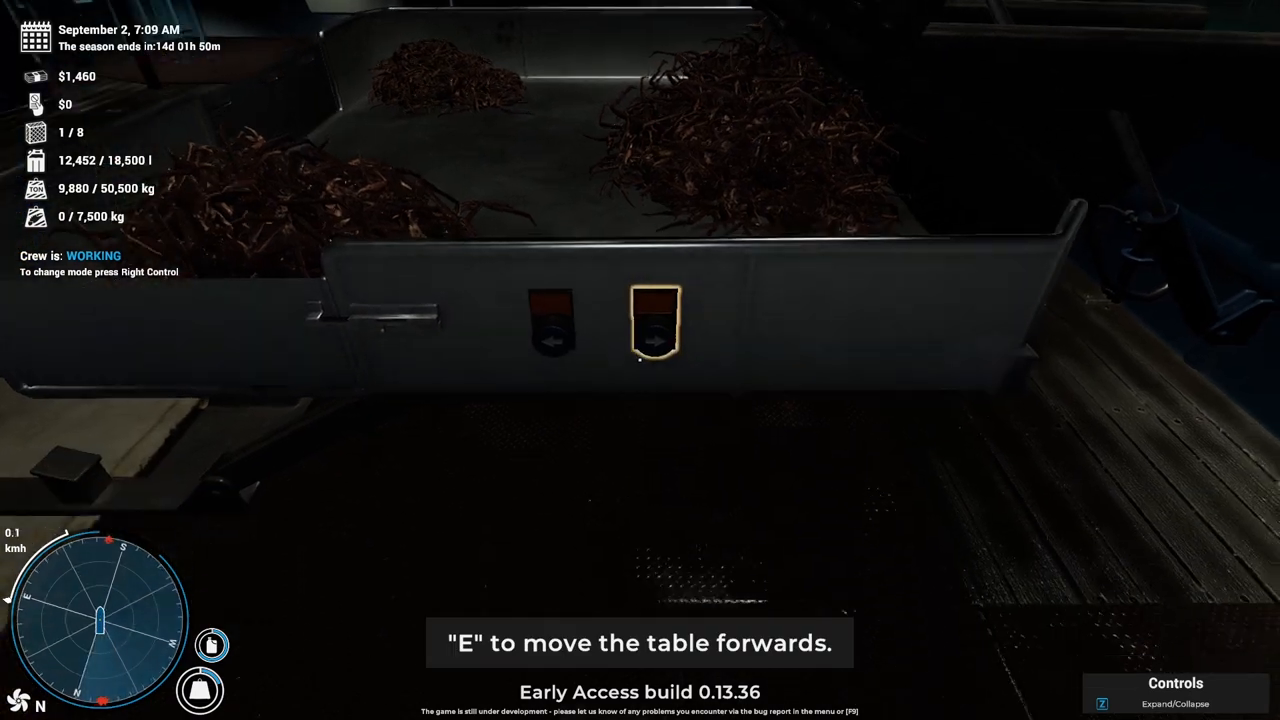
Push the sorting table forward to send the sorted crab piles off.
key("e")
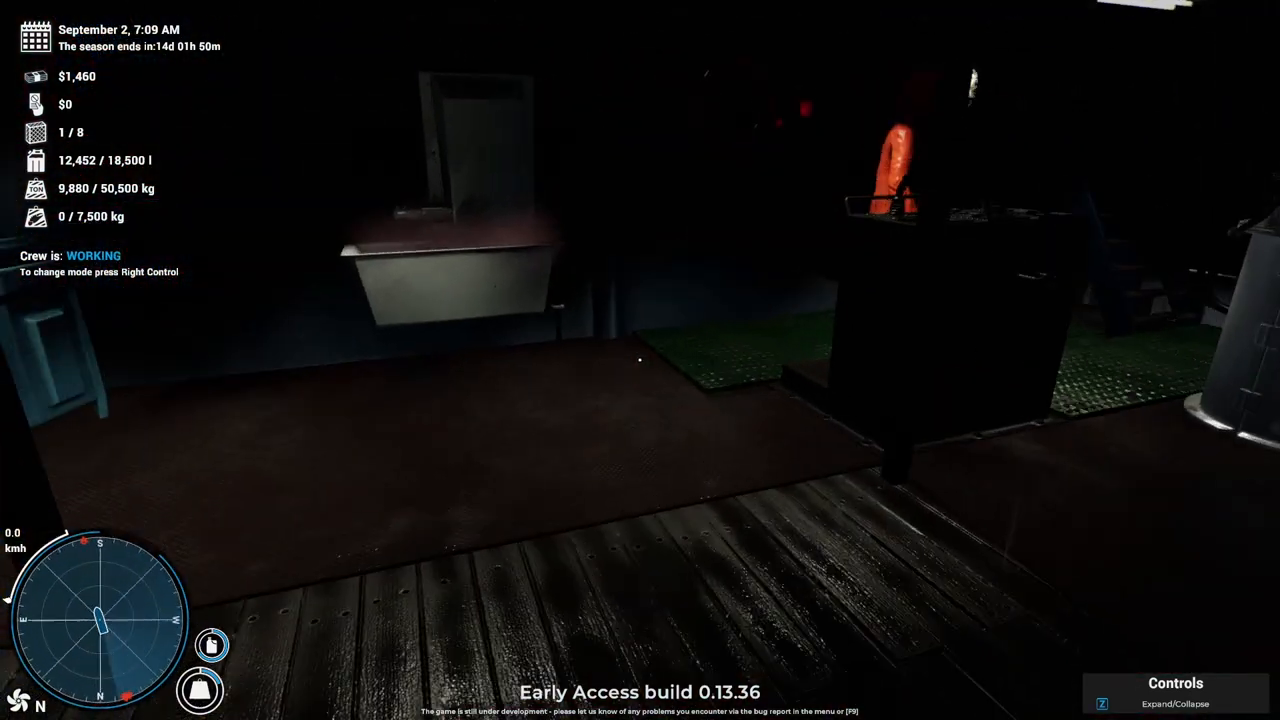
mouse_move(640, 360)
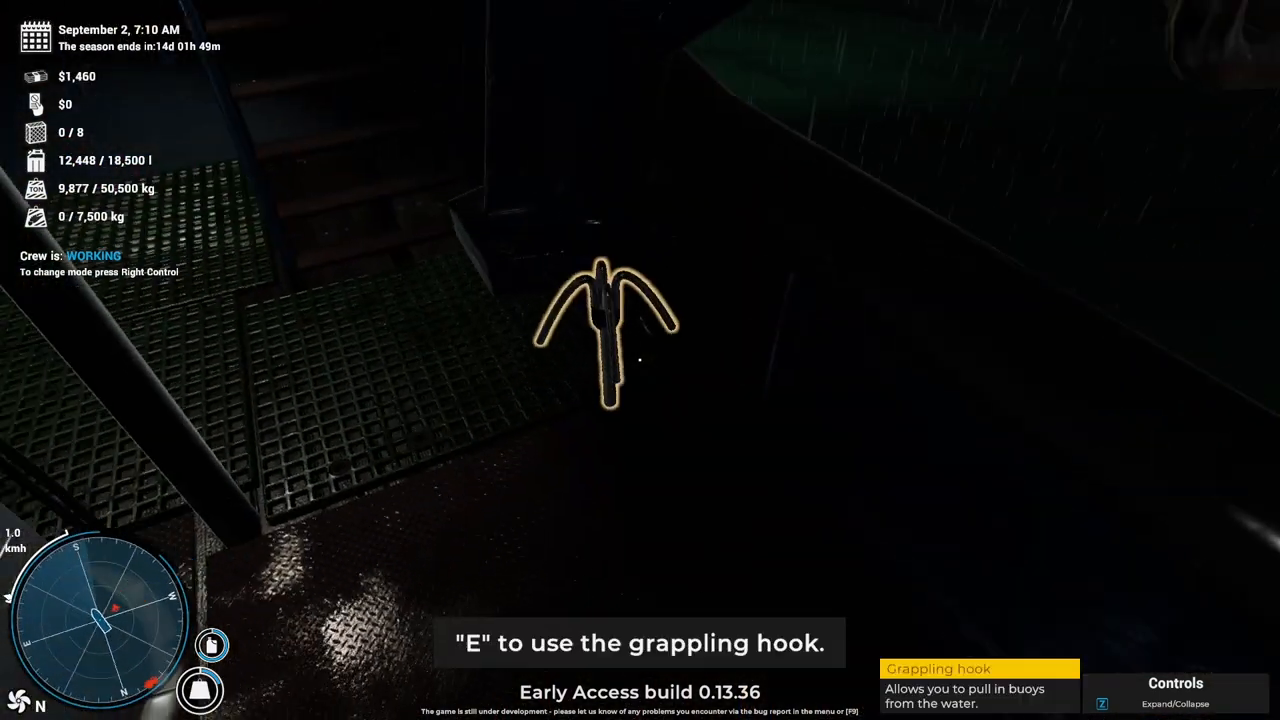
Take up the grappling hook and release the buoyed crab pot into the sea.
key("e")
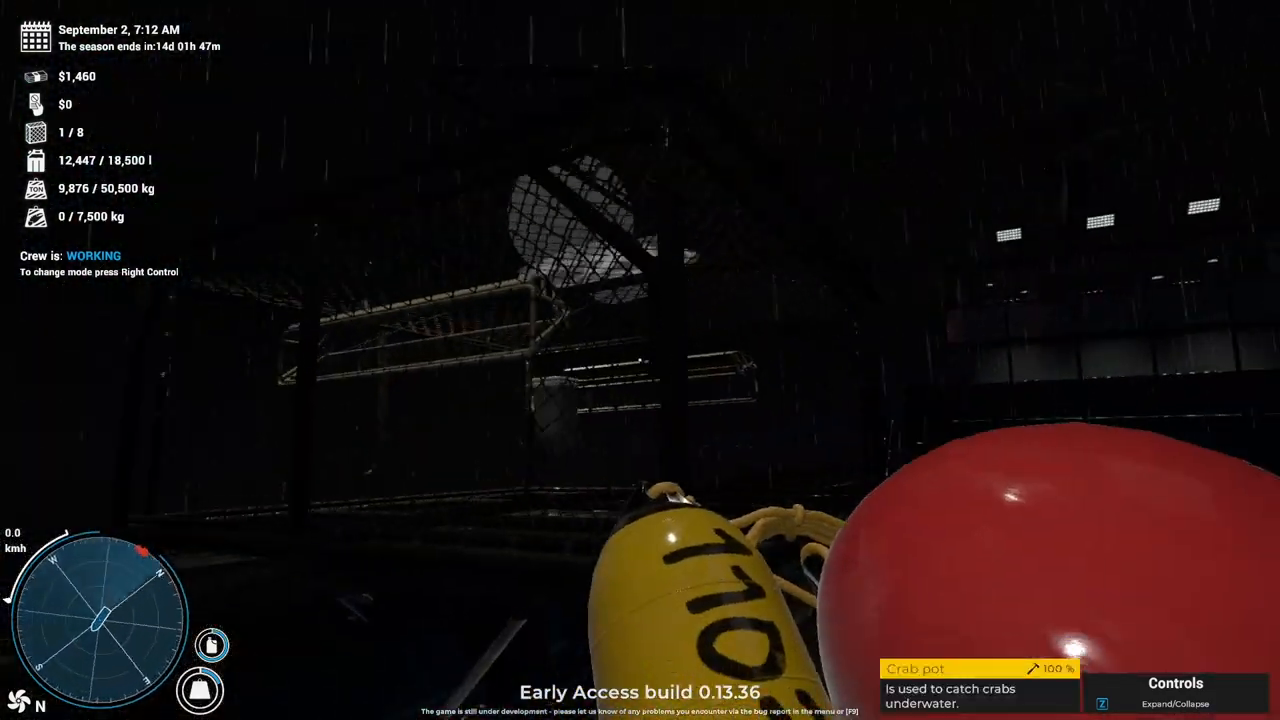
key("e")
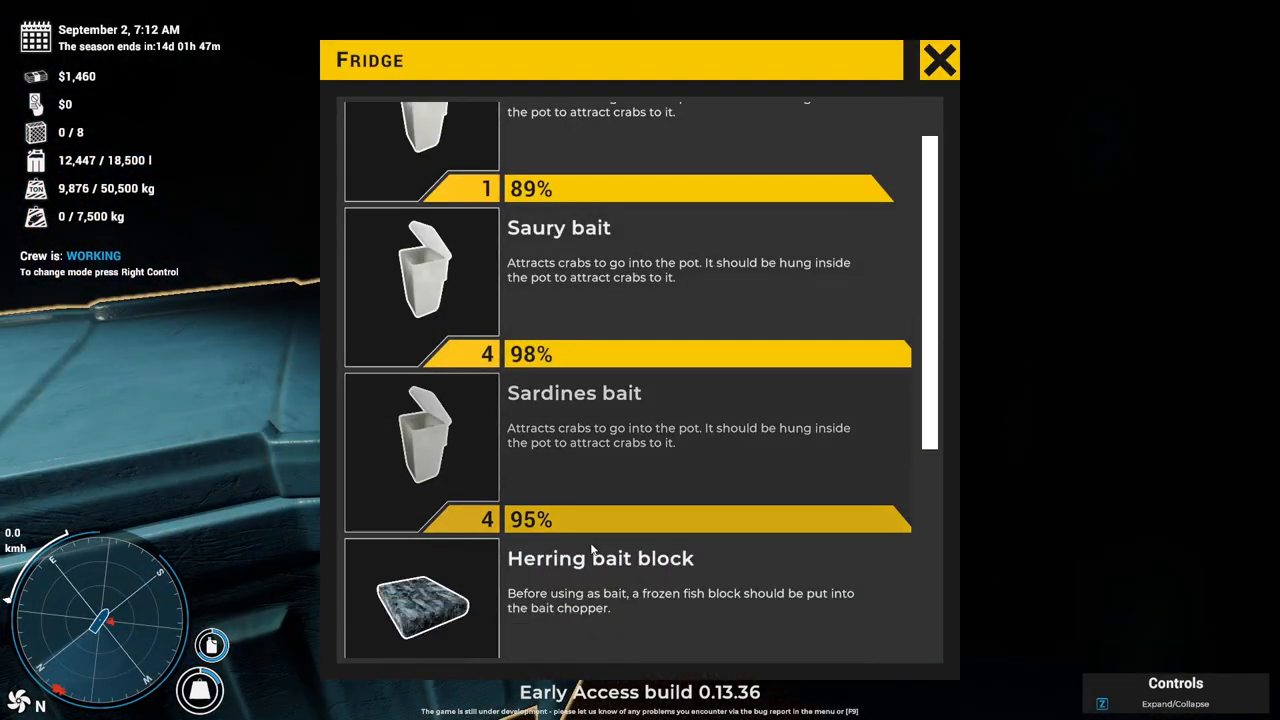
Add herring bait to the fridge in four batches, reaching 16 tubs.
left_click(938, 60)
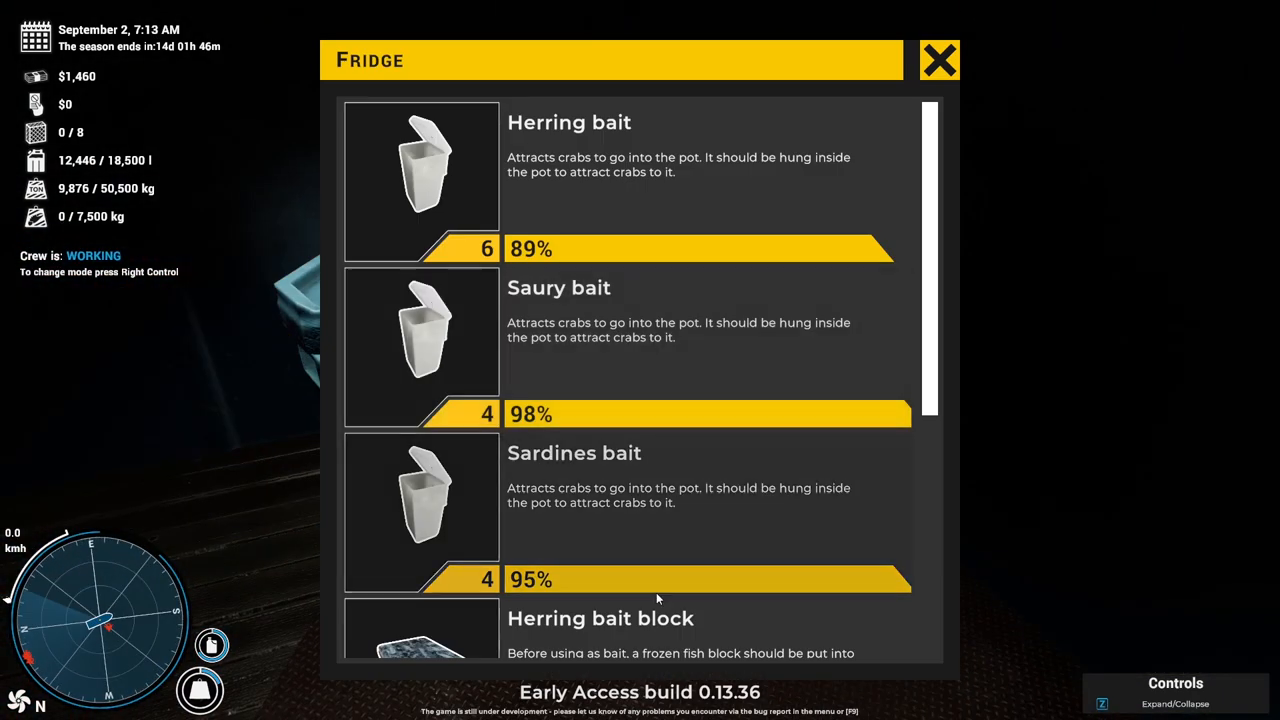
left_click(938, 60)
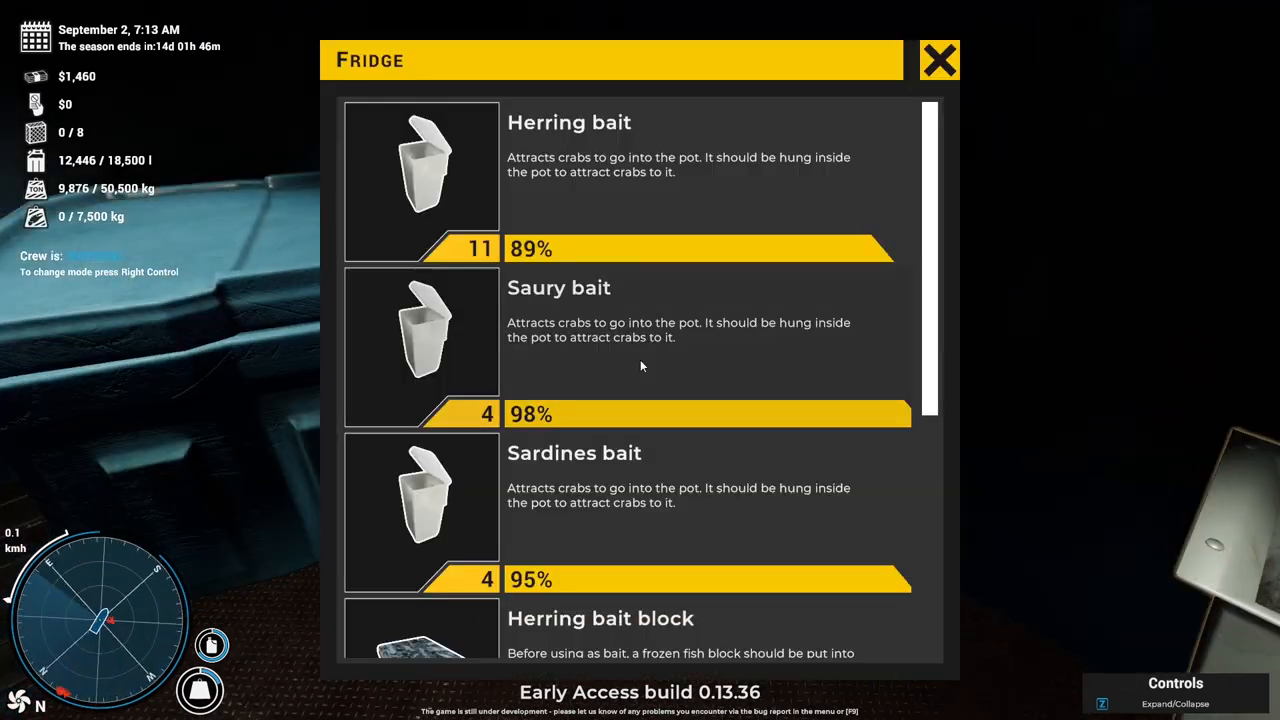
left_click(938, 60)
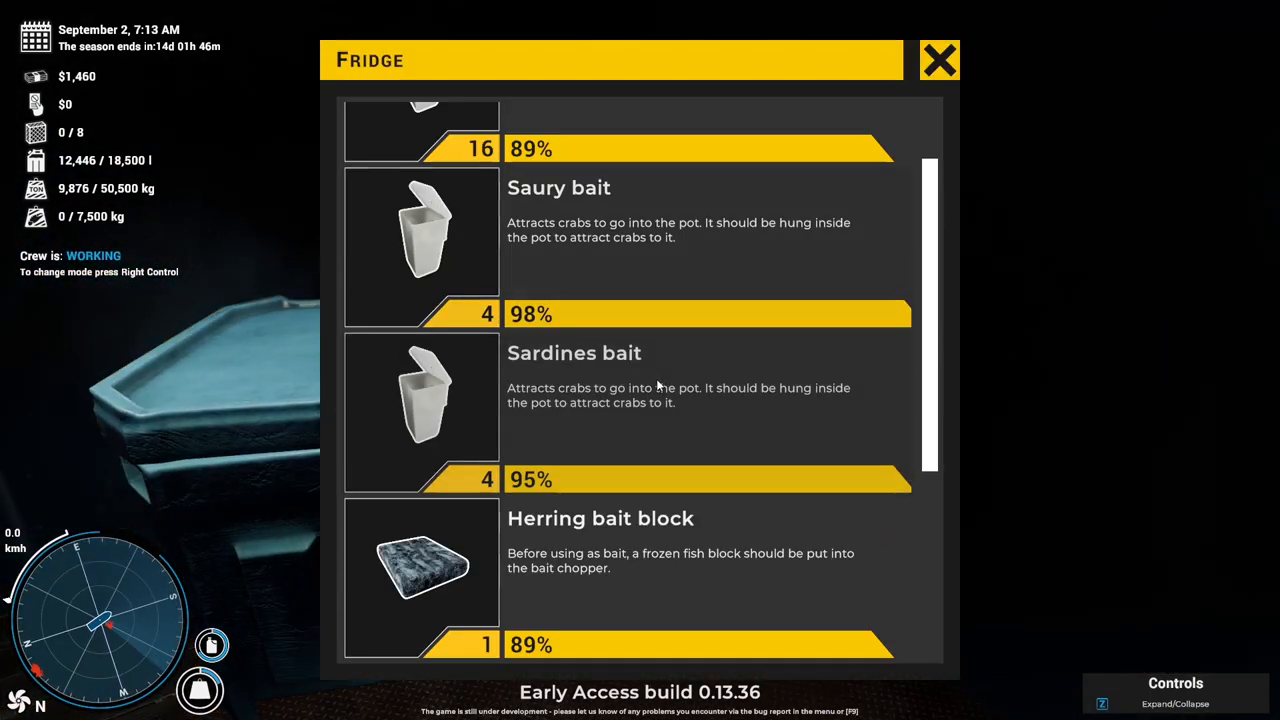
left_click(938, 60)
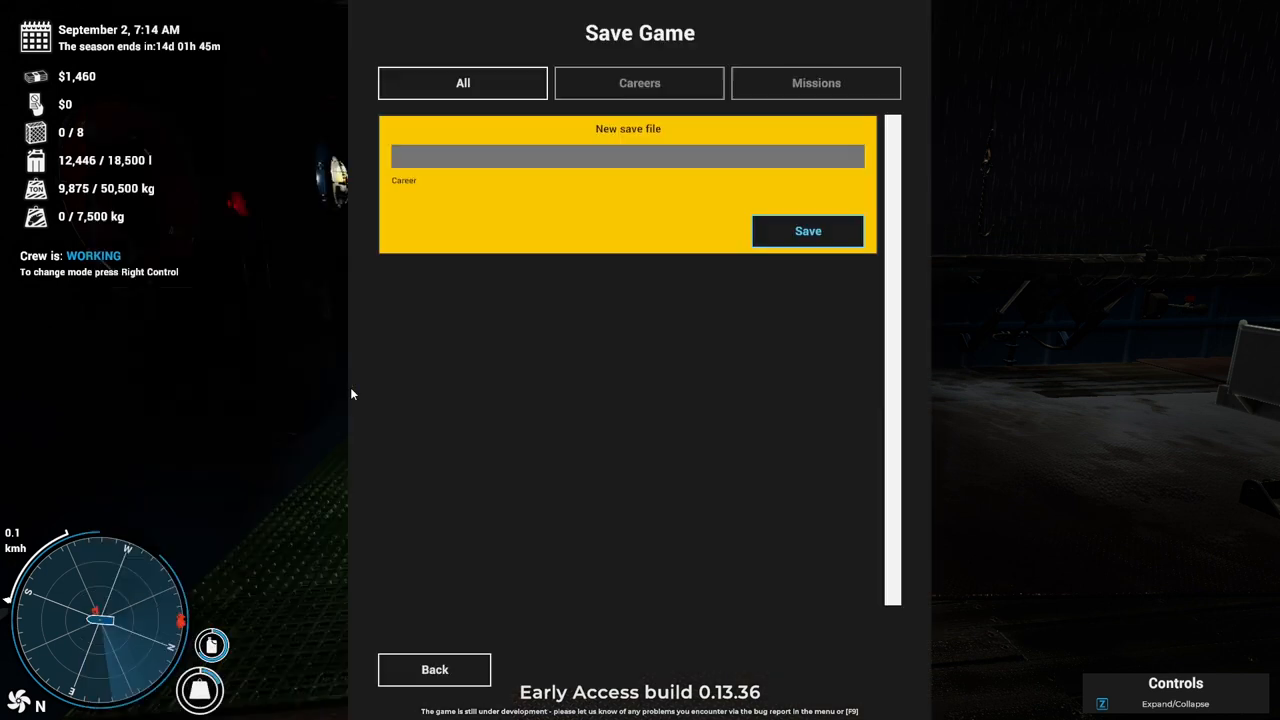
Save the career to a new file named 's2' and resume playing.
type("s")
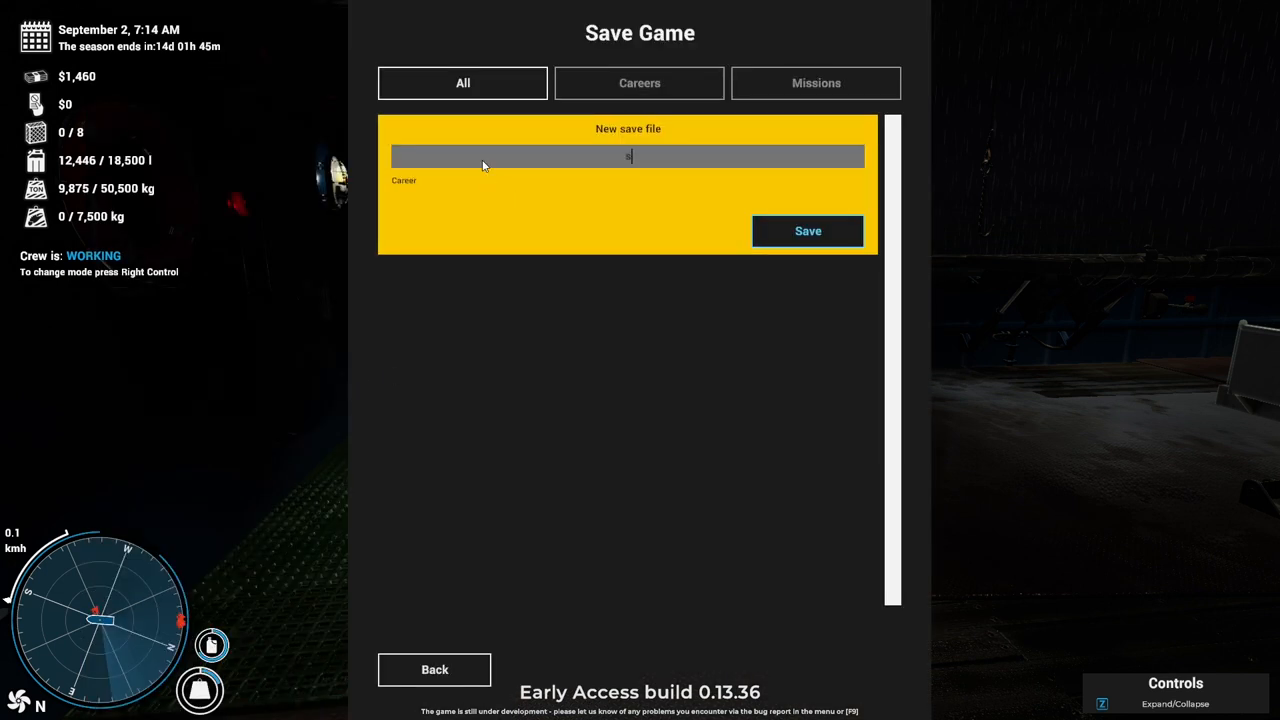
type("2")
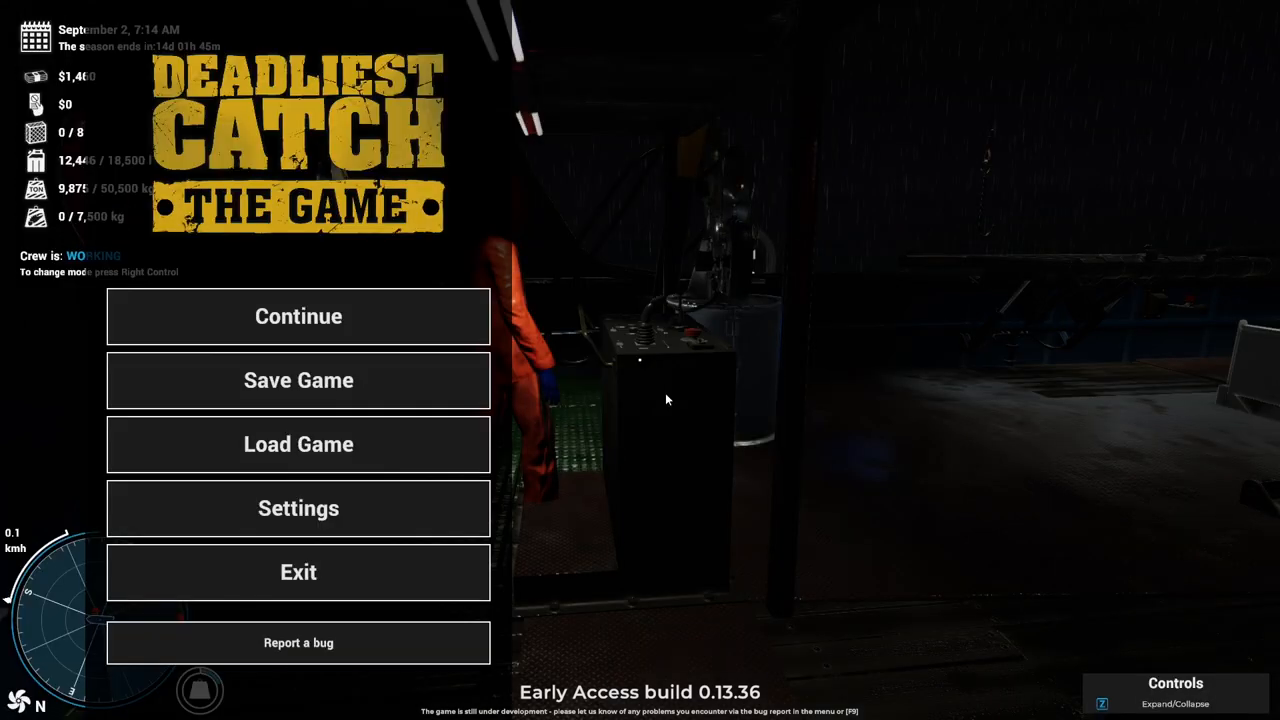
mouse_move(487, 189)
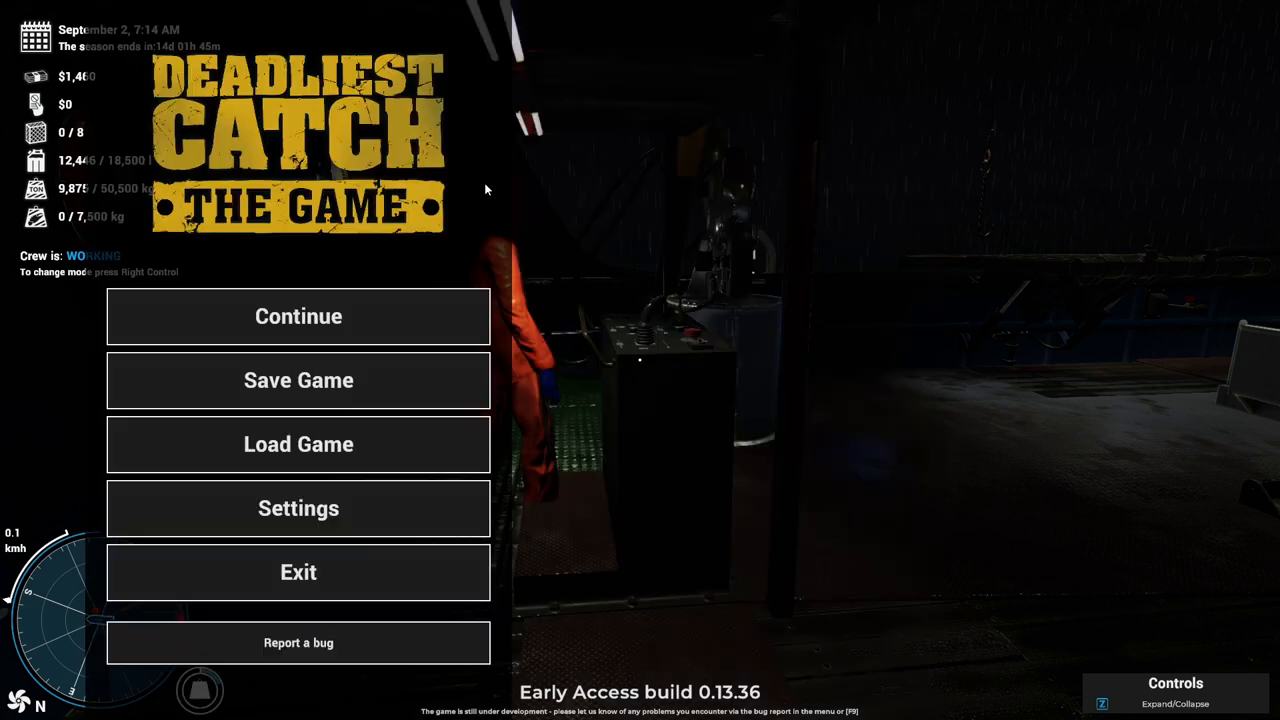
left_click(298, 316)
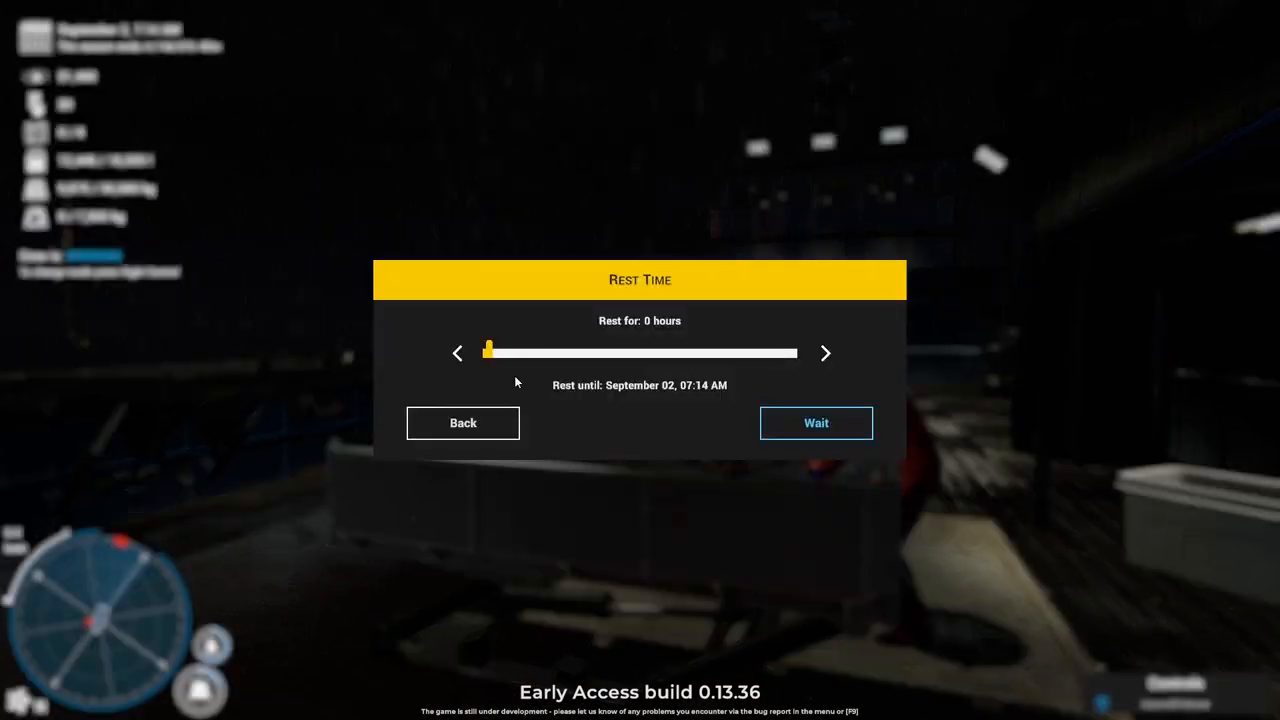
Set the rest duration to 1 hour and wait it out.
left_click(825, 353)
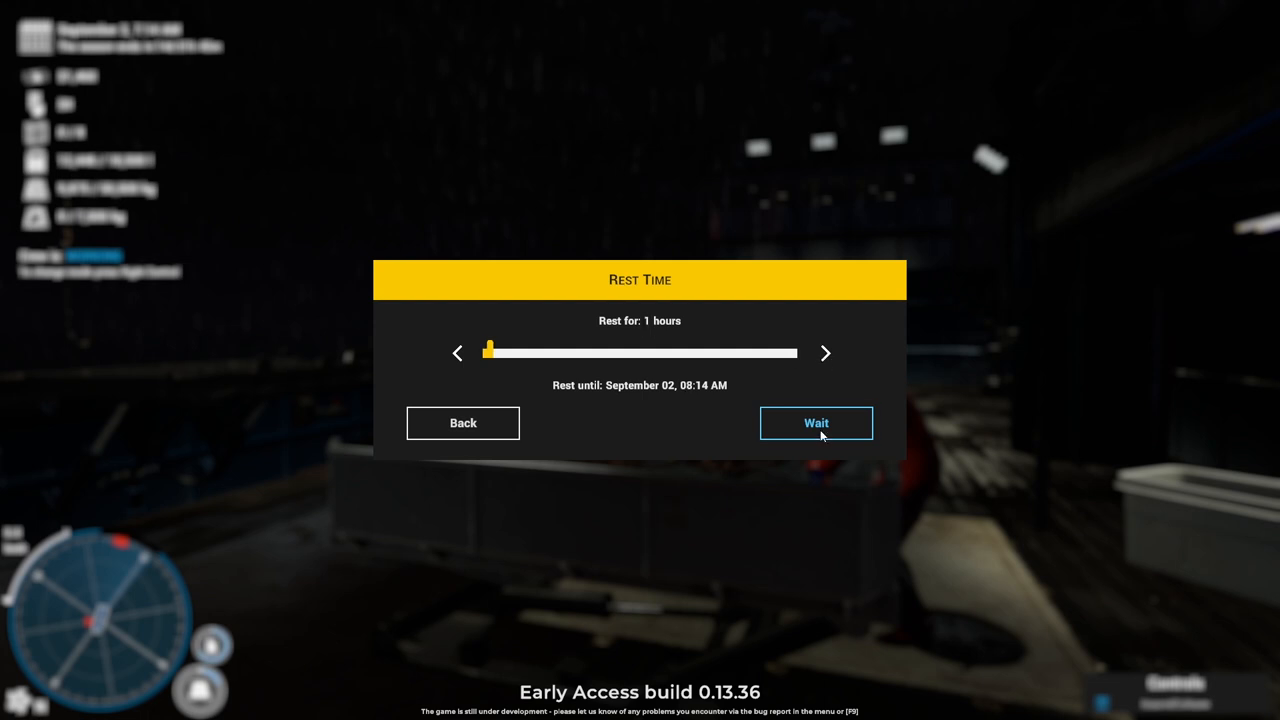
left_click(816, 422)
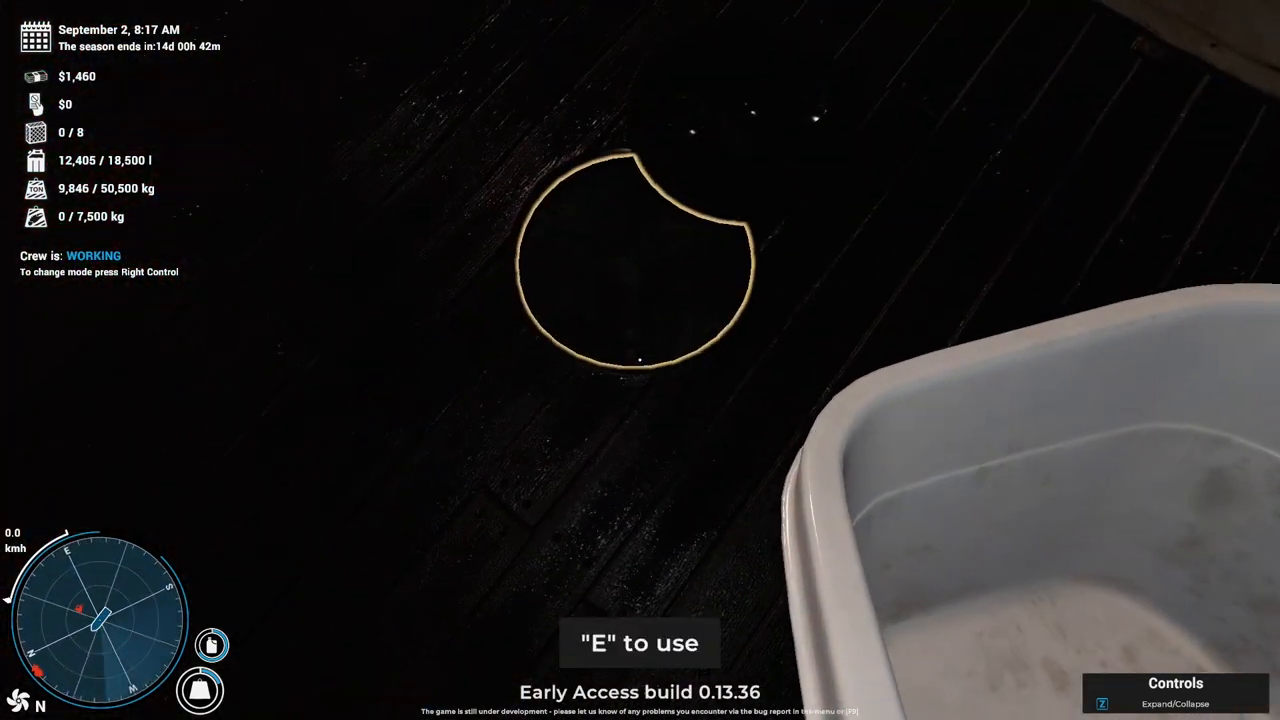
Carry good crabs from the sorting table and drop two loads into the hold.
key("e")
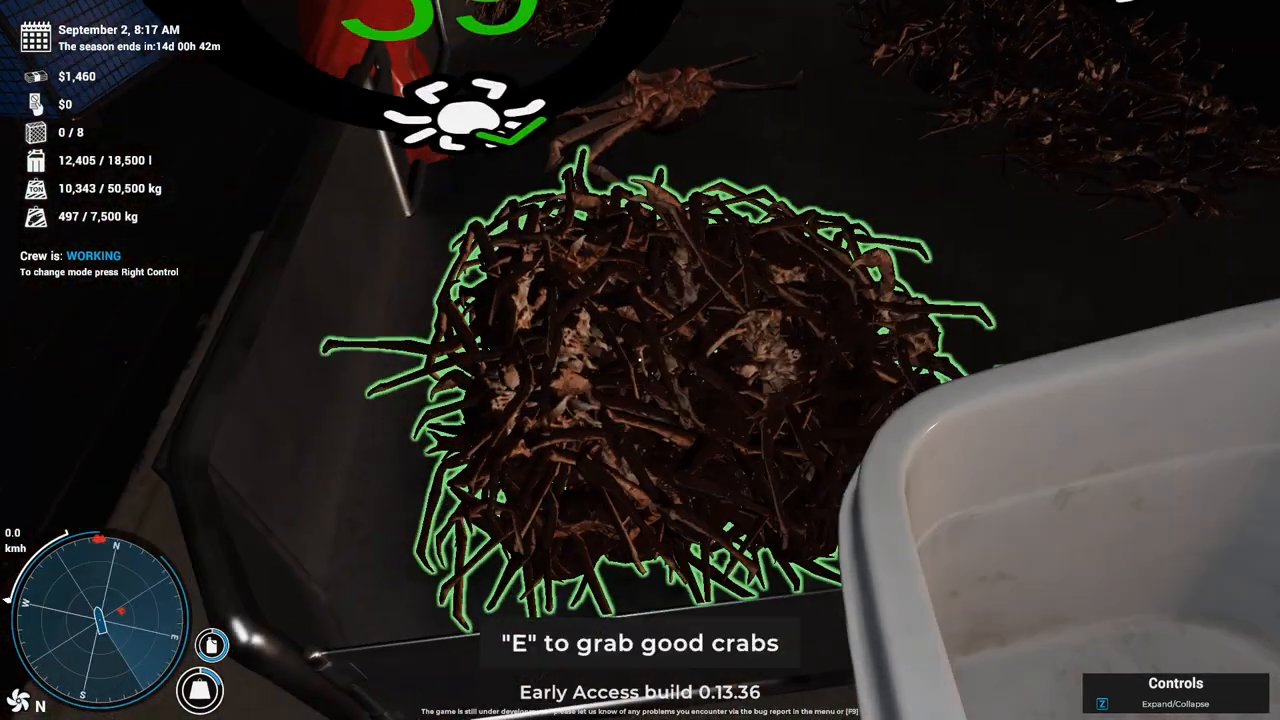
key("e")
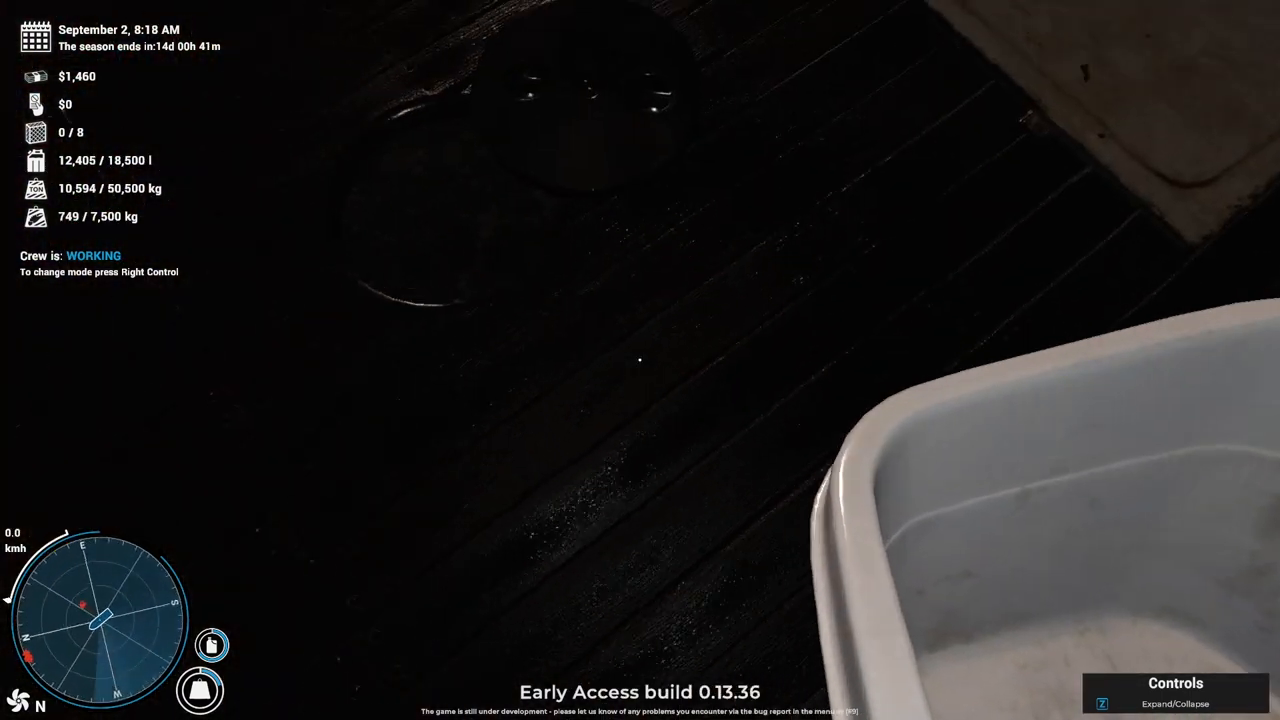
mouse_move(640, 360)
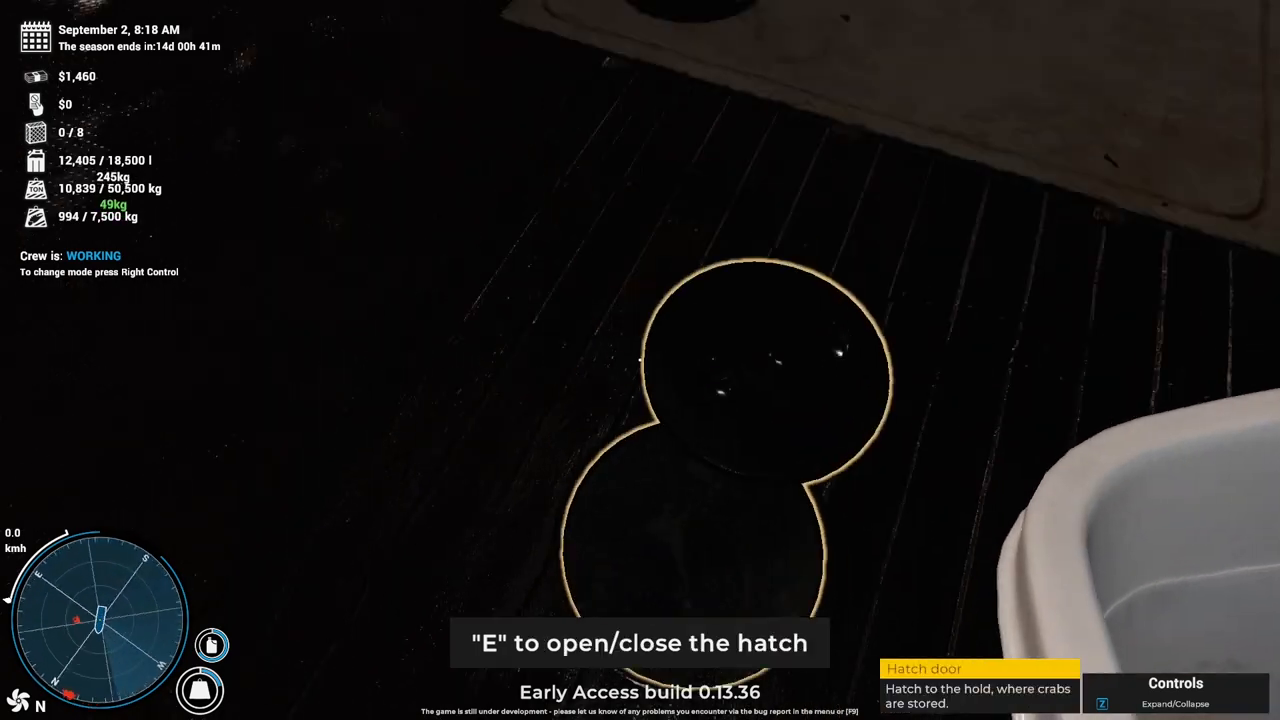
key("e")
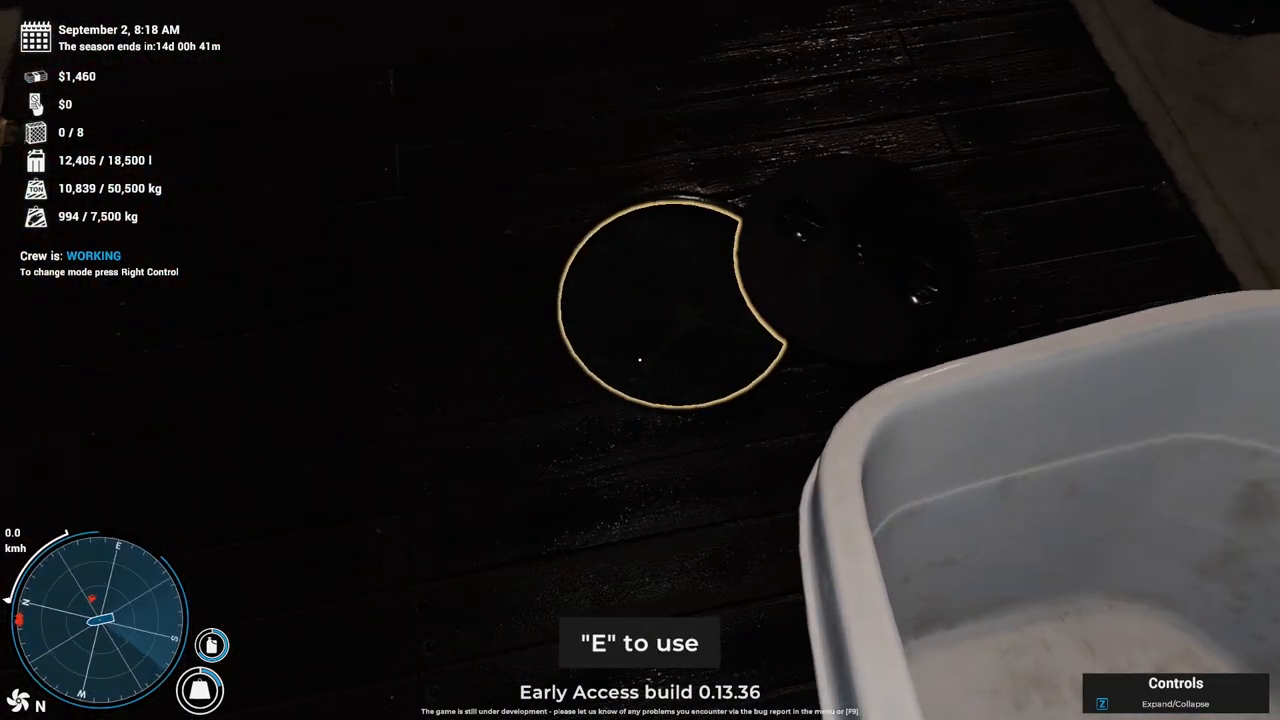
key("e")
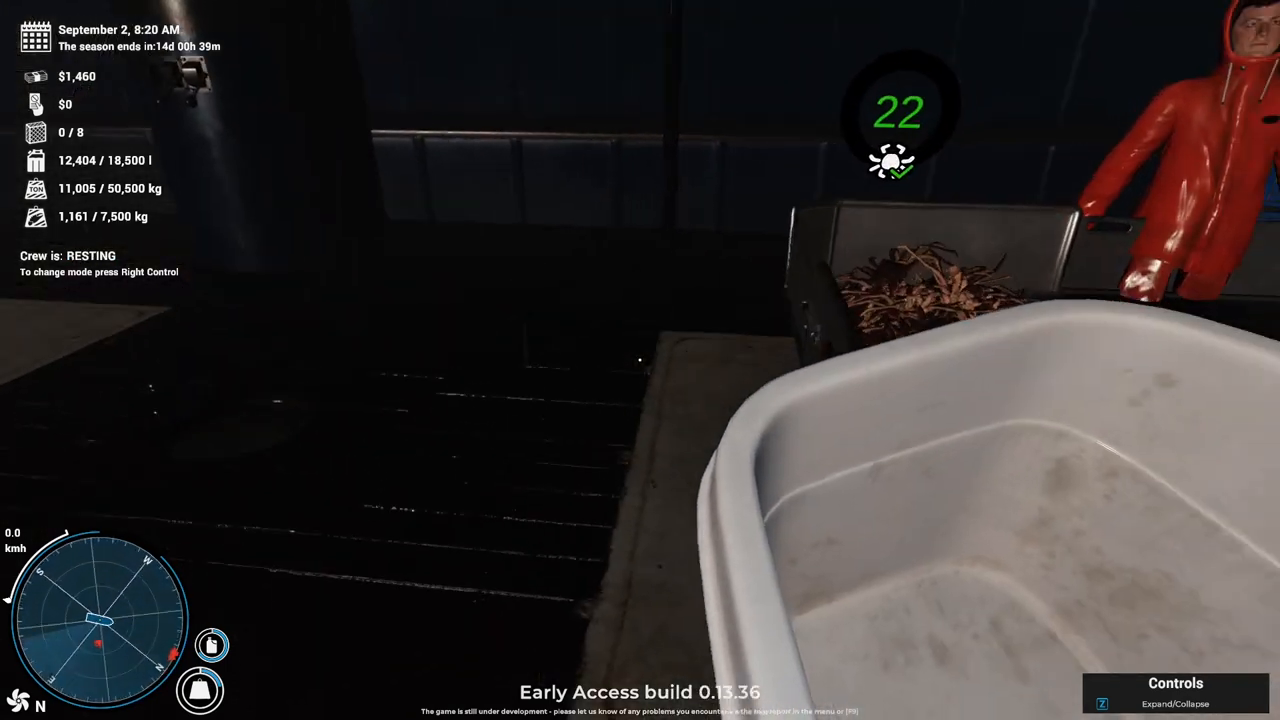
mouse_move(640, 360)
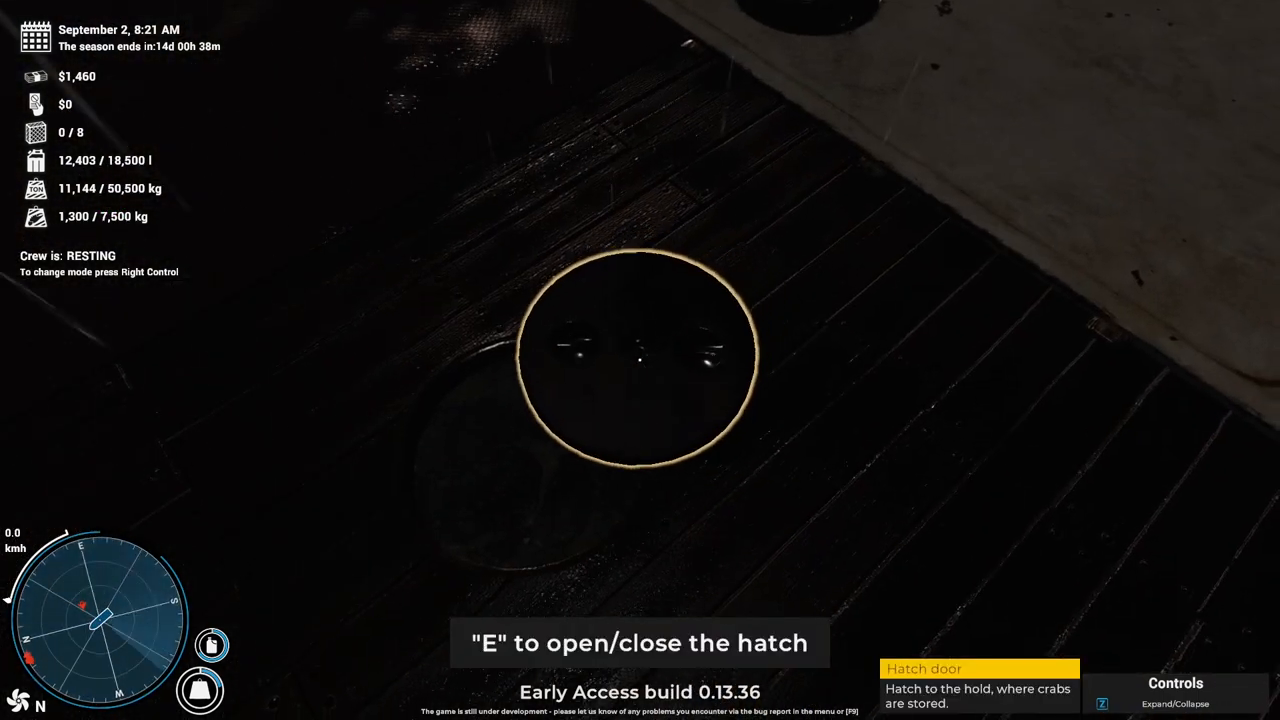
Close the hold hatch once the hold reaches 1,300 kg of crabs.
key("e")
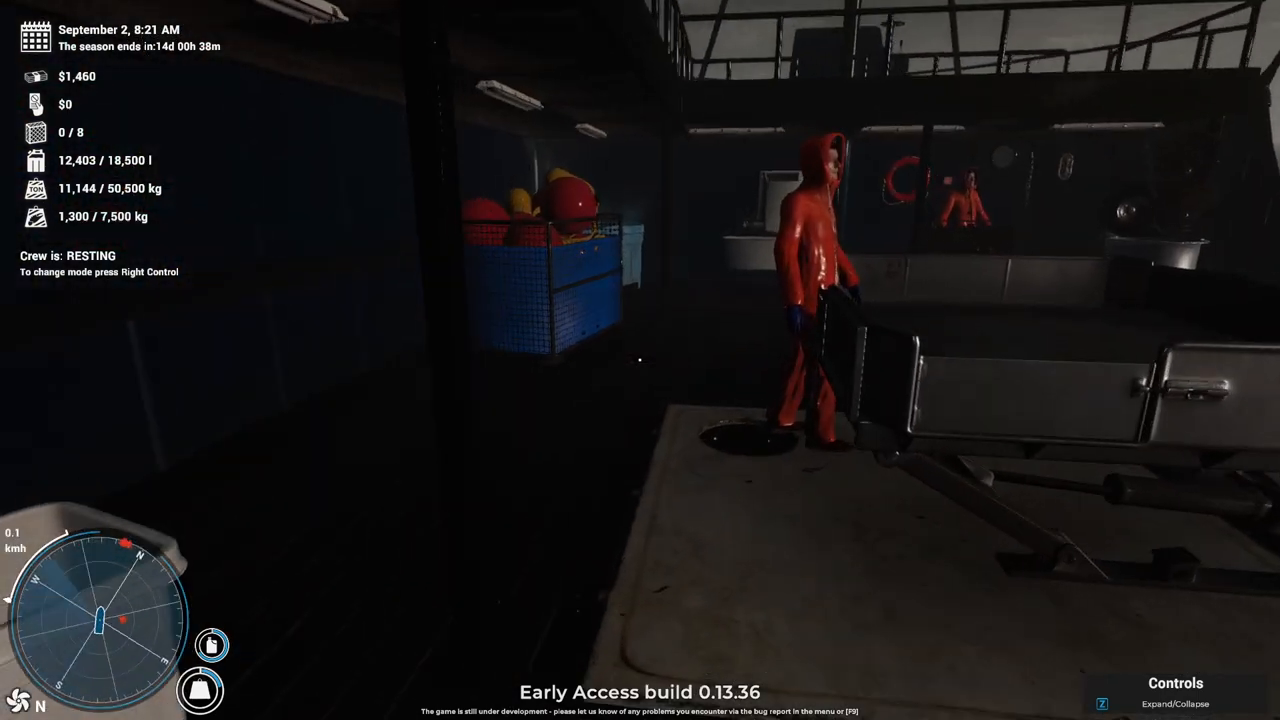